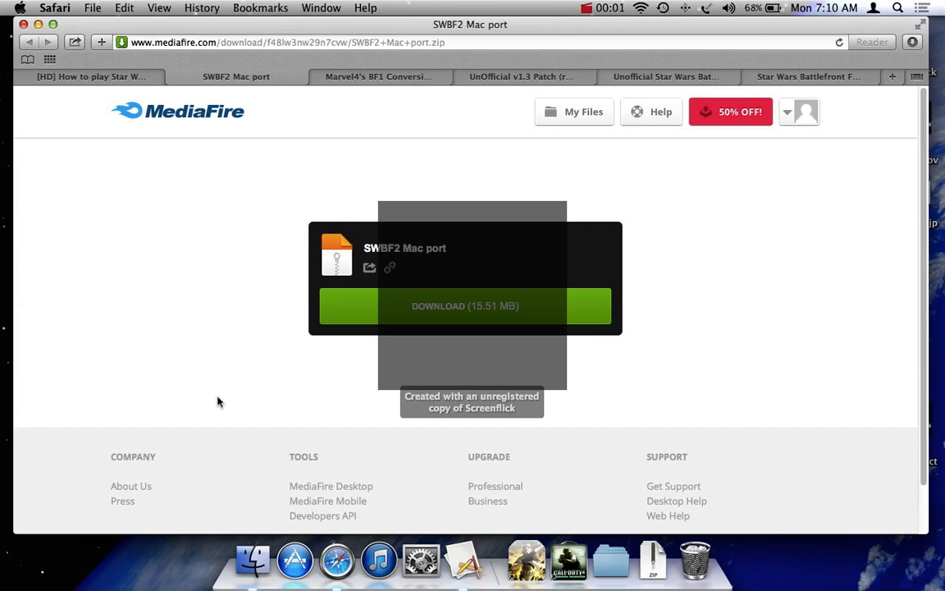
mouse_move(355, 194)
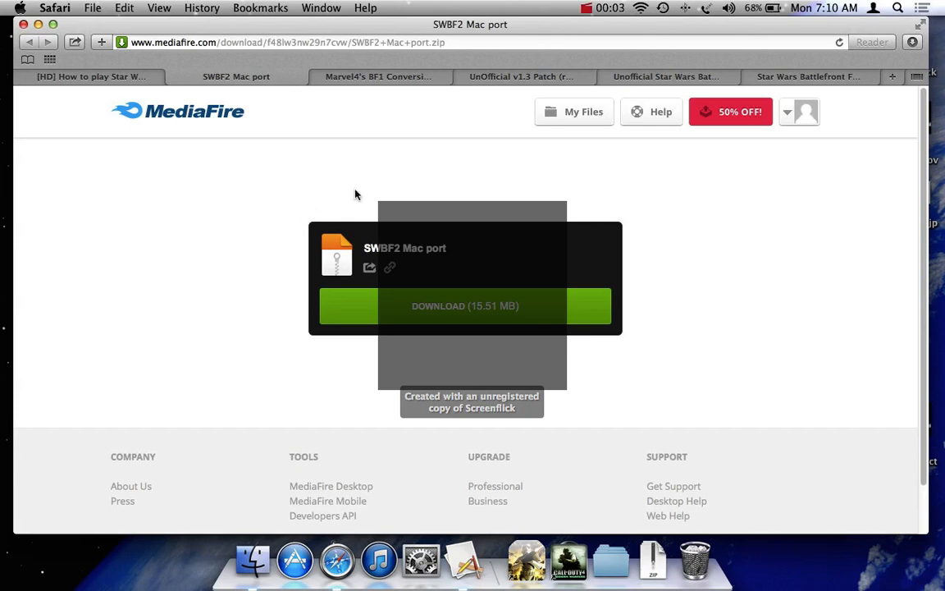
mouse_move(413, 213)
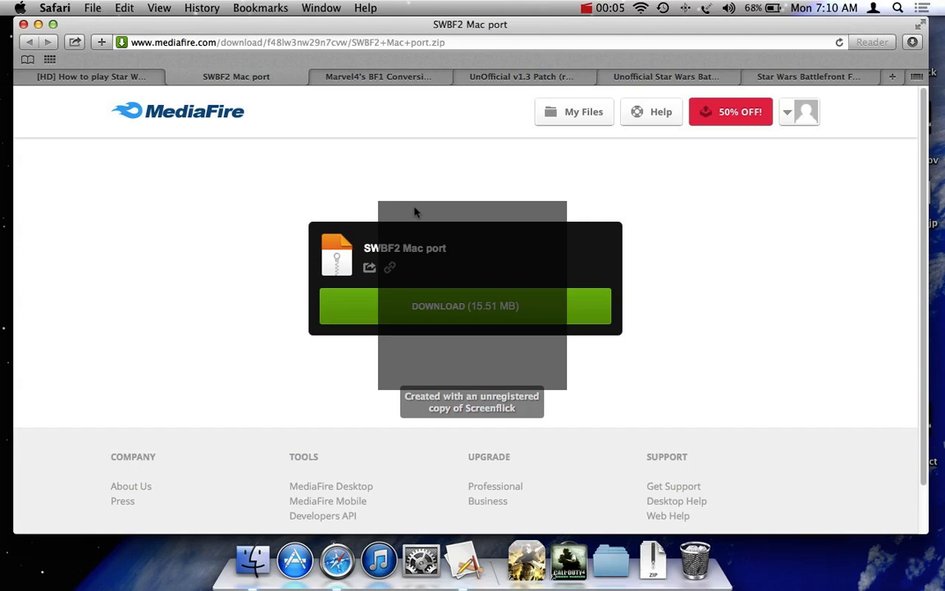
mouse_move(417, 207)
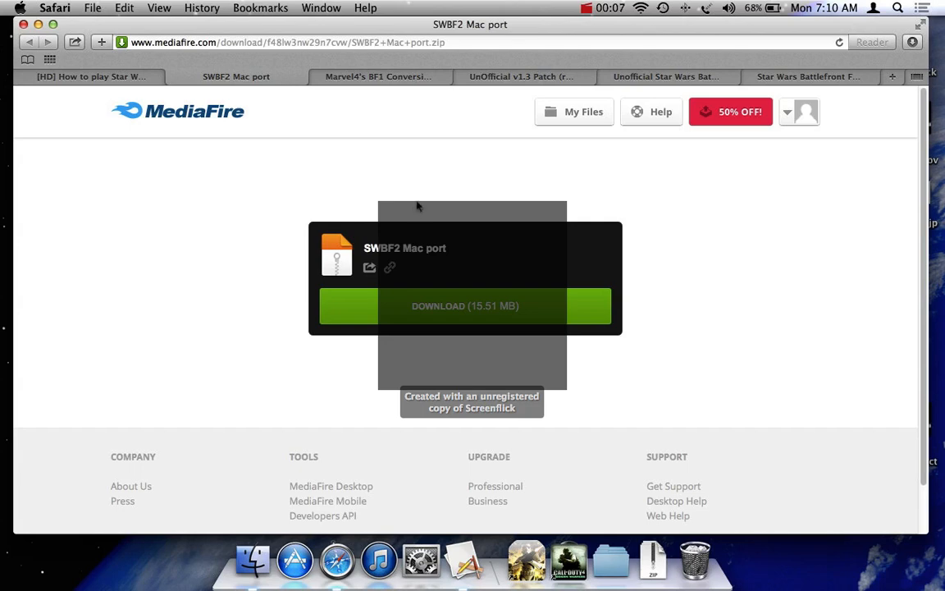
mouse_move(371, 95)
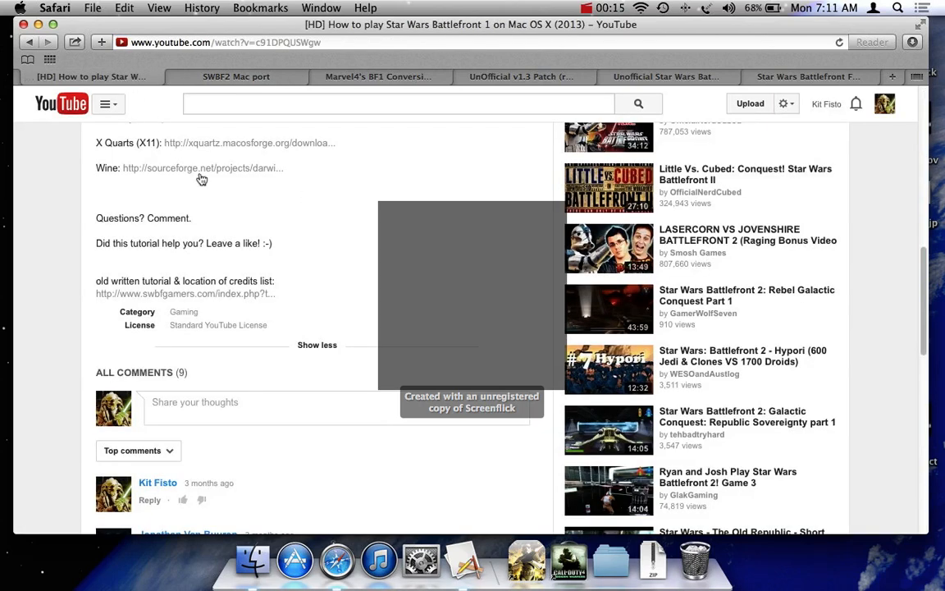
mouse_move(220, 152)
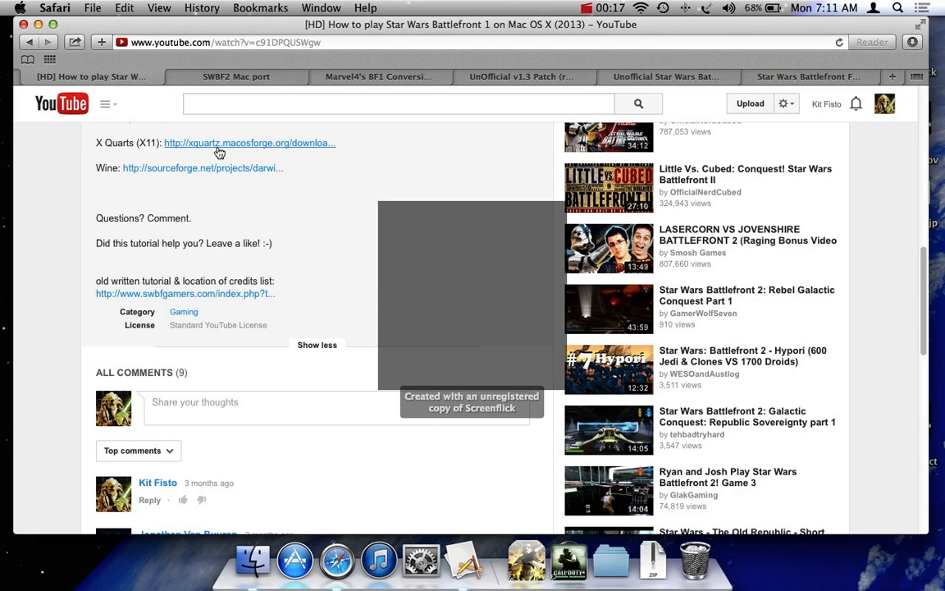
mouse_move(200, 173)
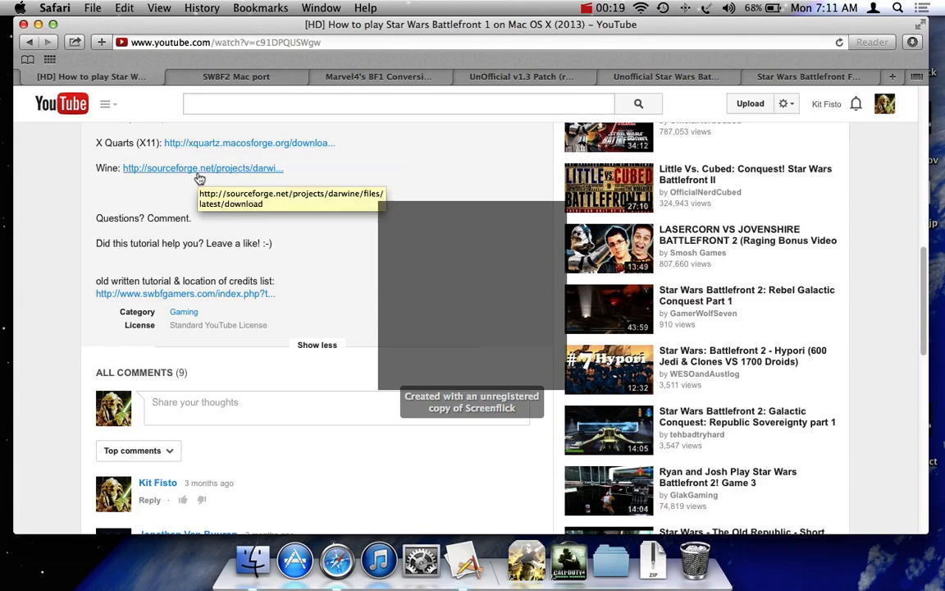
mouse_move(297, 172)
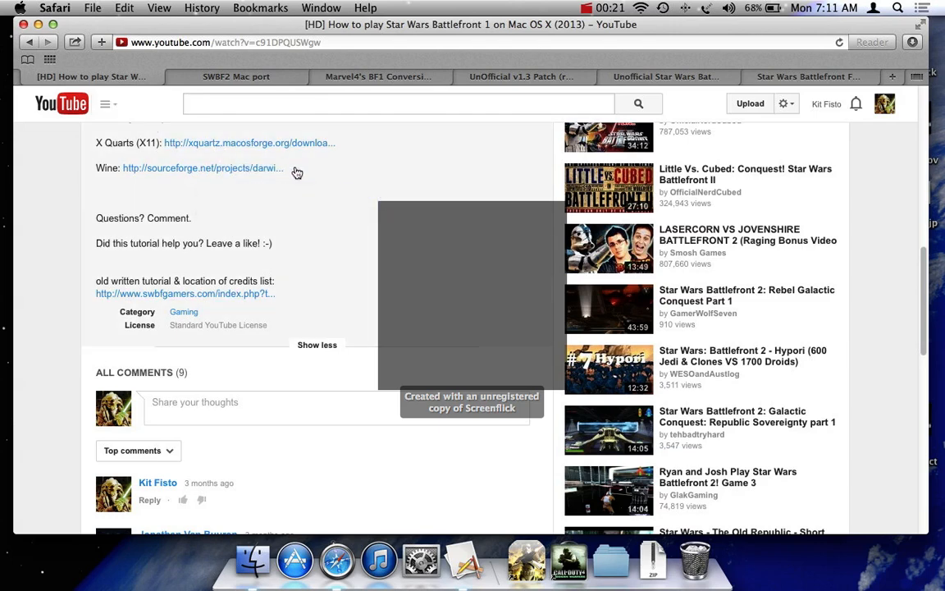
mouse_move(238, 122)
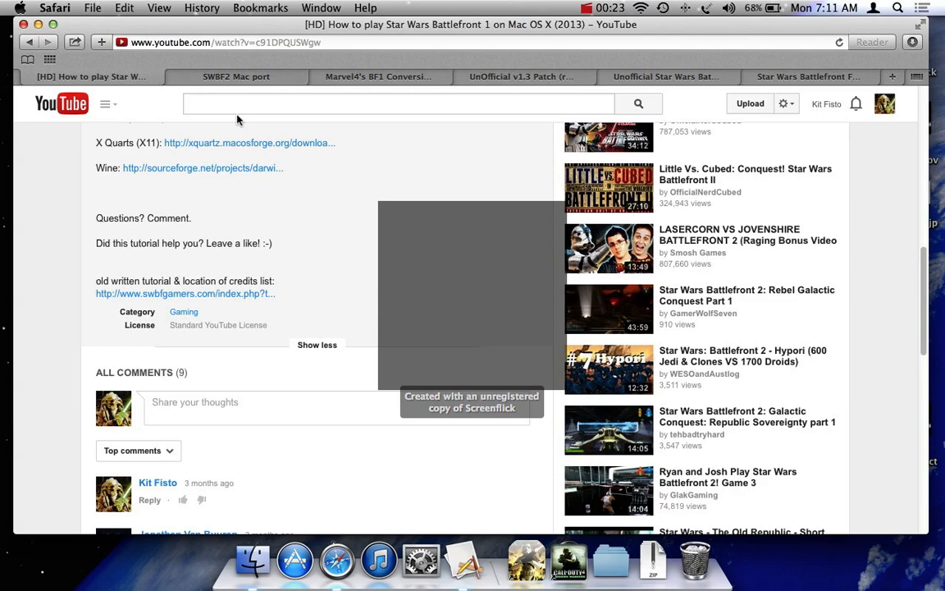
Unpack SWBF2 Mac port.zip and move the Star Wars Battlefront II app onto the desktop.
click(236, 77)
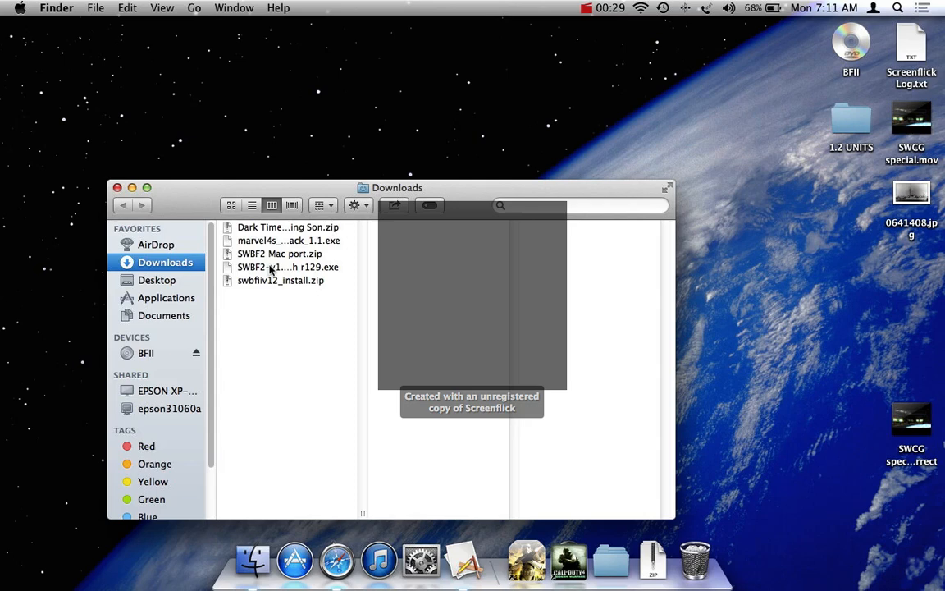
mouse_move(276, 297)
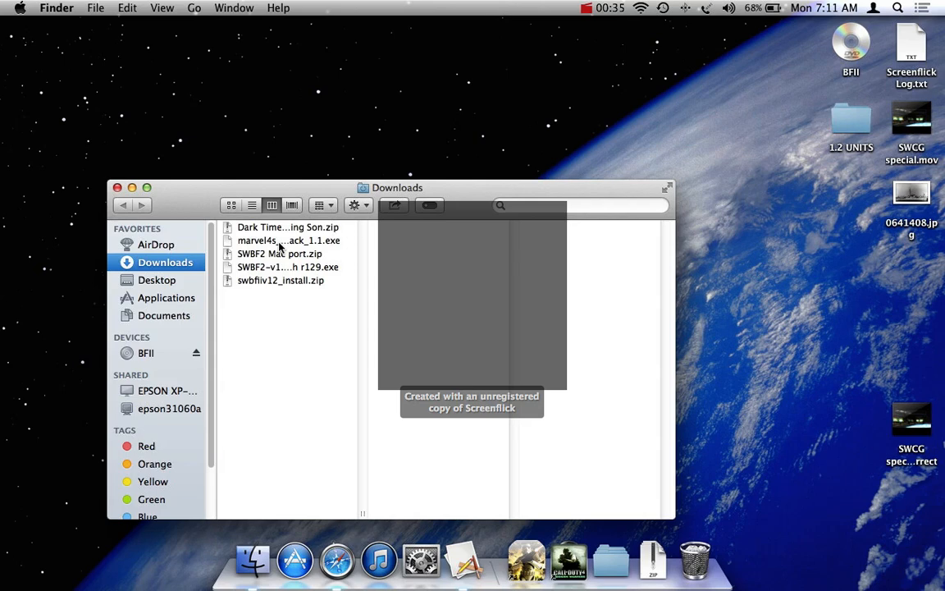
click(279, 253)
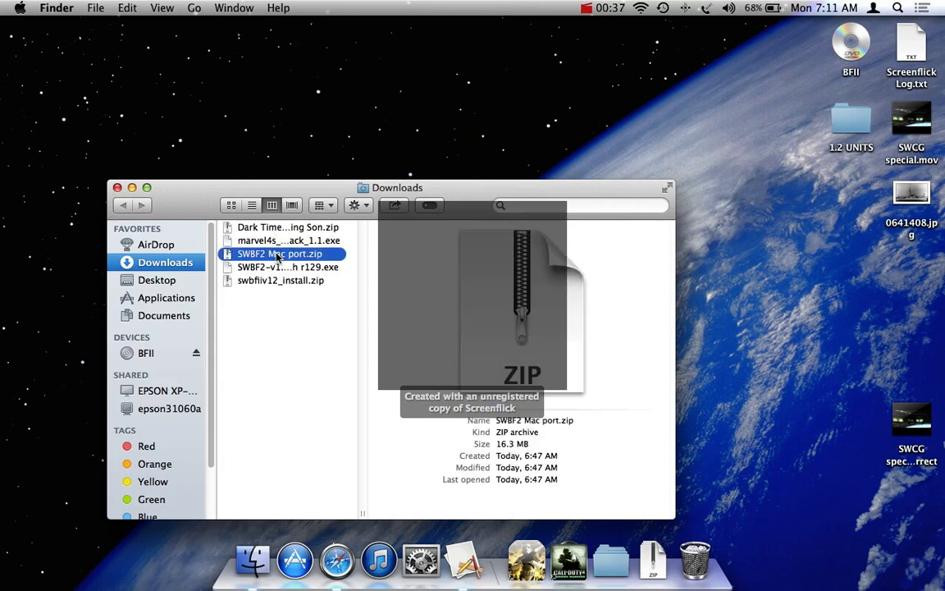
double_click(279, 253)
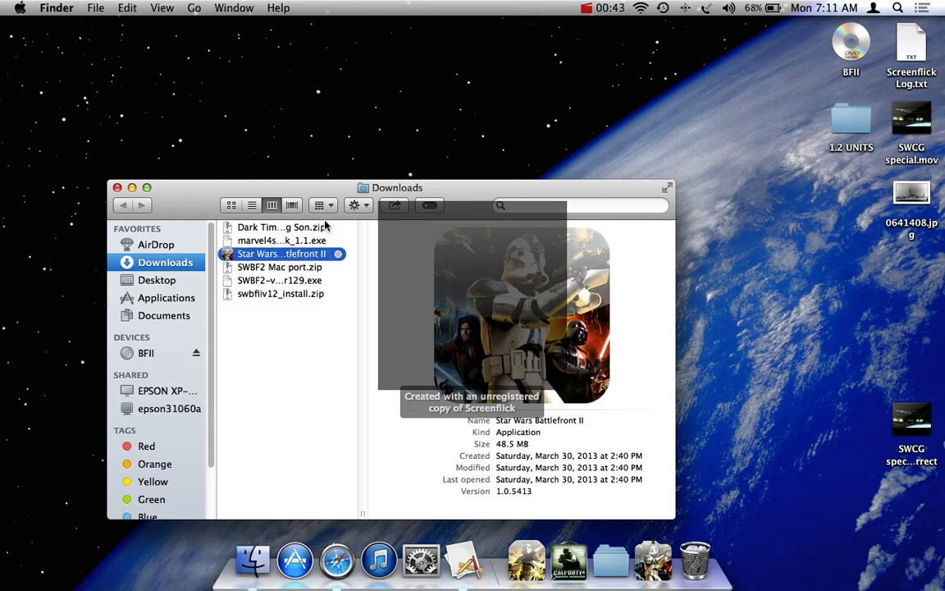
drag(282, 252, 643, 41)
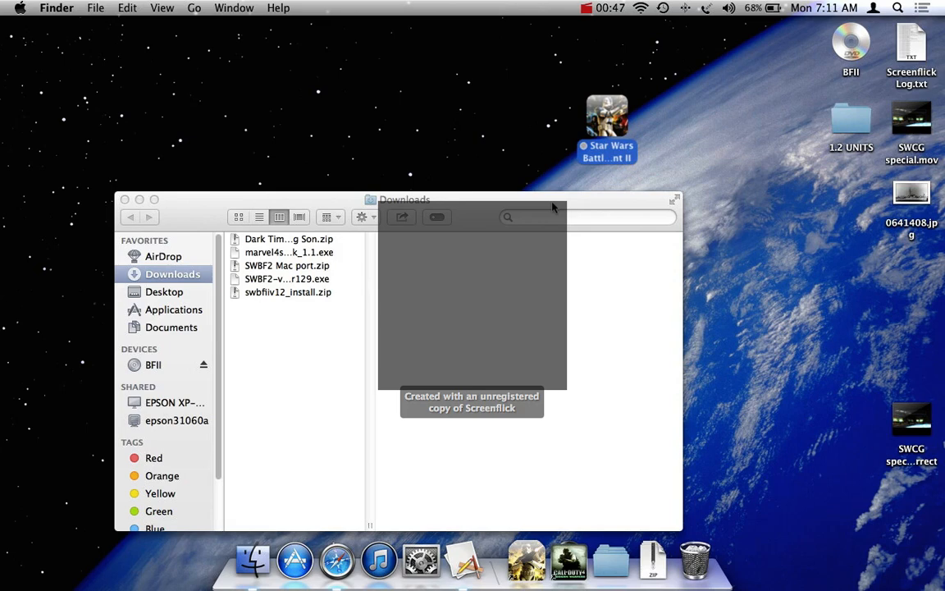
click(125, 200)
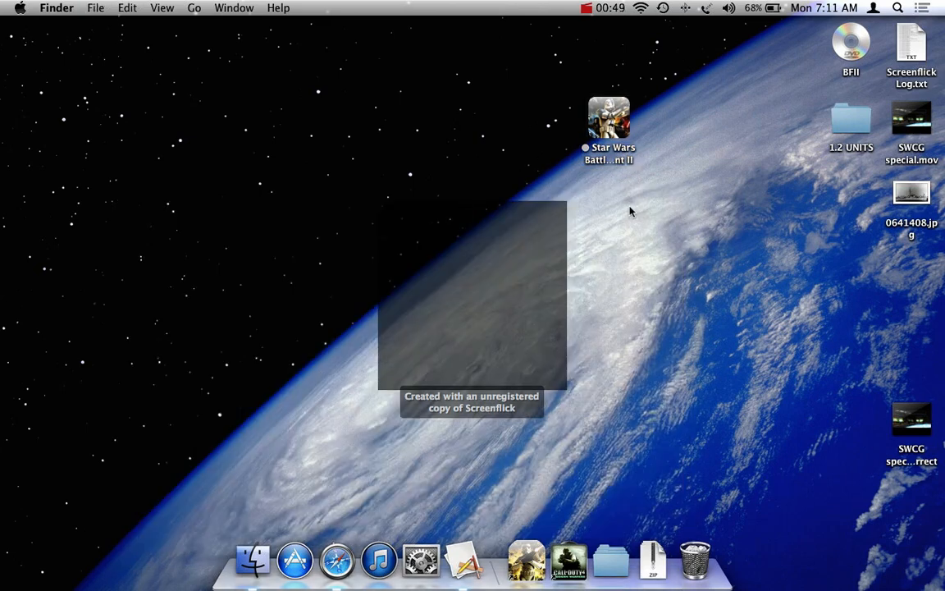
mouse_move(785, 115)
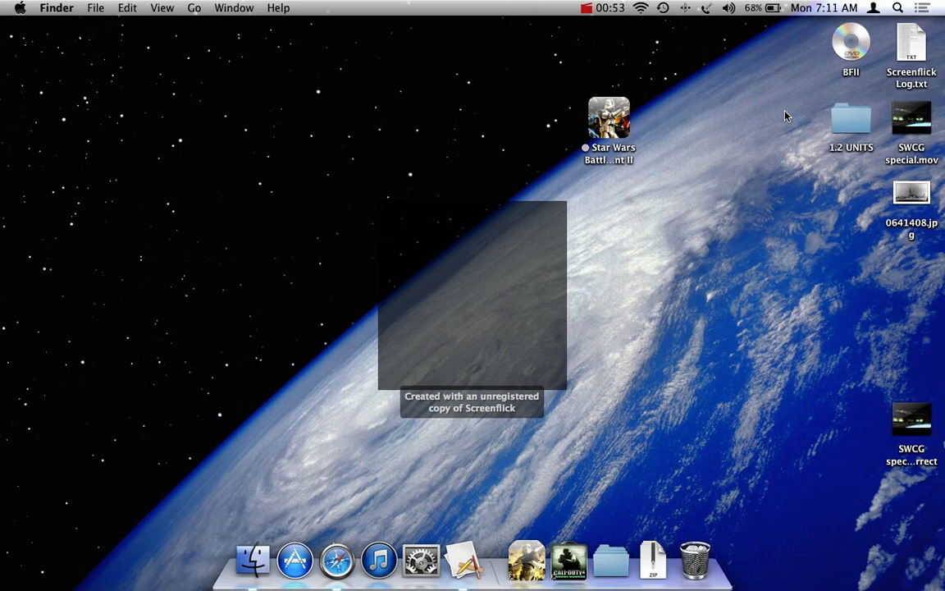
mouse_move(853, 54)
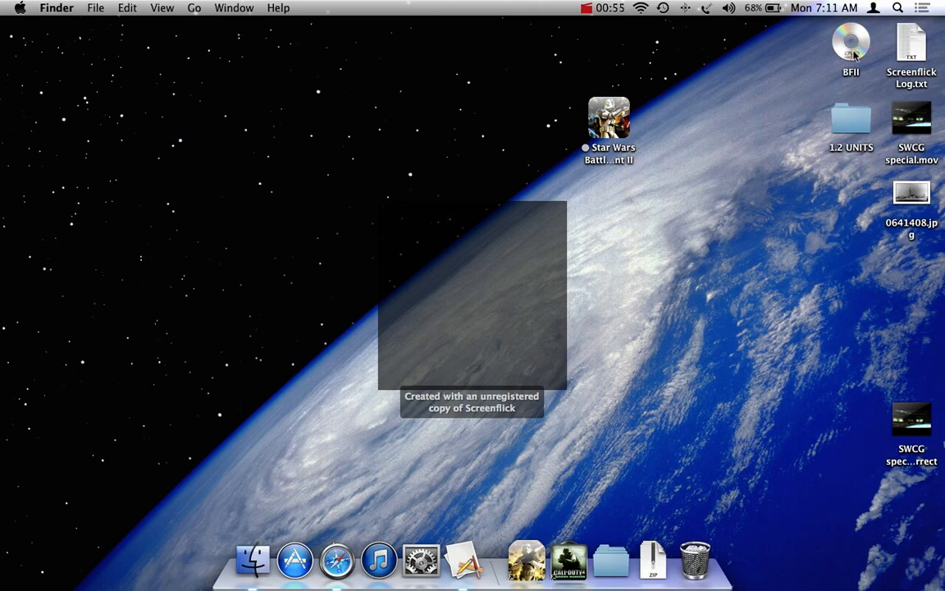
mouse_move(879, 33)
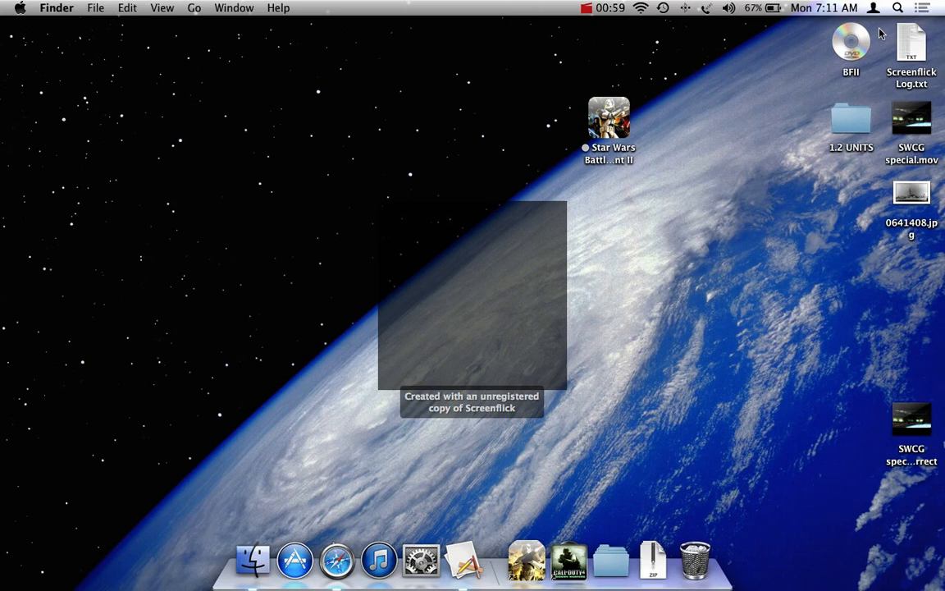
mouse_move(843, 61)
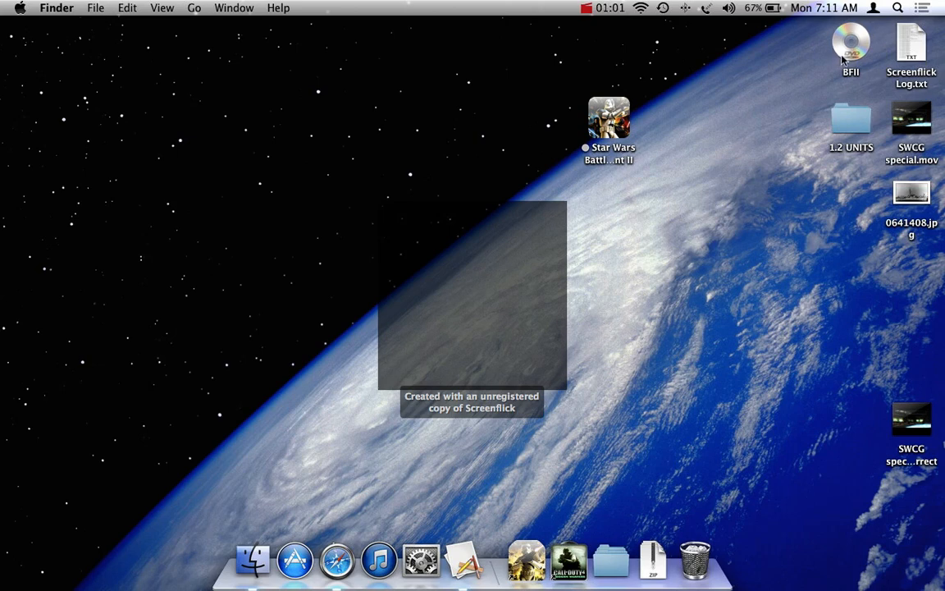
Open the BFII disc in column view and pick its GameData folder.
double_click(850, 43)
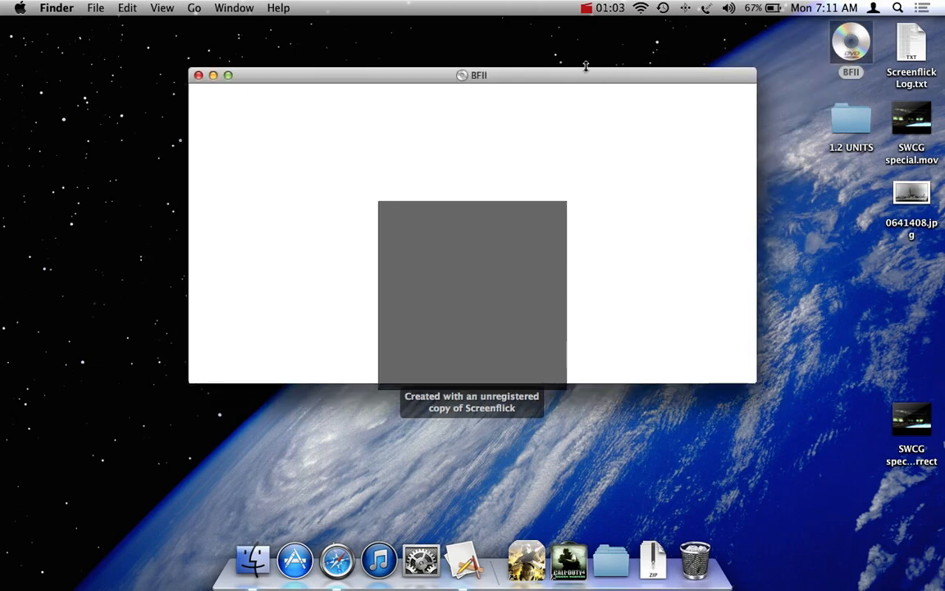
right_click(472, 76)
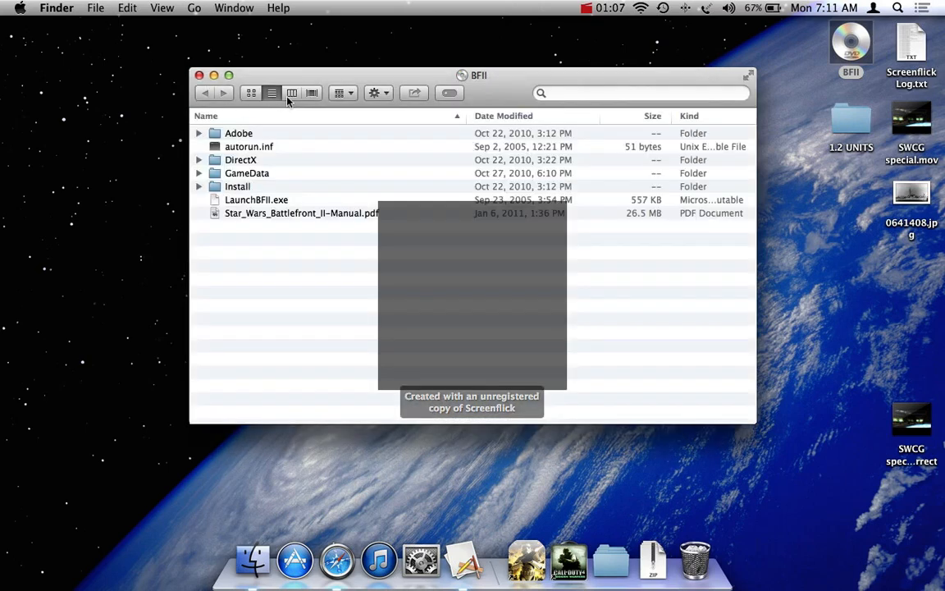
click(292, 98)
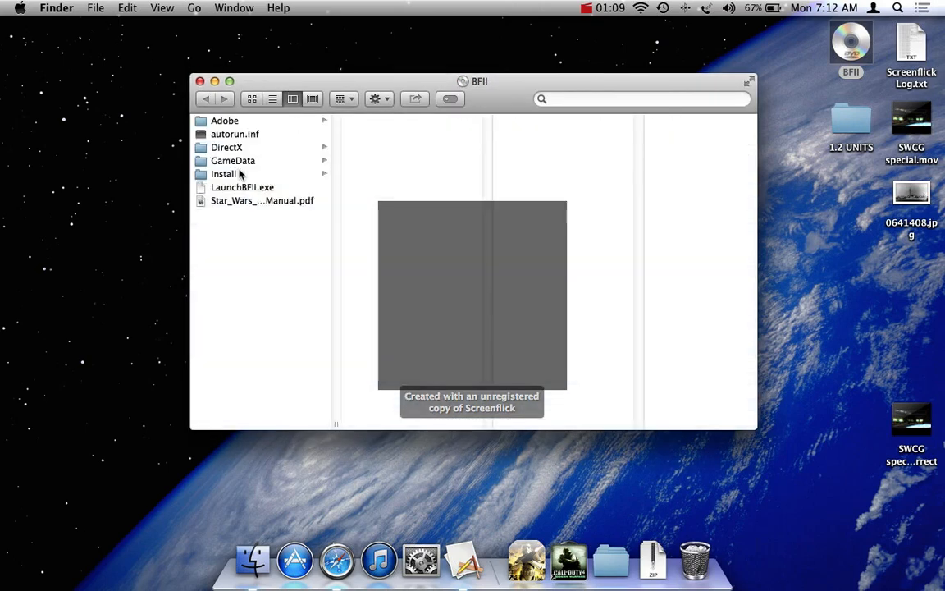
click(232, 161)
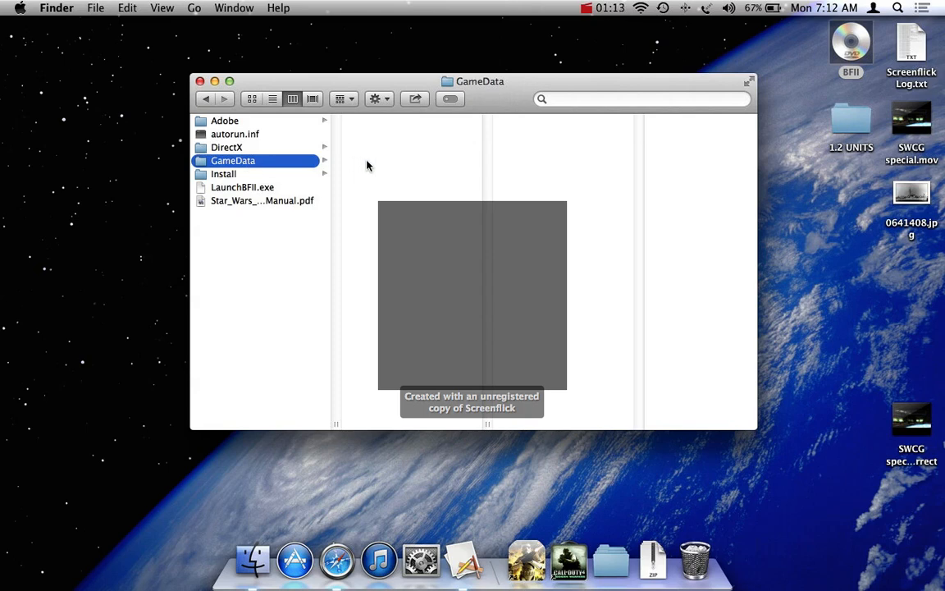
mouse_move(374, 177)
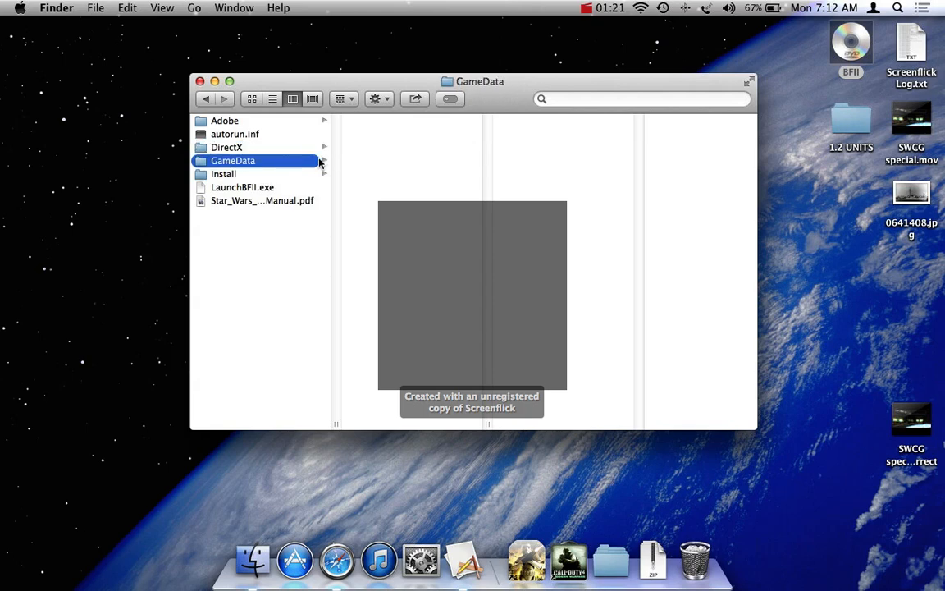
Browse GameData's setup files and select setupBF2.exe.
click(233, 160)
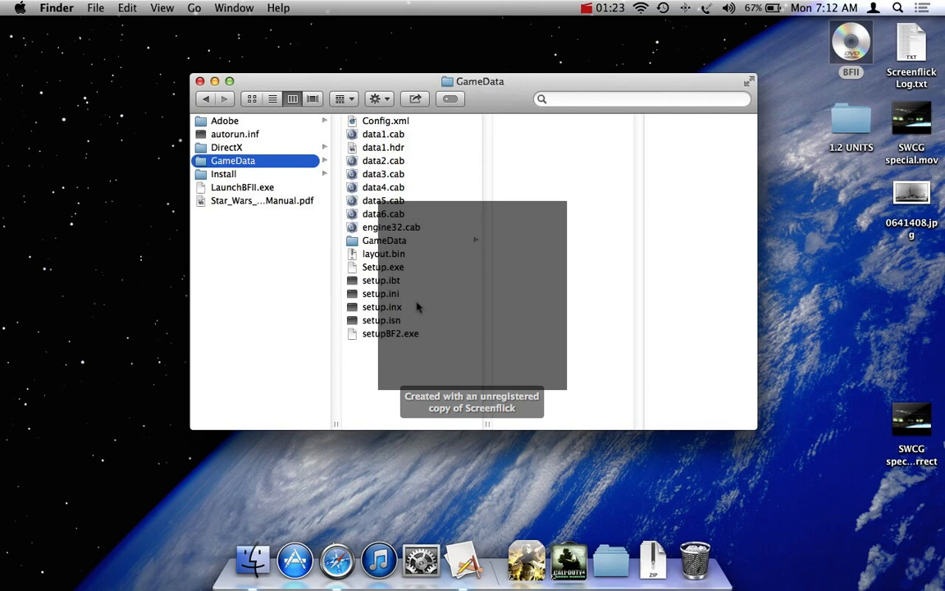
click(384, 266)
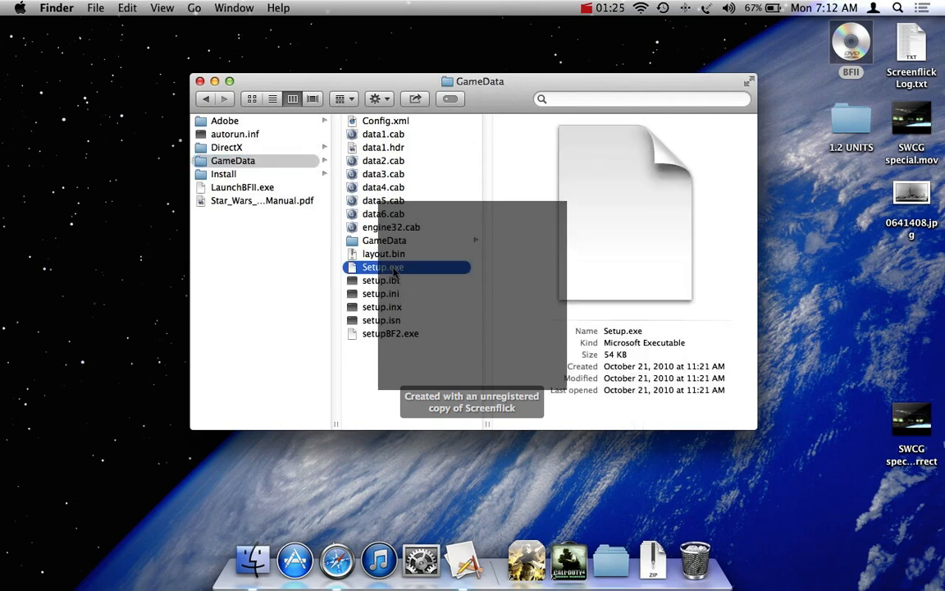
click(391, 333)
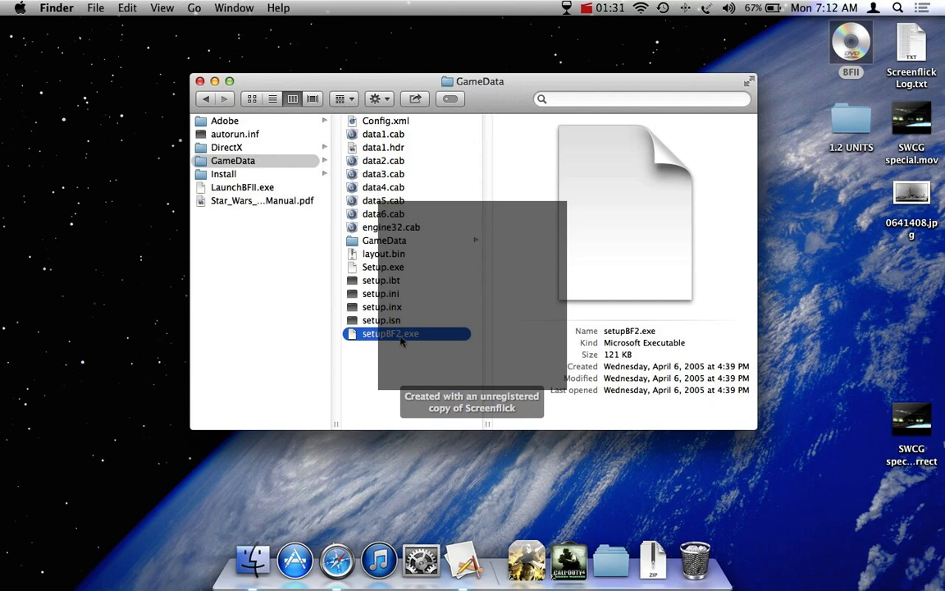
Launch setupBF2.exe and have Wine run it directly.
double_click(390, 333)
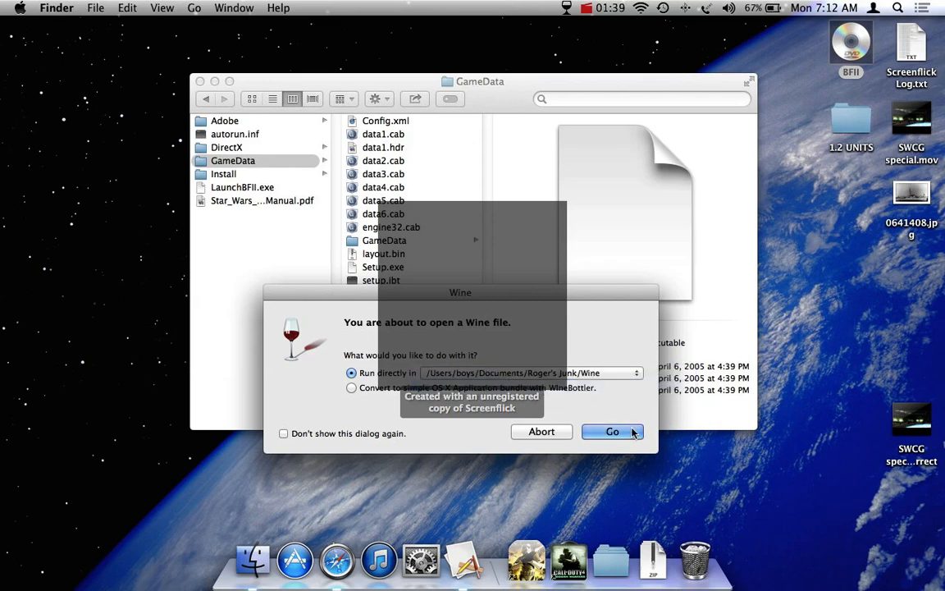
click(612, 430)
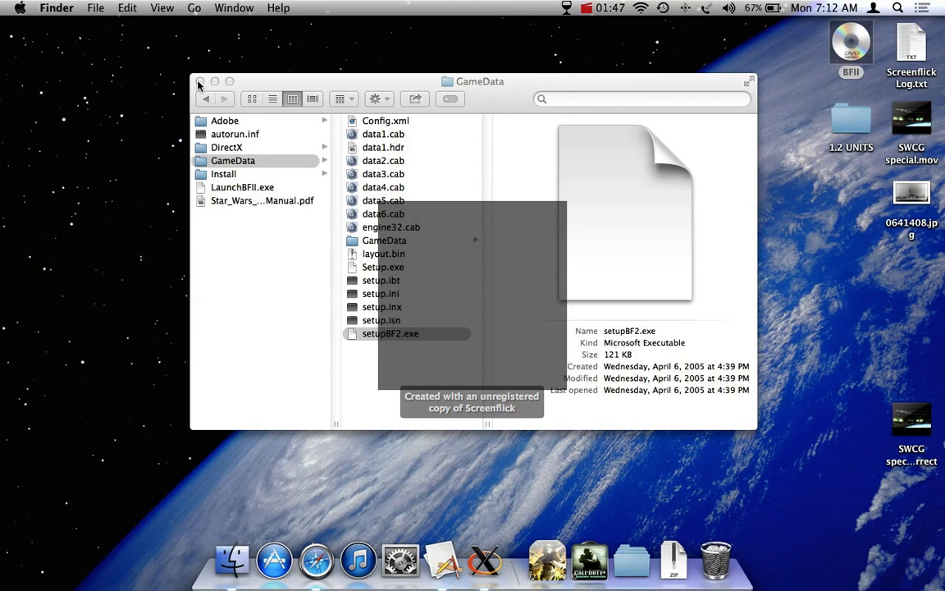
mouse_move(200, 82)
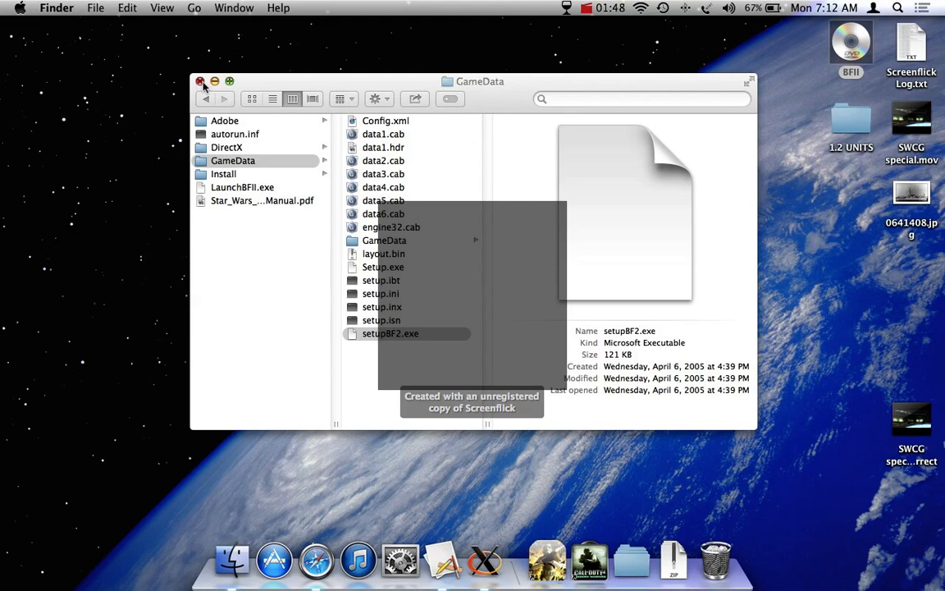
Confirm removing the existing Battlefront II installation and answer the saved-games prompt.
double_click(391, 333)
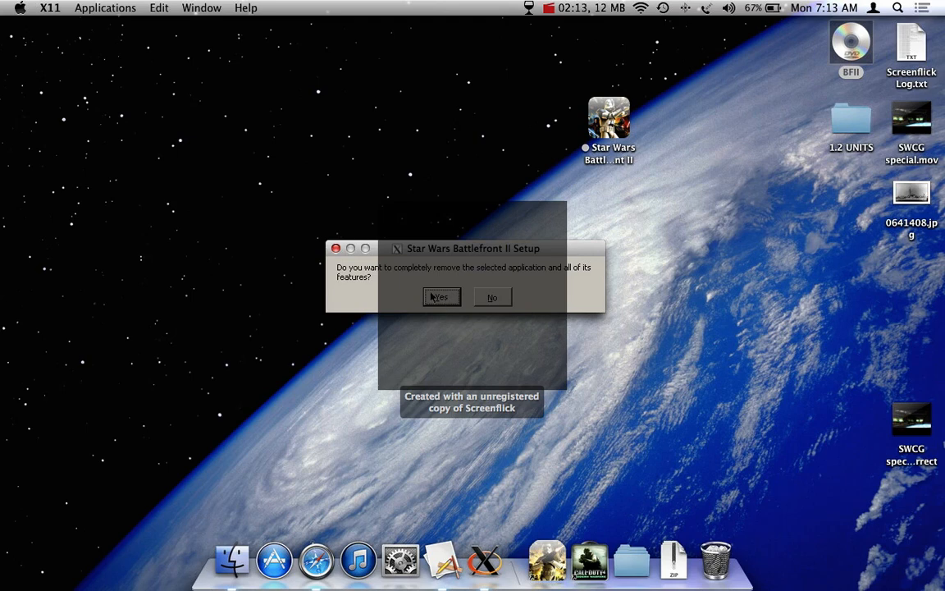
click(441, 297)
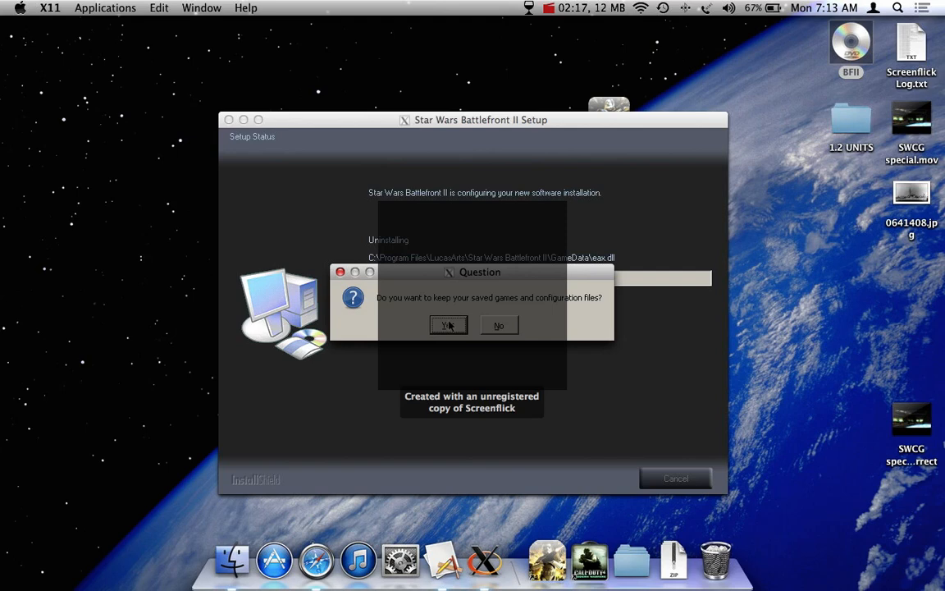
click(448, 324)
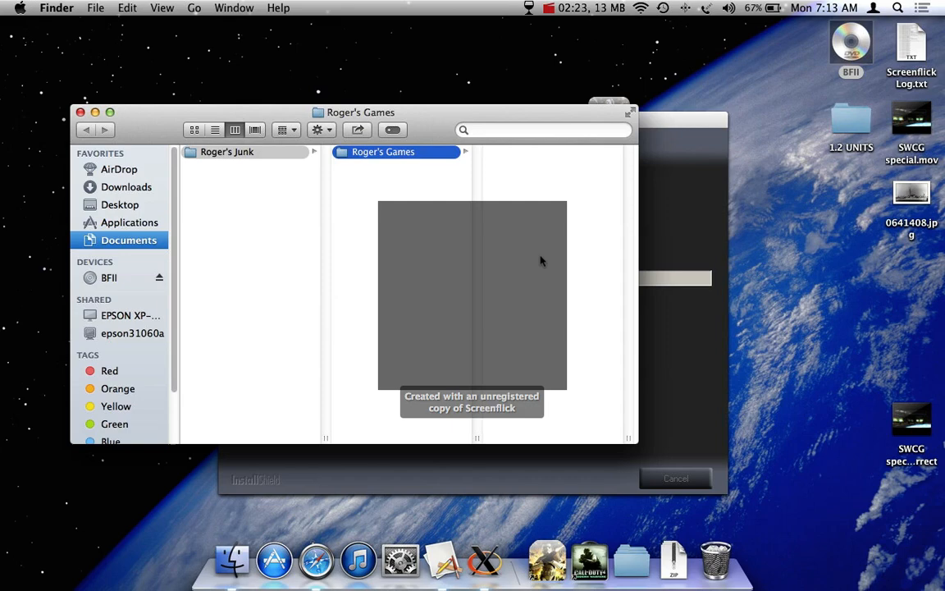
click(382, 151)
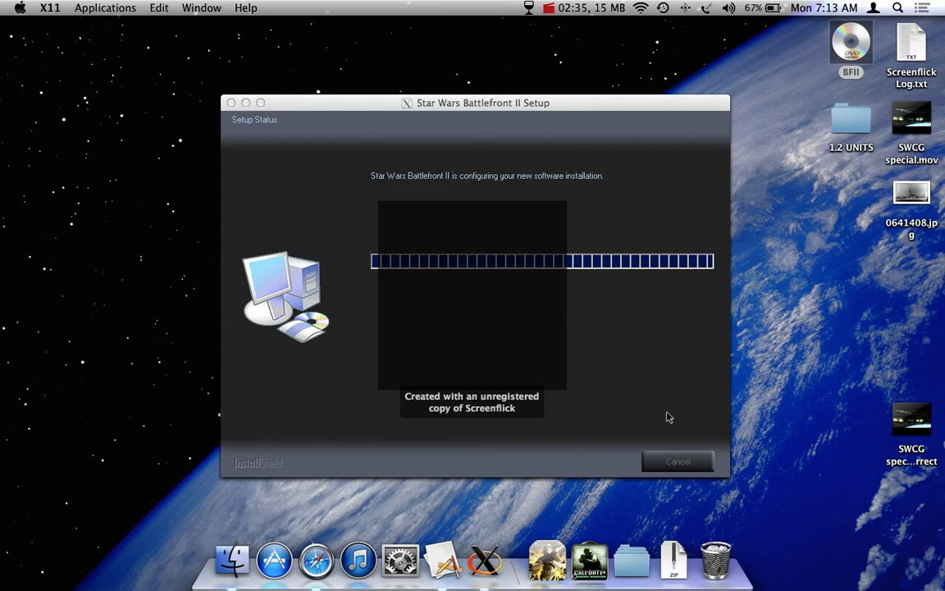
mouse_move(528, 95)
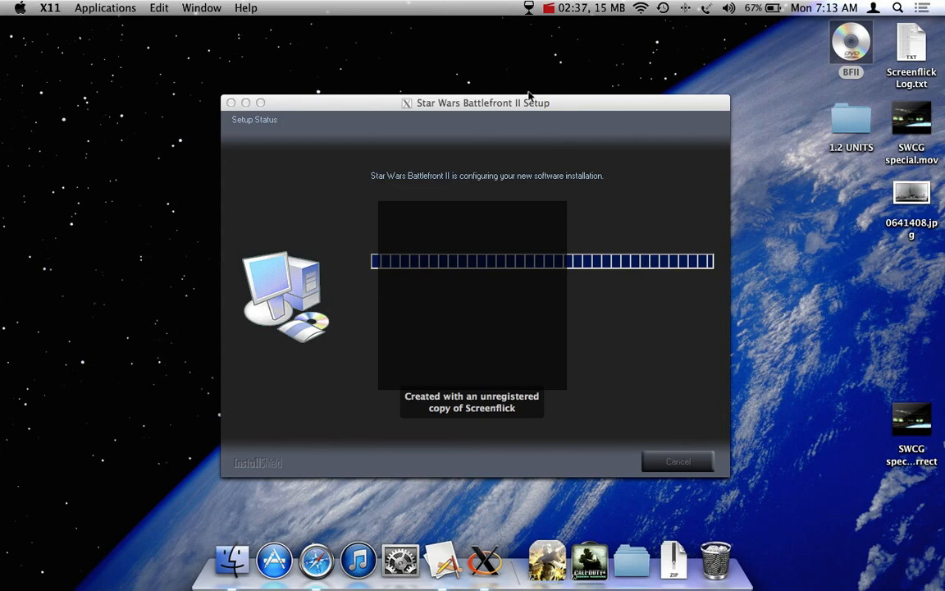
mouse_move(584, 111)
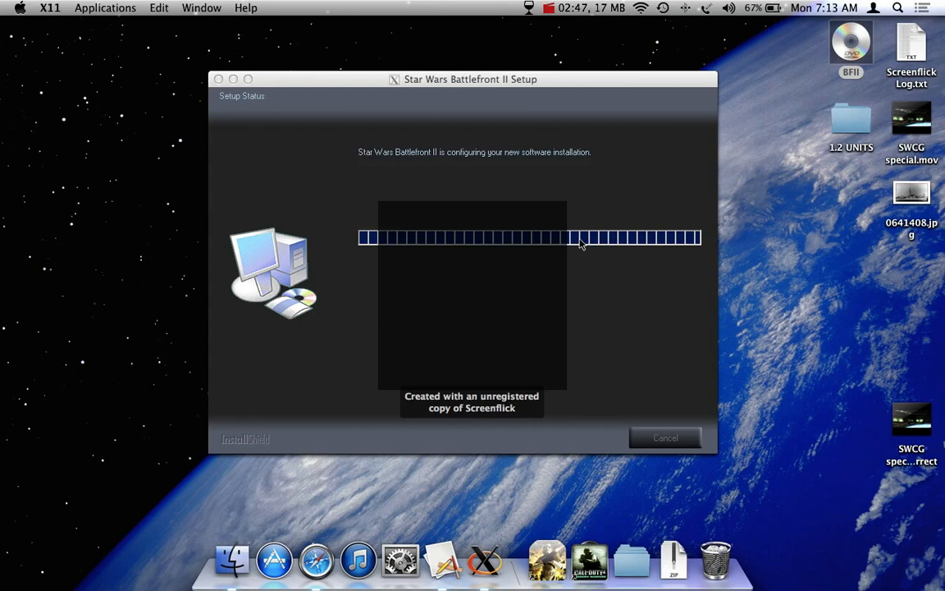
mouse_move(622, 430)
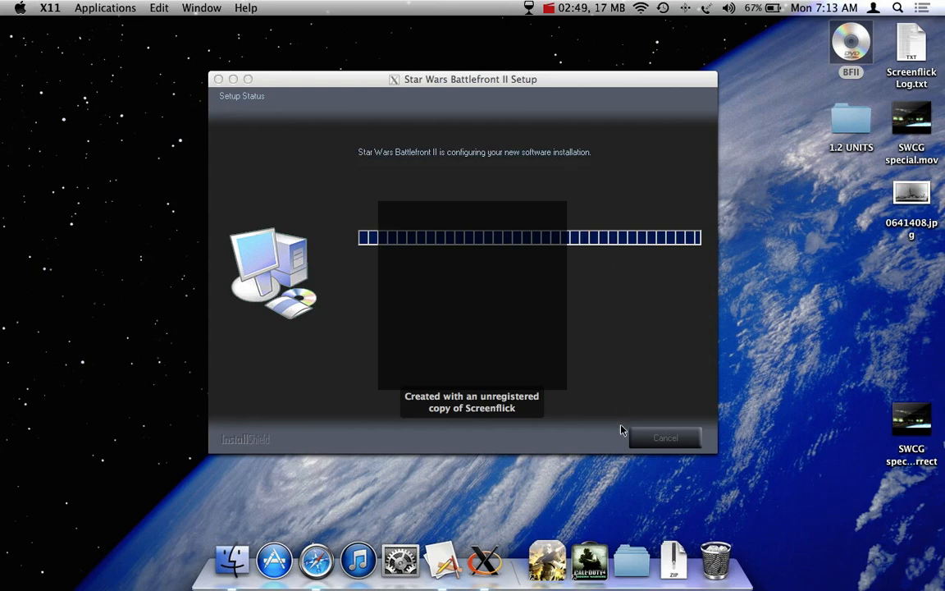
mouse_move(518, 259)
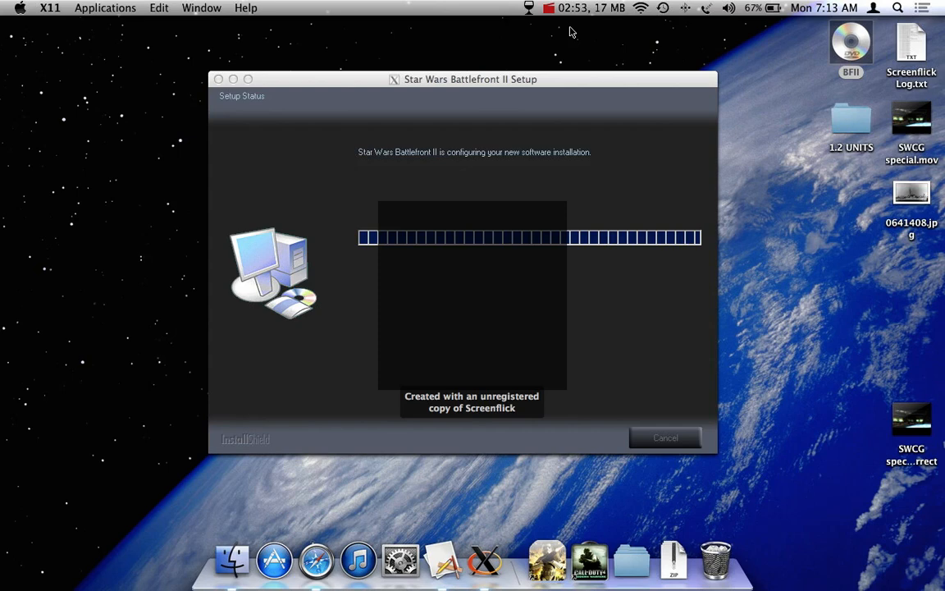
Wait for configuration to finish until the InstallShield welcome screen appears.
click(548, 6)
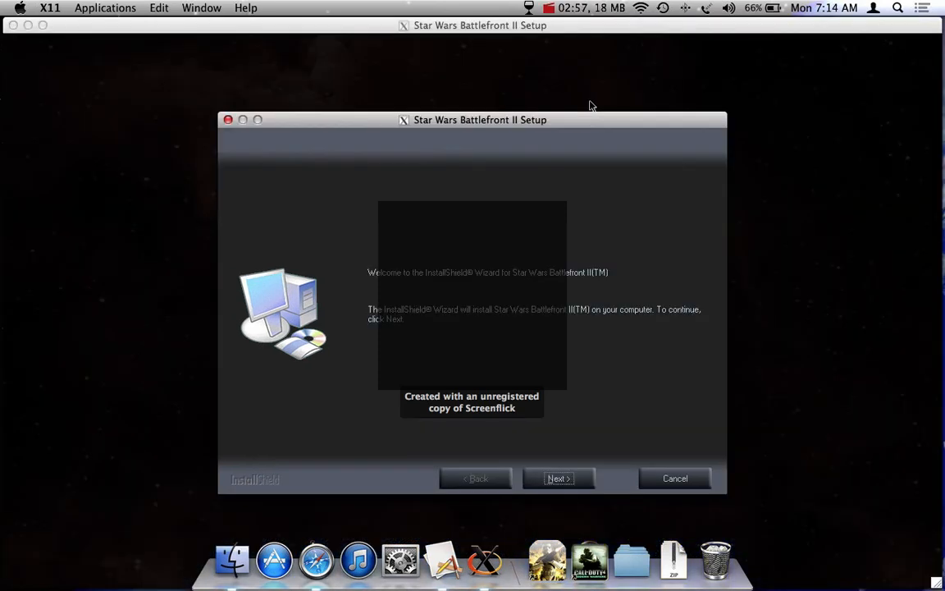
mouse_move(413, 251)
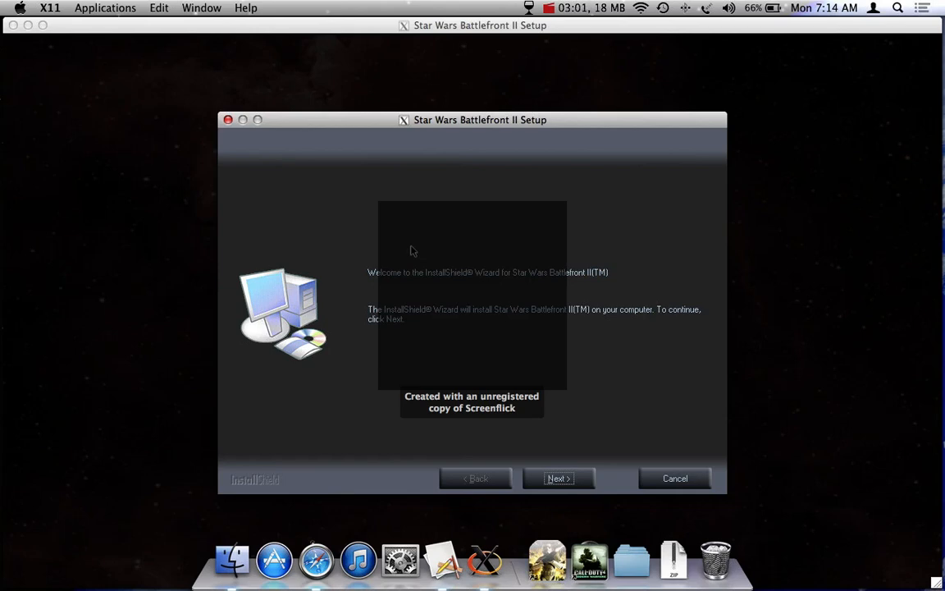
mouse_move(416, 227)
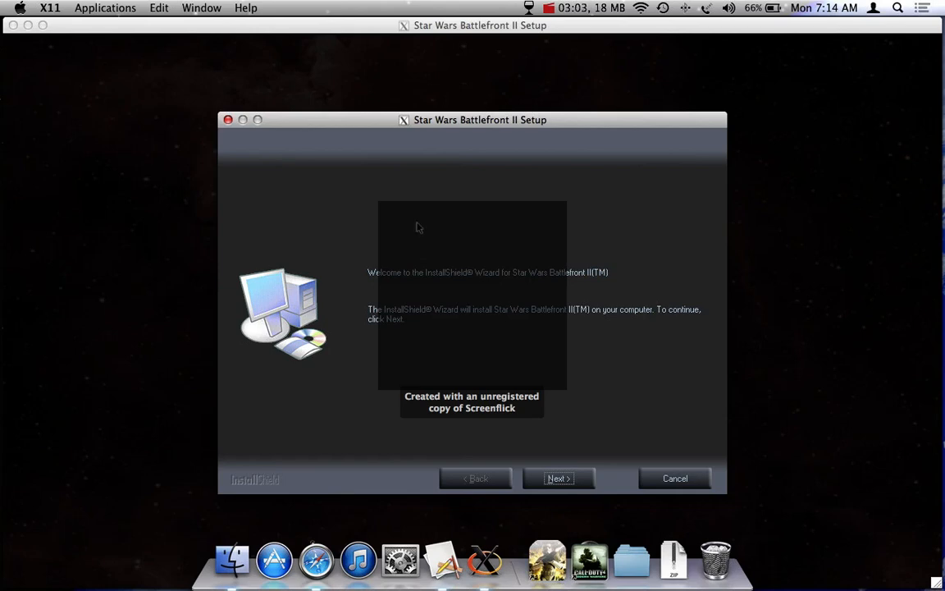
mouse_move(545, 451)
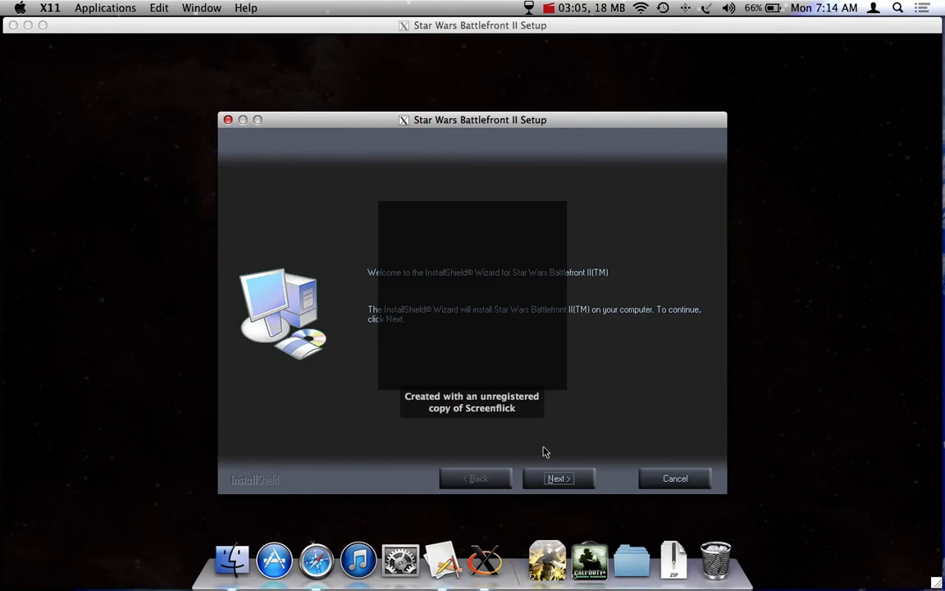
Move past the InstallShield welcome page.
click(558, 479)
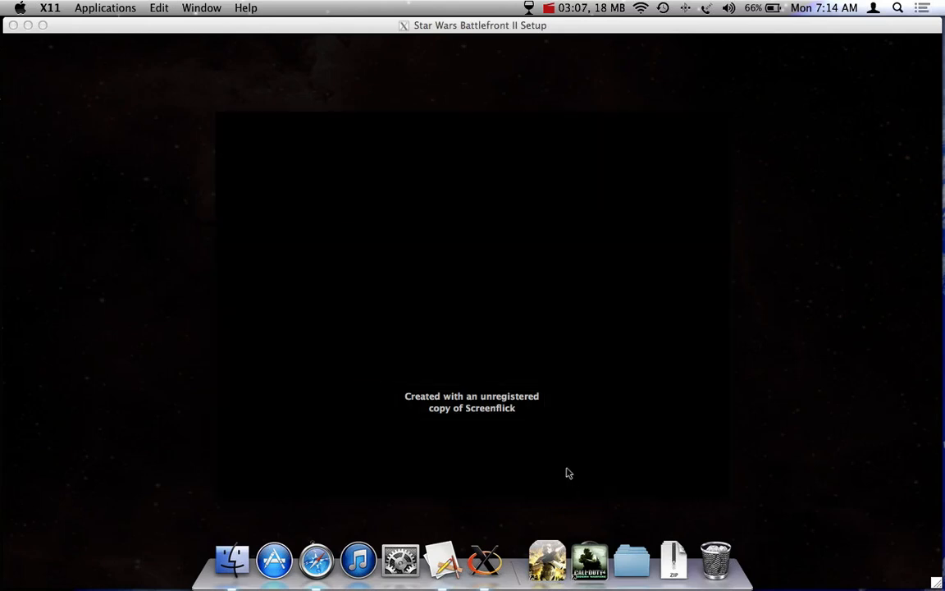
Accept the terms of the license agreement.
click(548, 6)
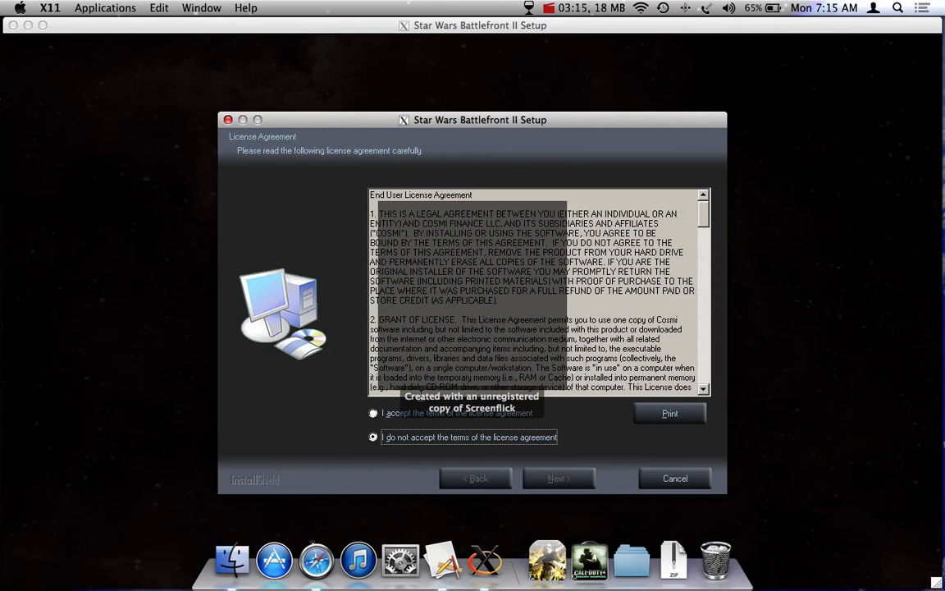
click(374, 413)
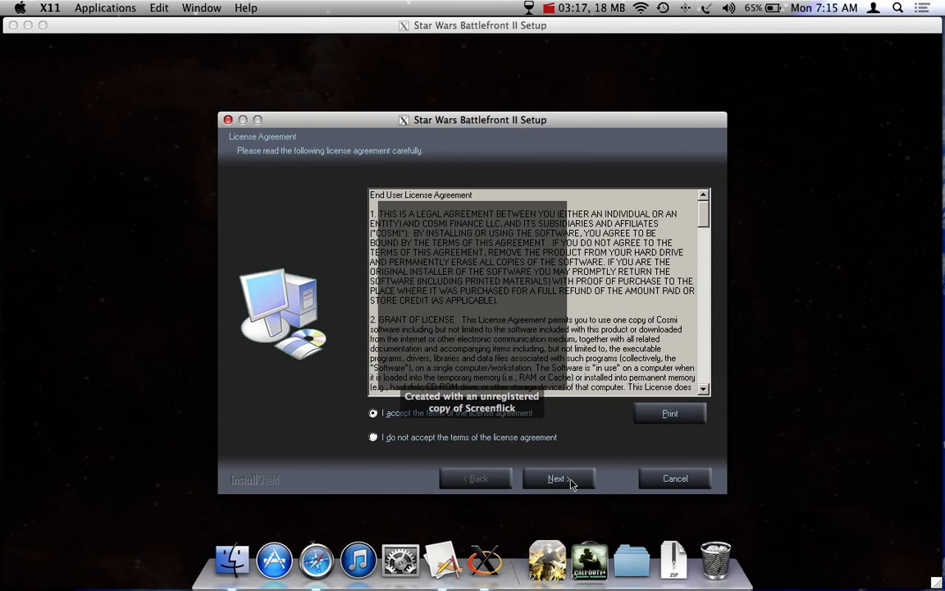
Skip Xfire, decline GameSpy Arcade, choose Automatic installation and confirm the default location.
click(558, 479)
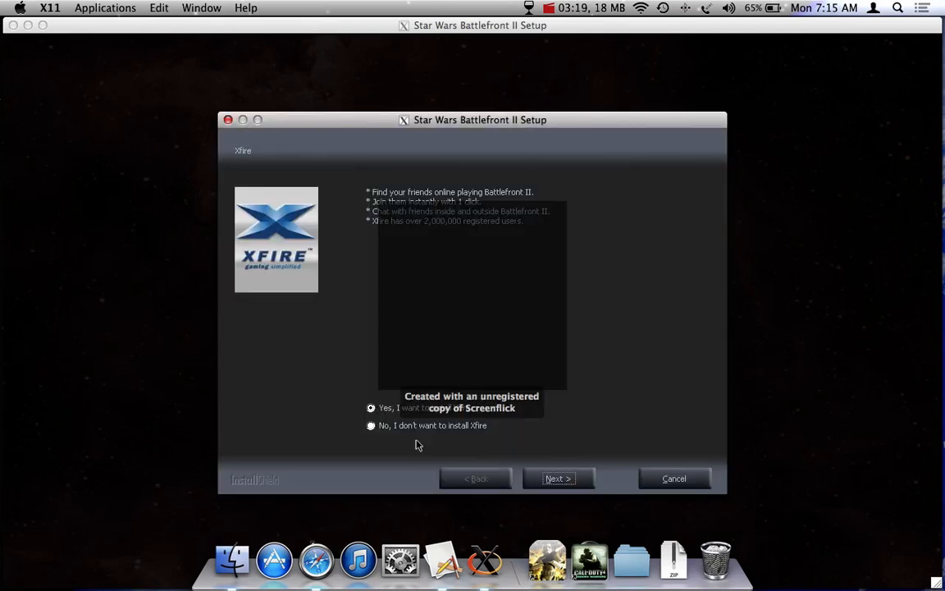
click(558, 479)
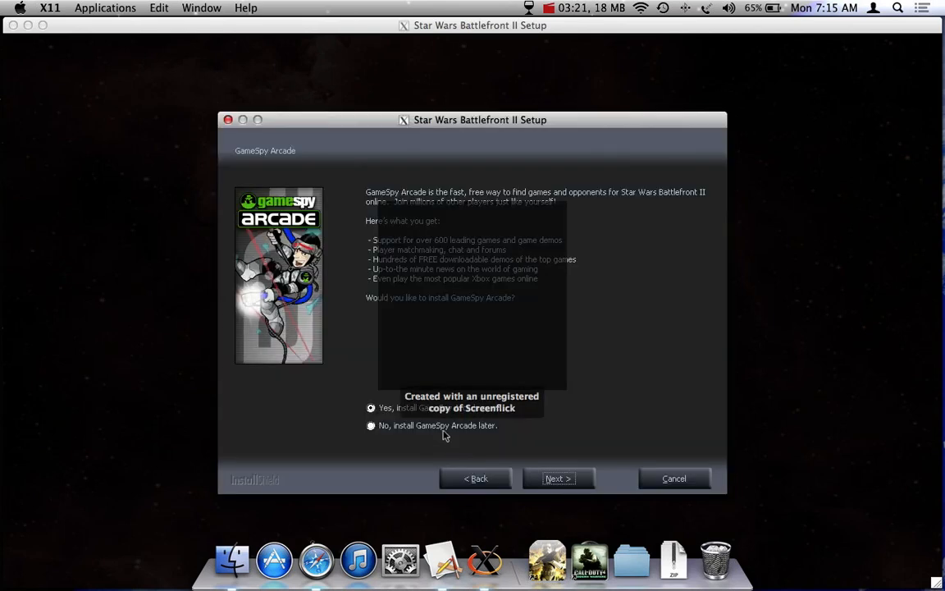
click(371, 425)
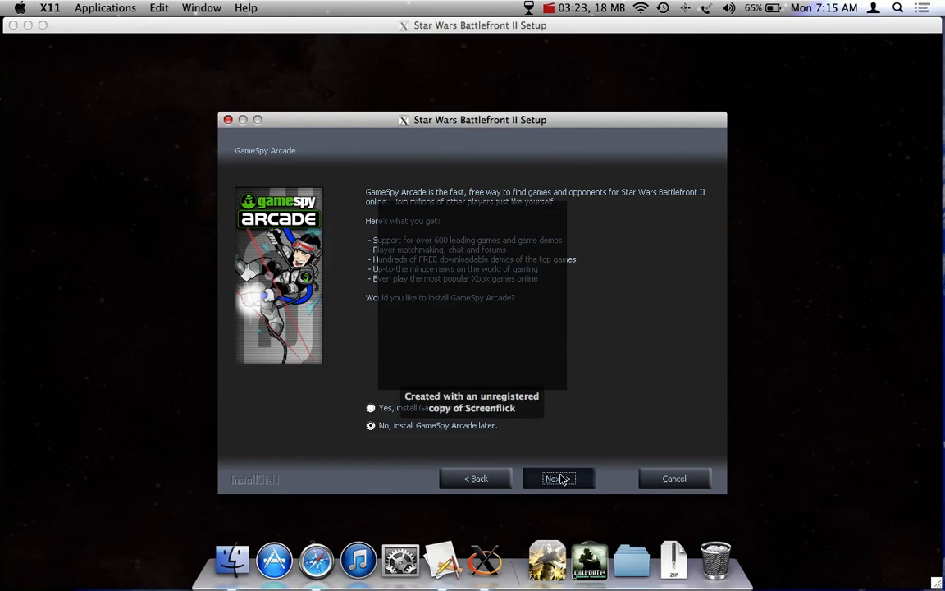
click(558, 479)
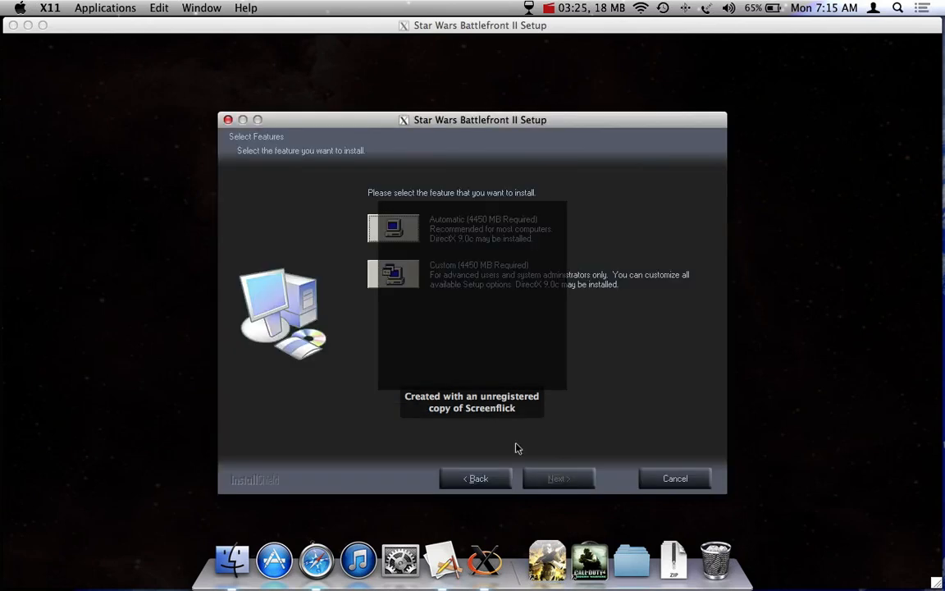
click(557, 479)
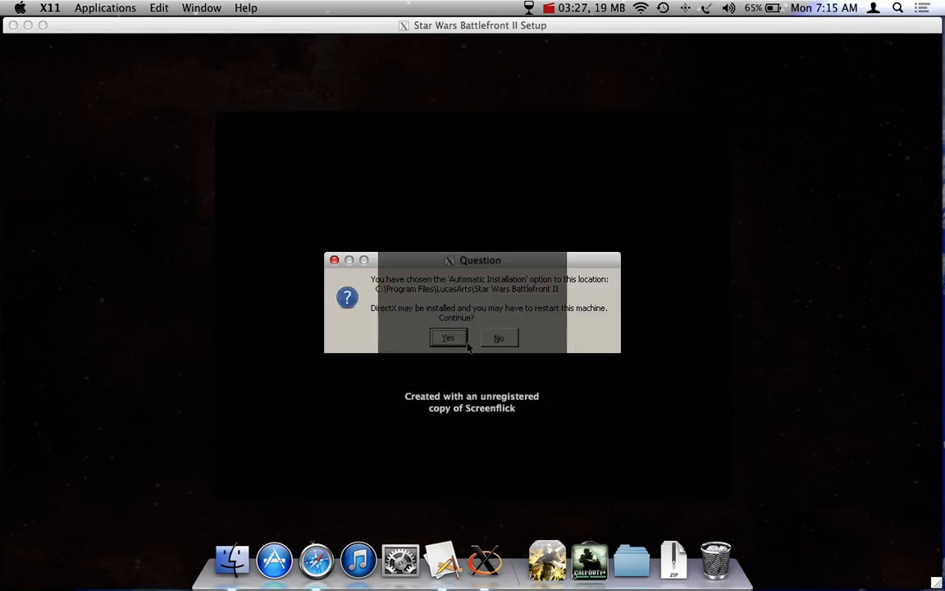
click(448, 338)
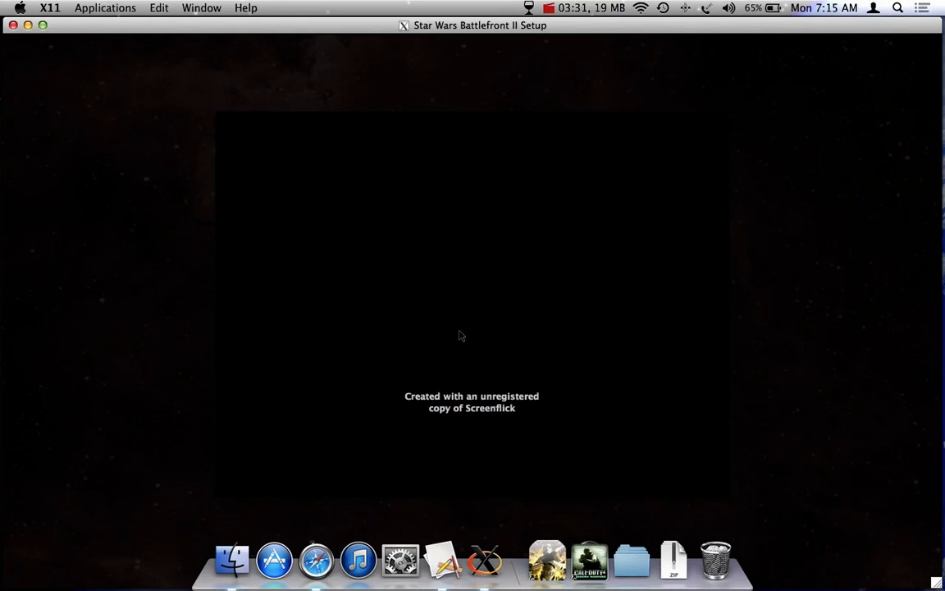
mouse_move(662, 138)
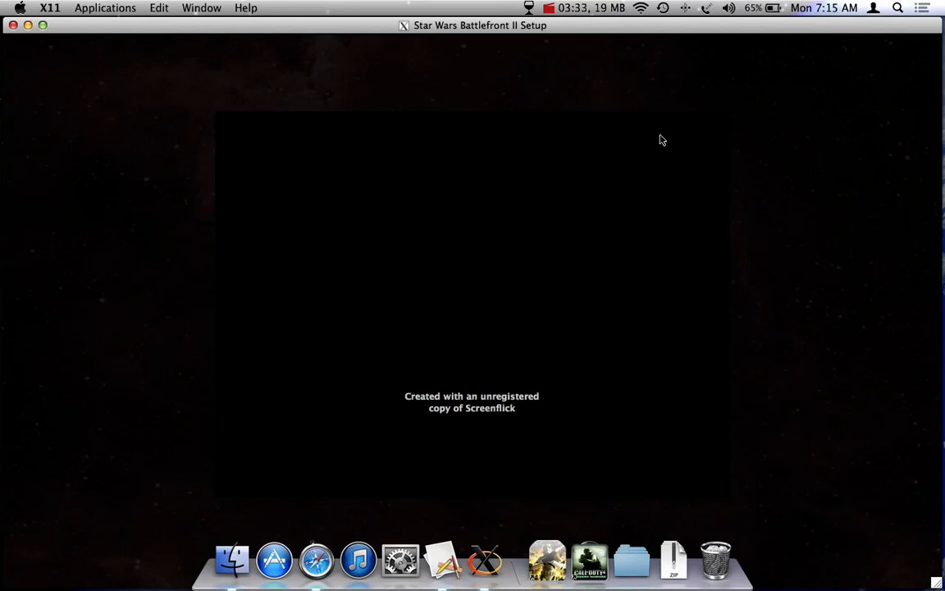
mouse_move(656, 146)
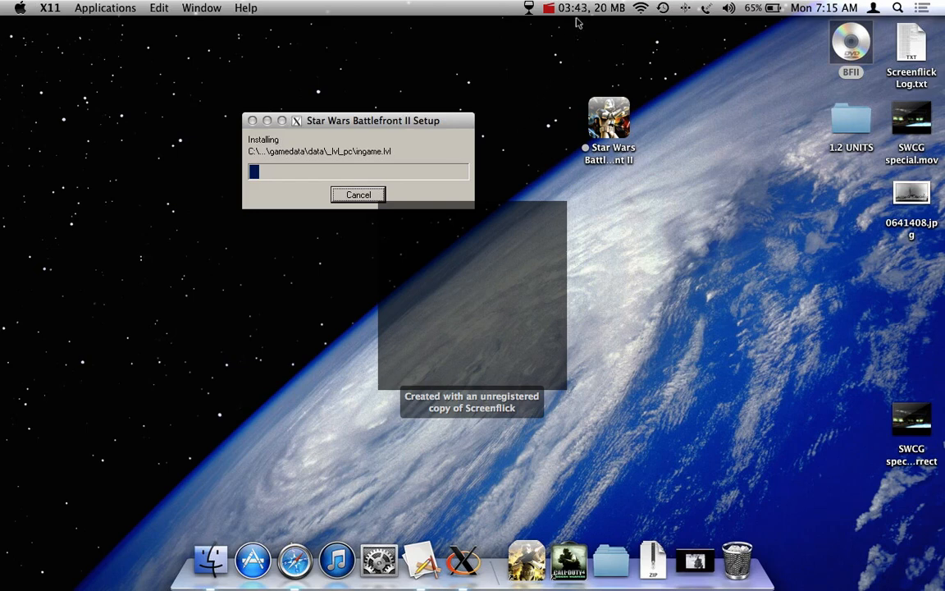
Finish the installation and close Battlefront II Setup.
click(548, 6)
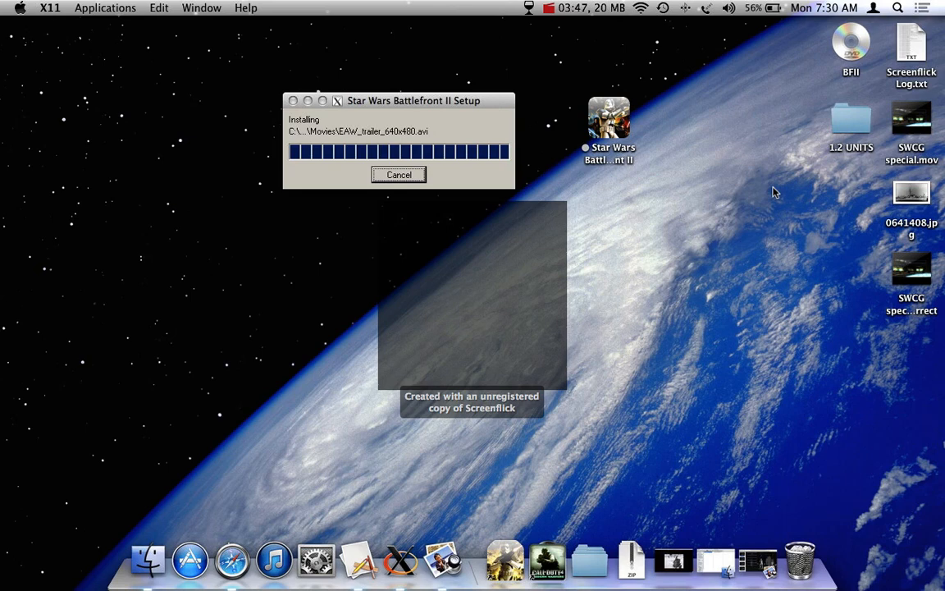
mouse_move(584, 149)
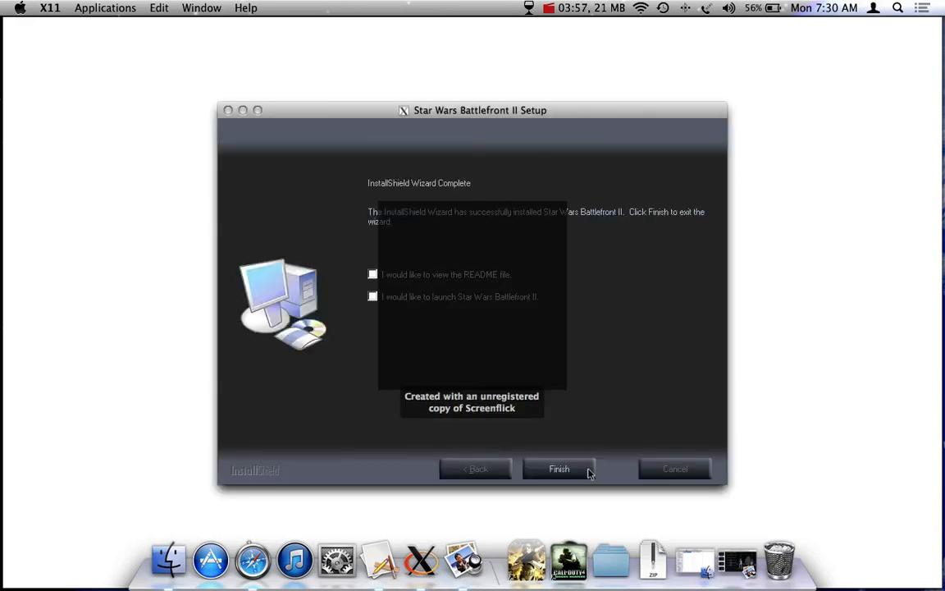
click(558, 469)
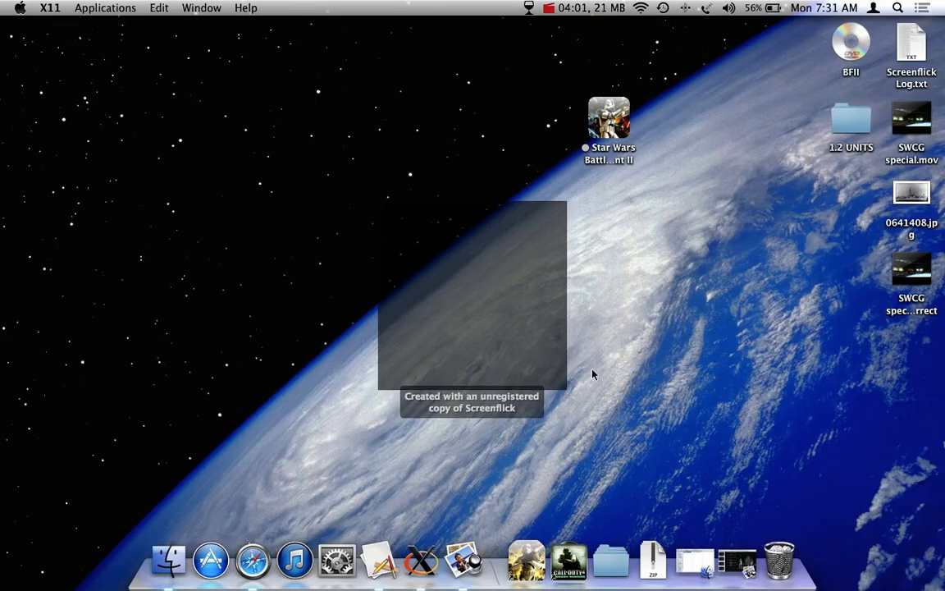
mouse_move(558, 69)
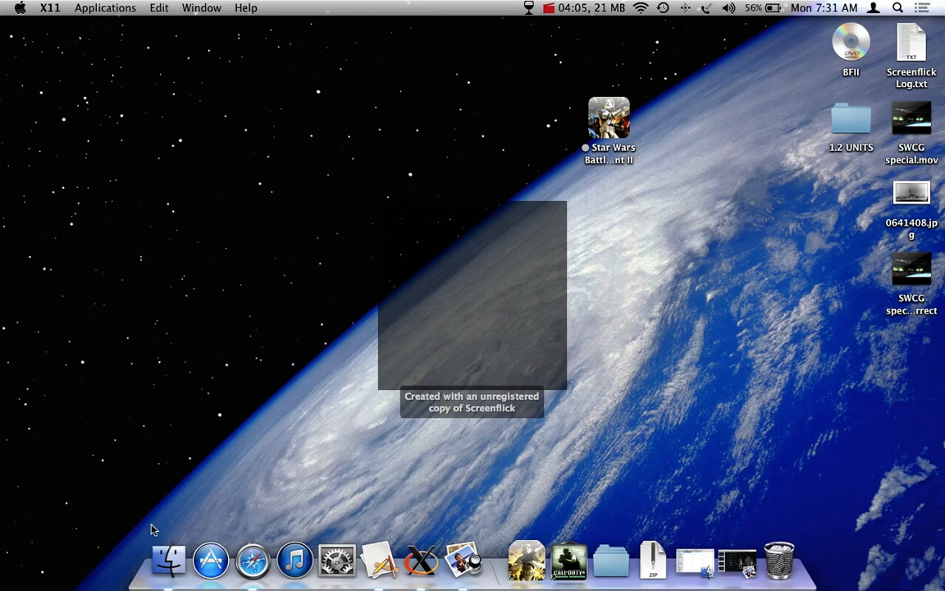
mouse_move(611, 561)
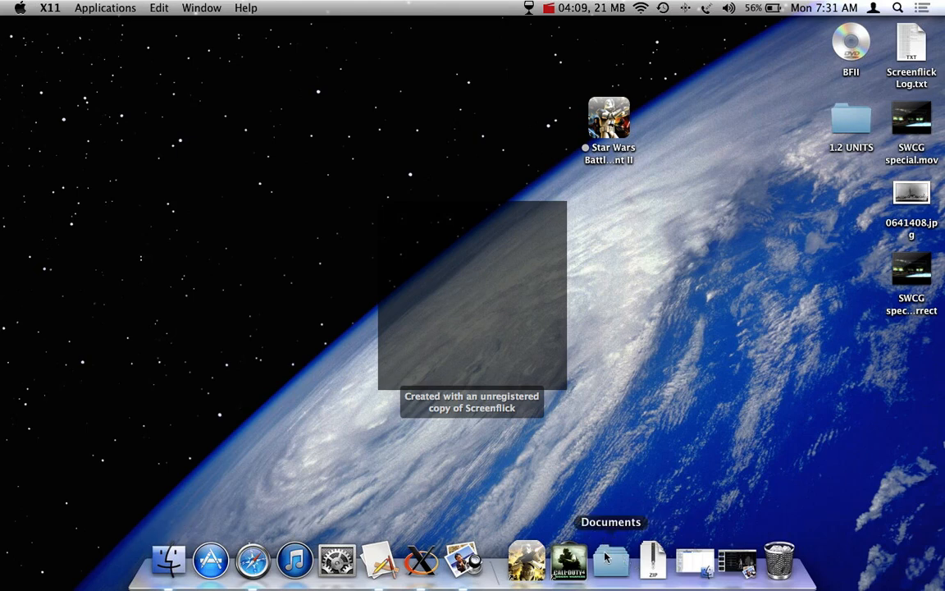
Browse Documents > Roger's Junk > Wine > drive_c > Program Files.
click(611, 561)
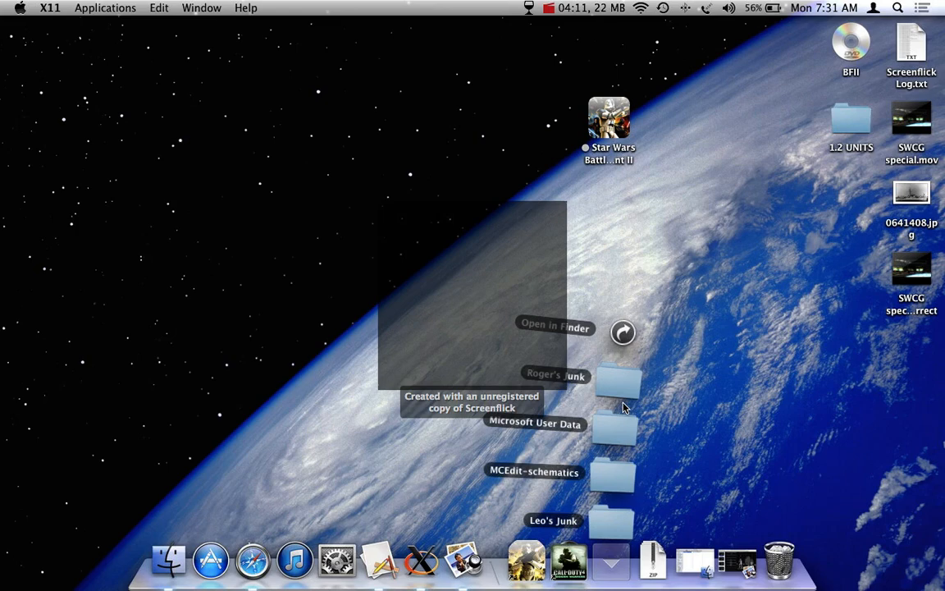
click(555, 328)
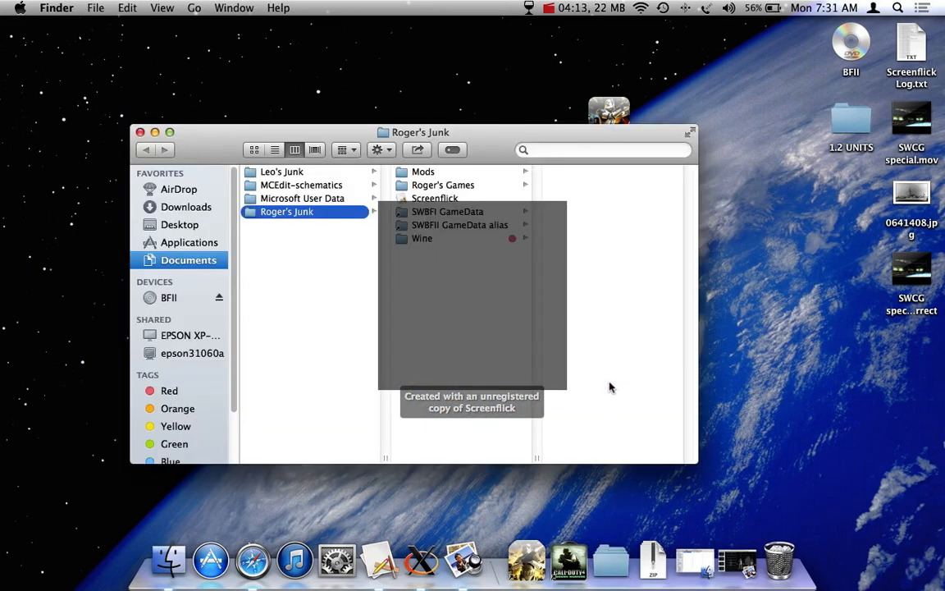
click(421, 238)
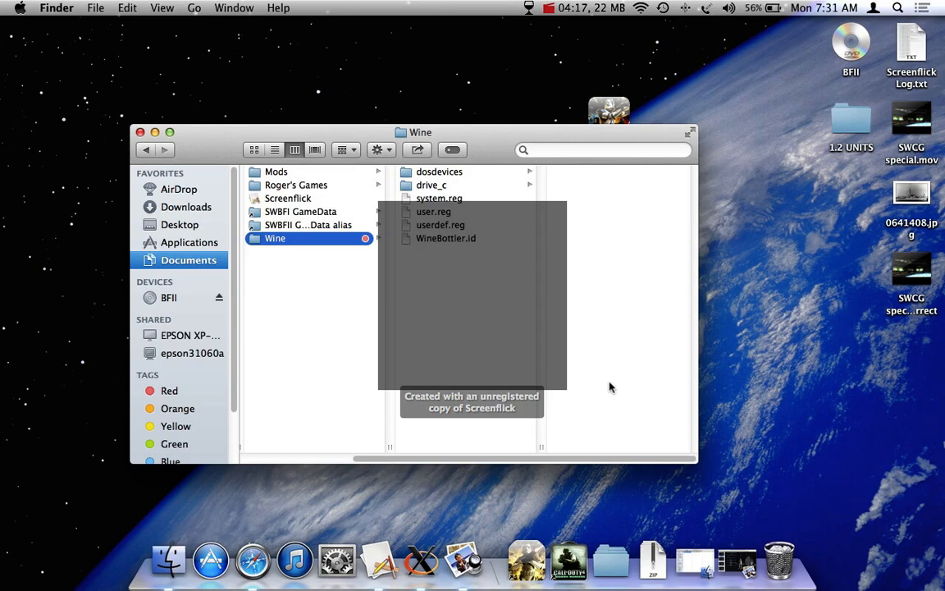
click(430, 183)
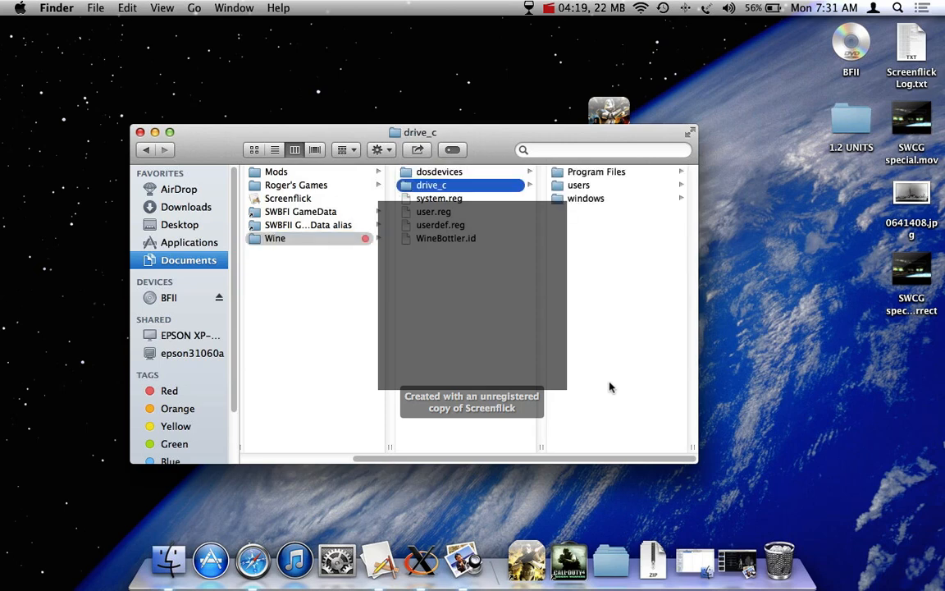
click(595, 172)
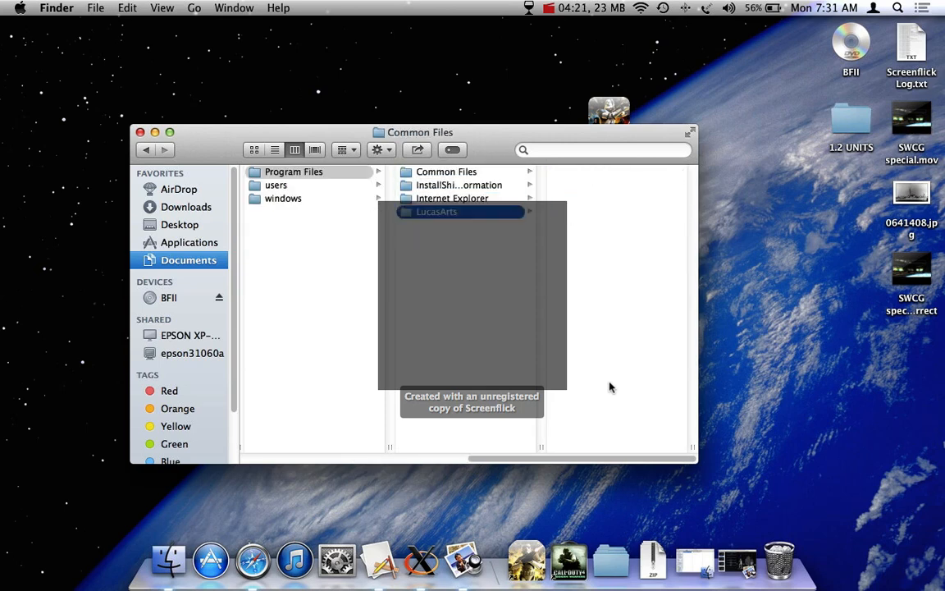
Inspect BattlefrontII.exe in the game folder, then open the LucasArts folder.
click(437, 212)
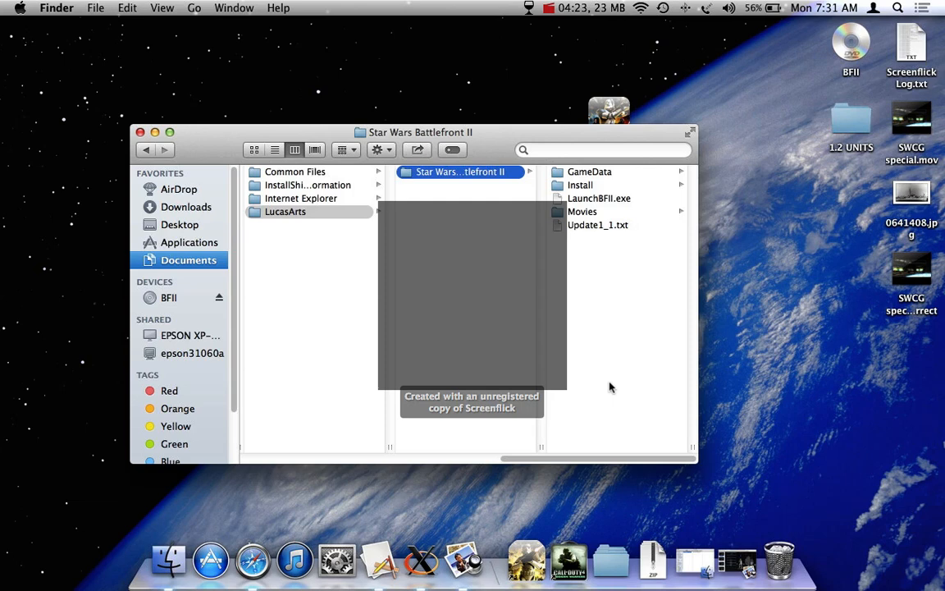
click(589, 172)
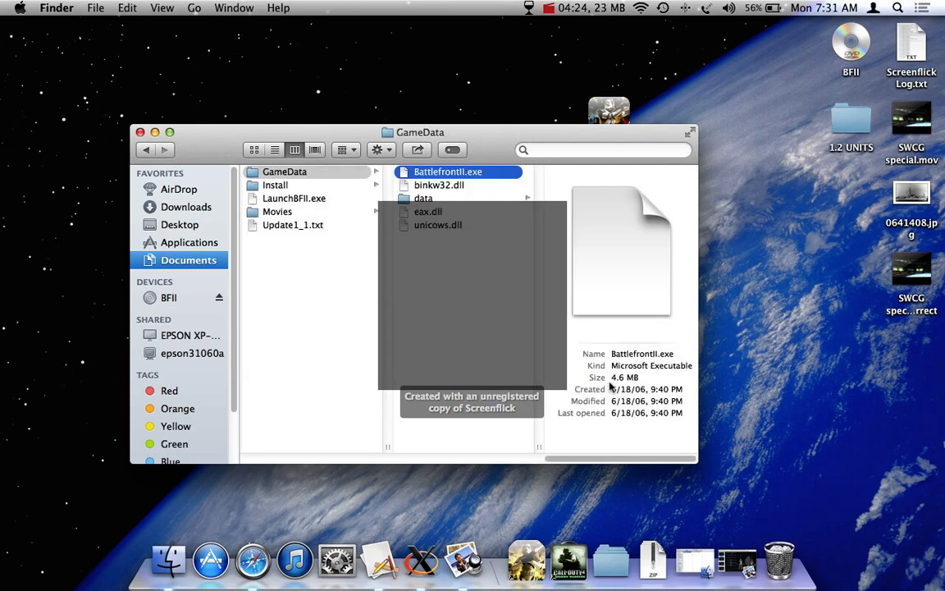
click(420, 184)
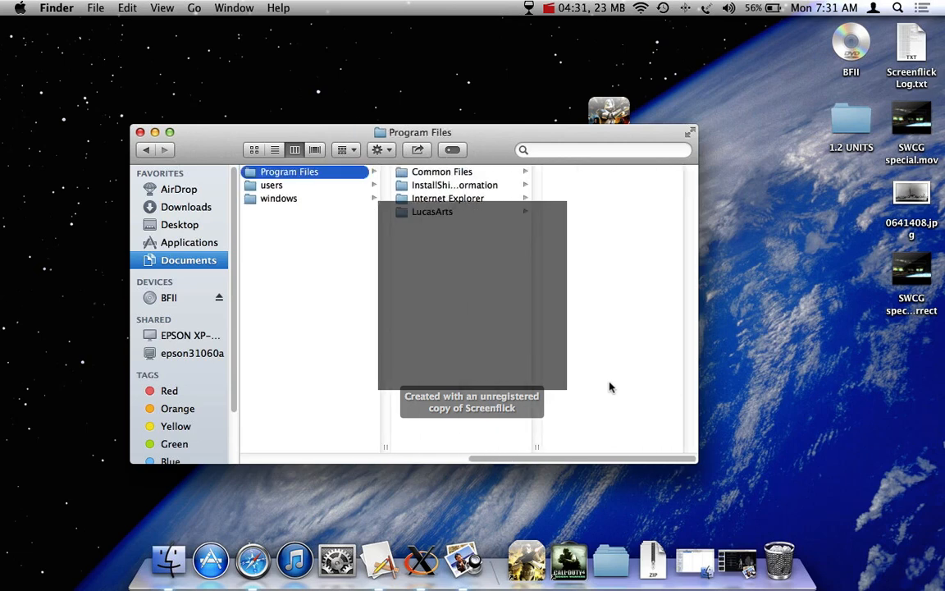
click(434, 212)
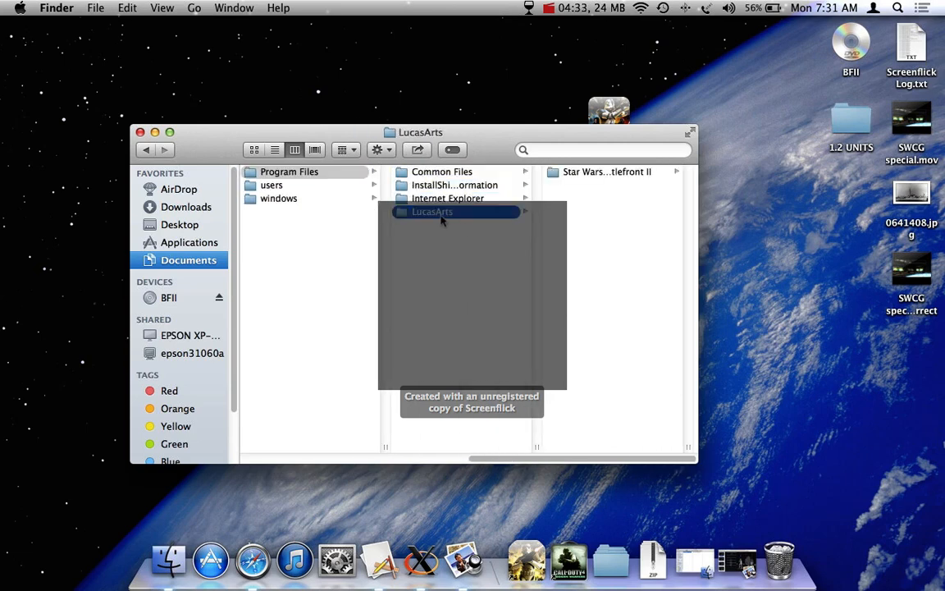
click(288, 172)
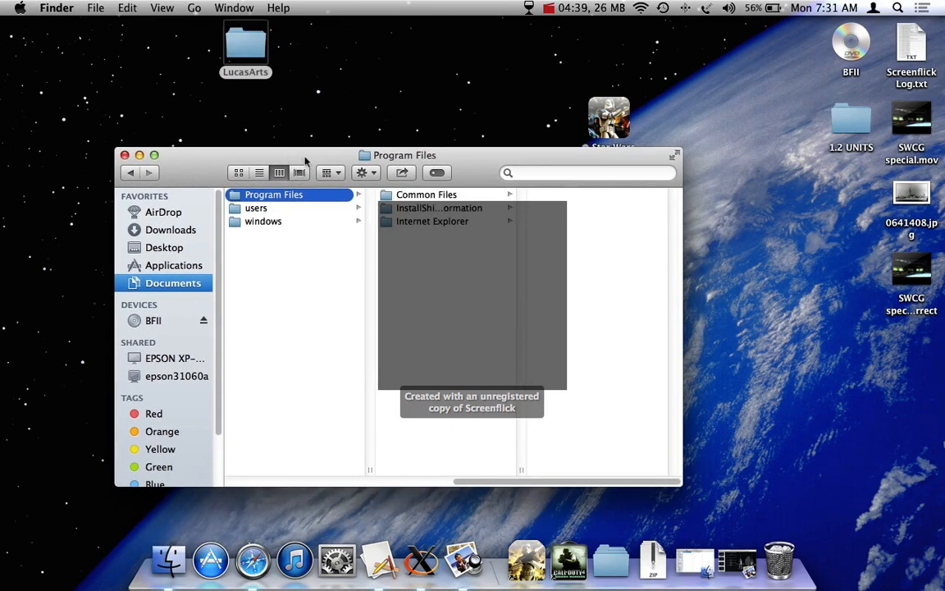
right_click(609, 118)
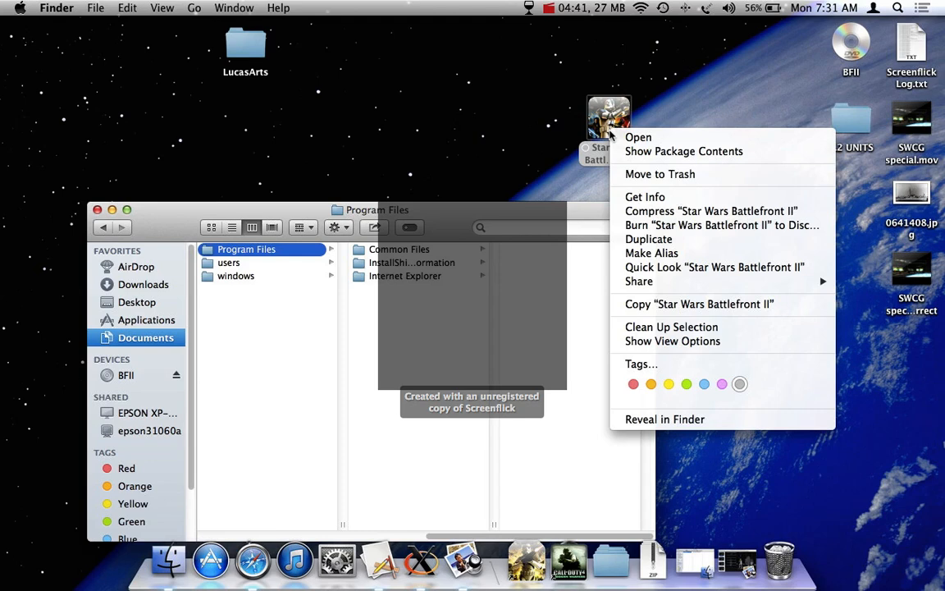
click(682, 151)
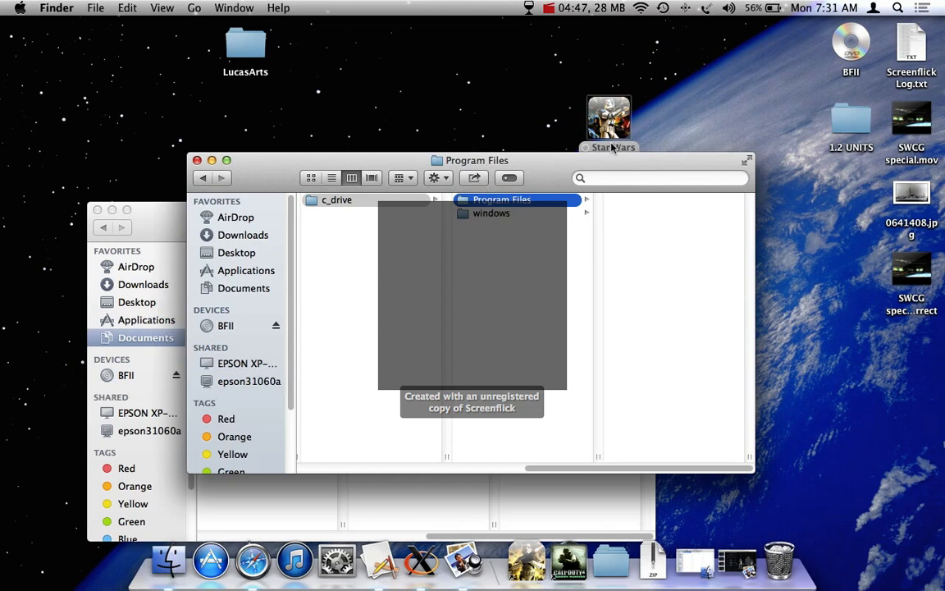
mouse_move(697, 260)
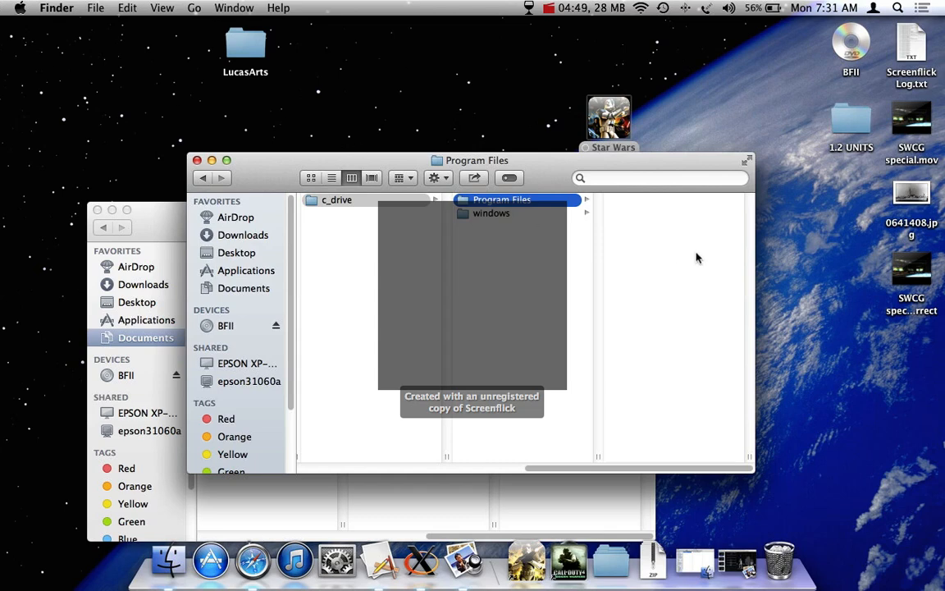
mouse_move(542, 181)
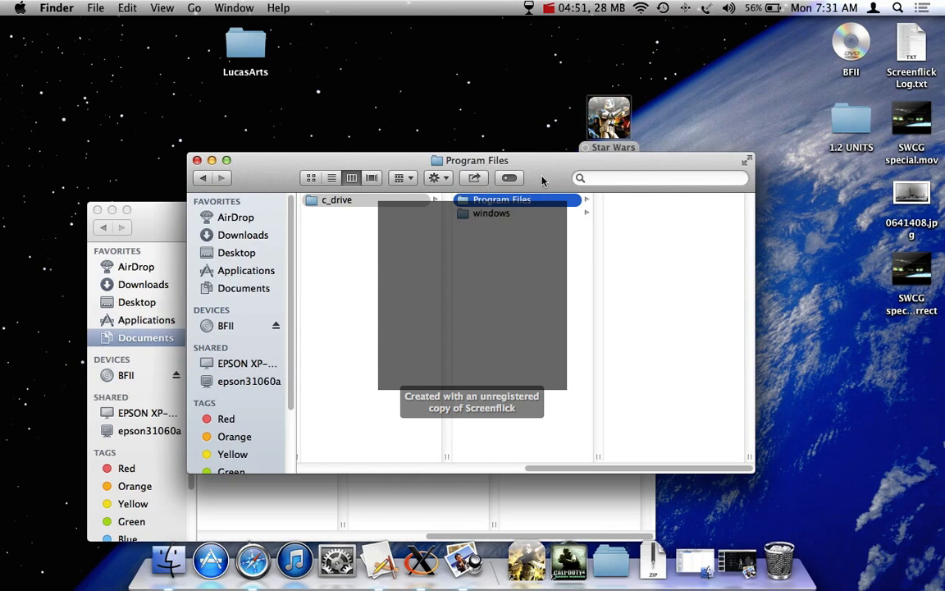
drag(476, 161, 498, 151)
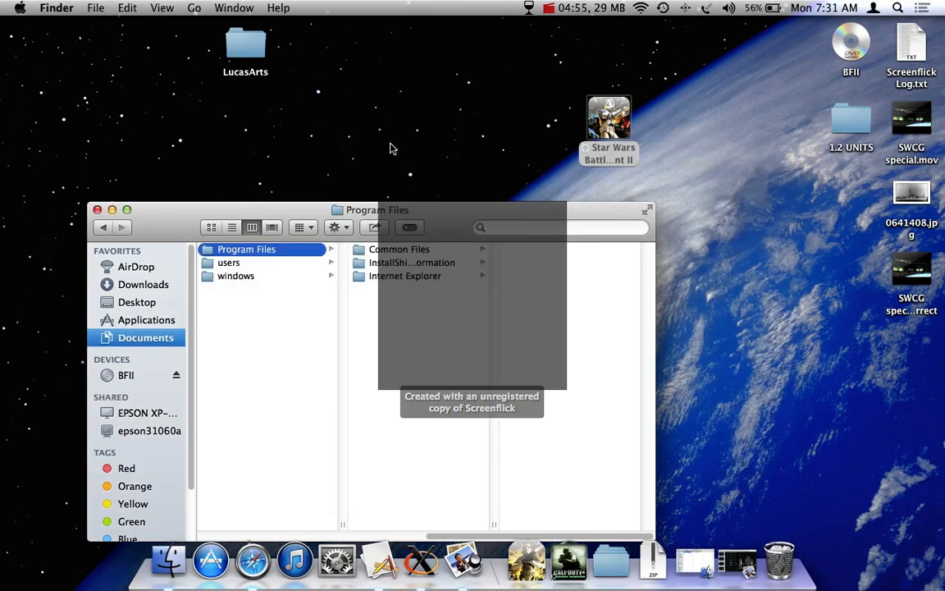
click(387, 289)
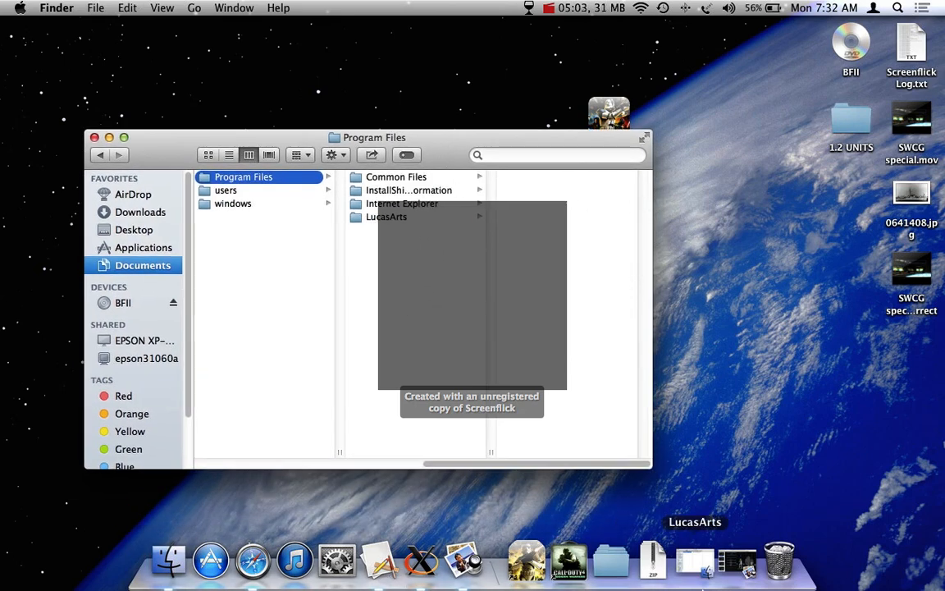
mouse_move(653, 561)
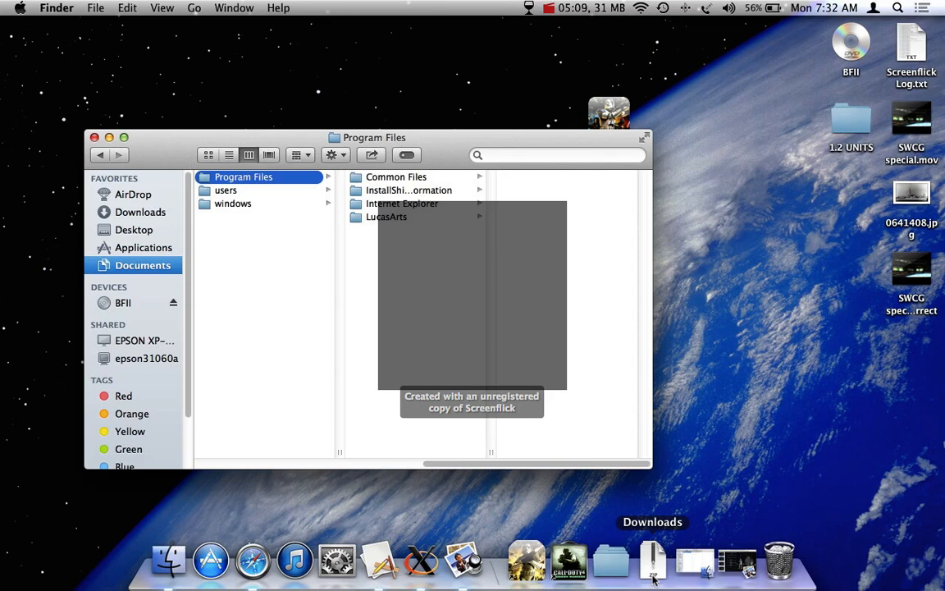
mouse_move(648, 535)
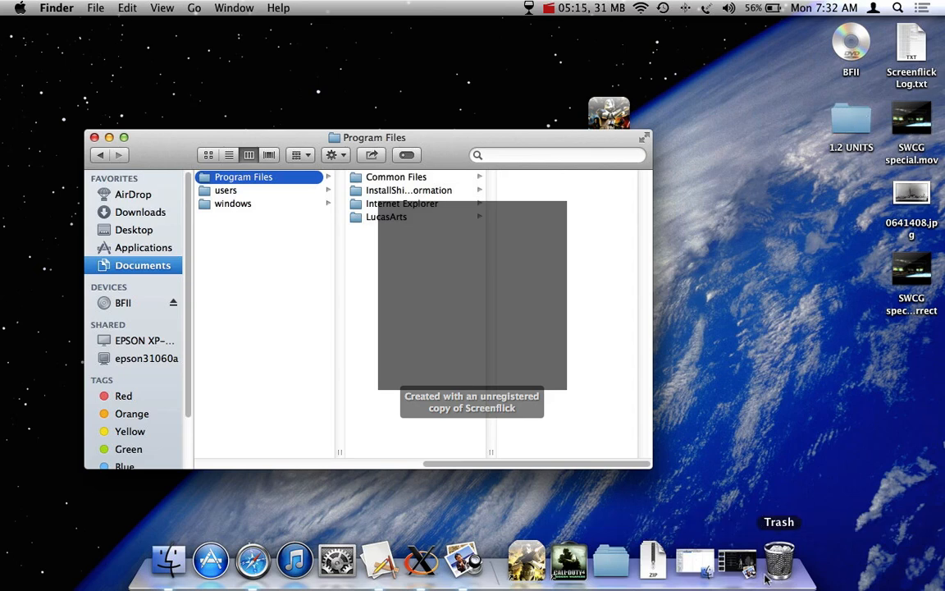
mouse_move(253, 561)
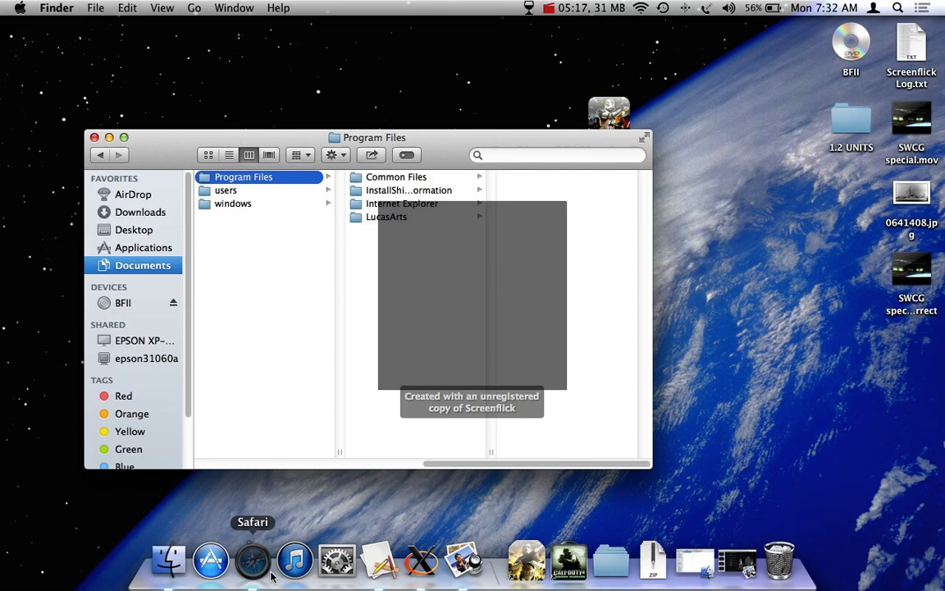
Bring up the FileFront v1.2 Patch download page in Safari and skim it.
click(252, 561)
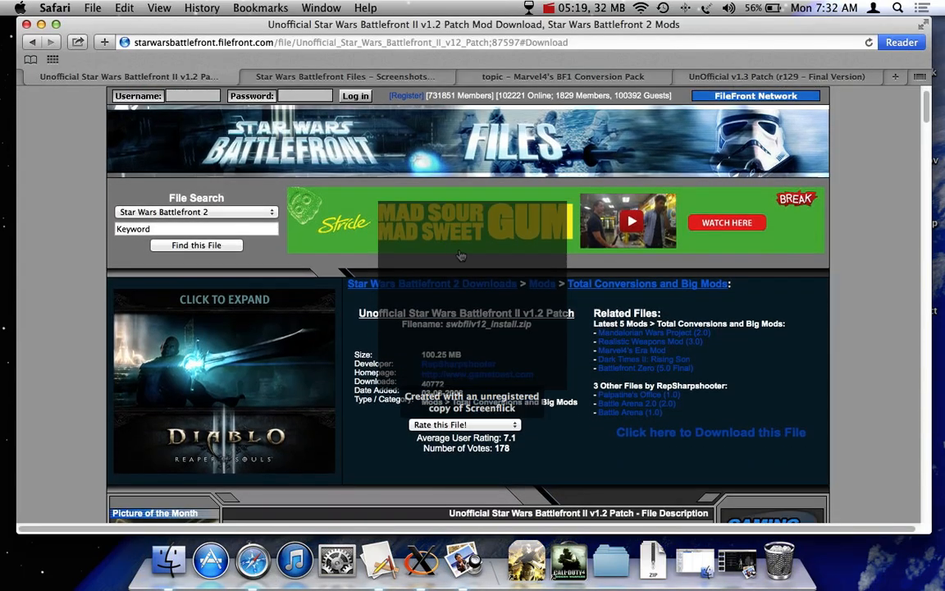
scroll(down, 3)
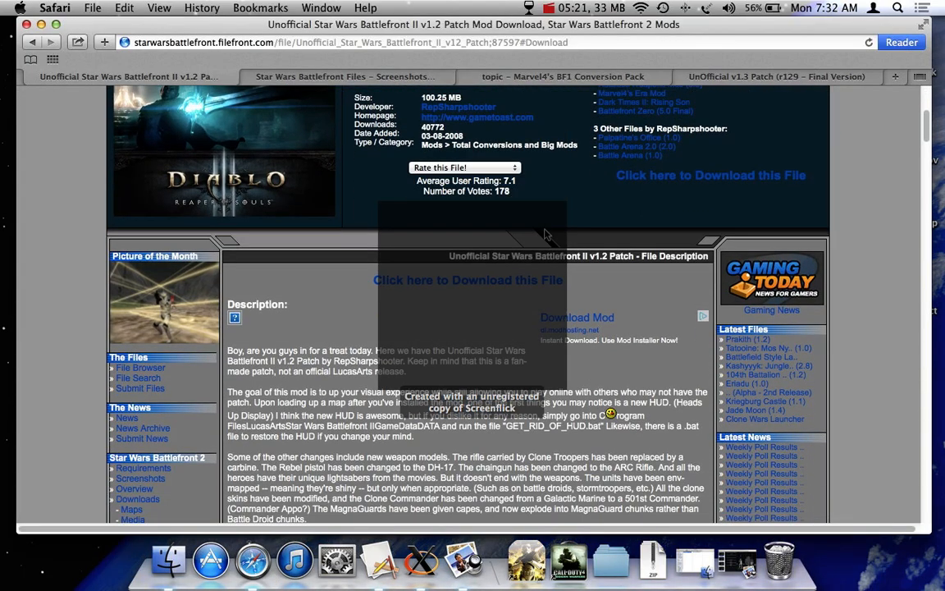
scroll(up, 3)
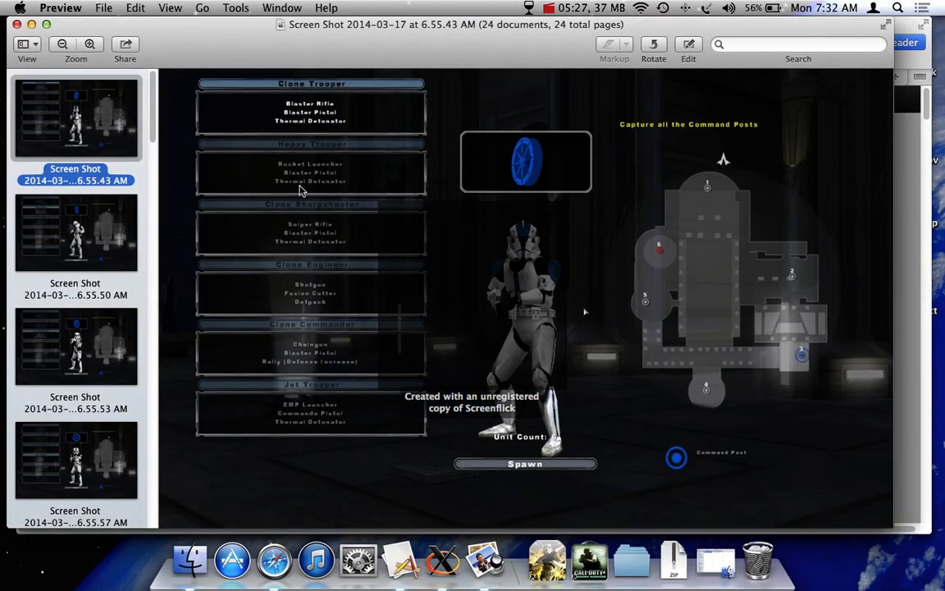
Page through the game screenshots in Preview's sidebar, reaching the rebel unit selection screens.
click(75, 233)
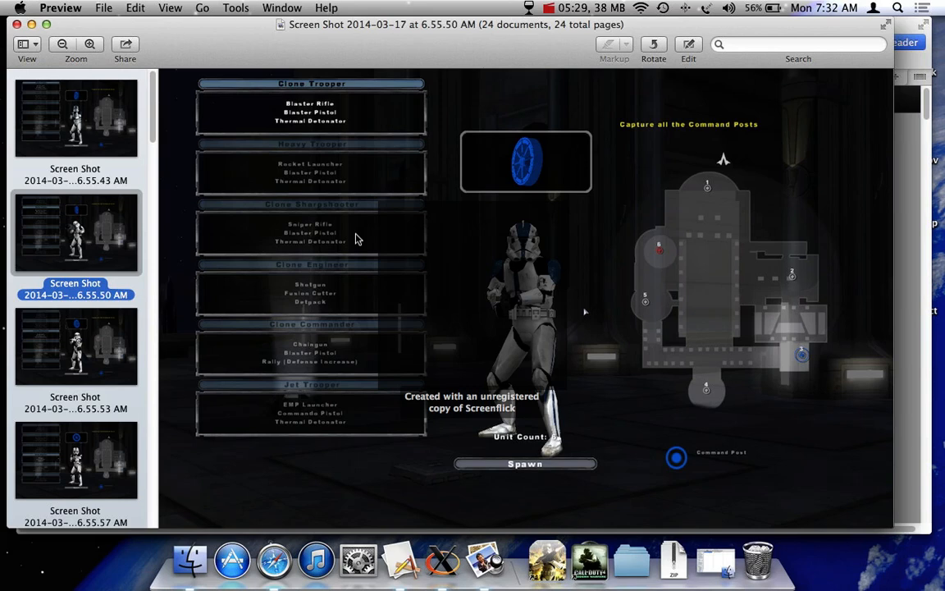
click(75, 344)
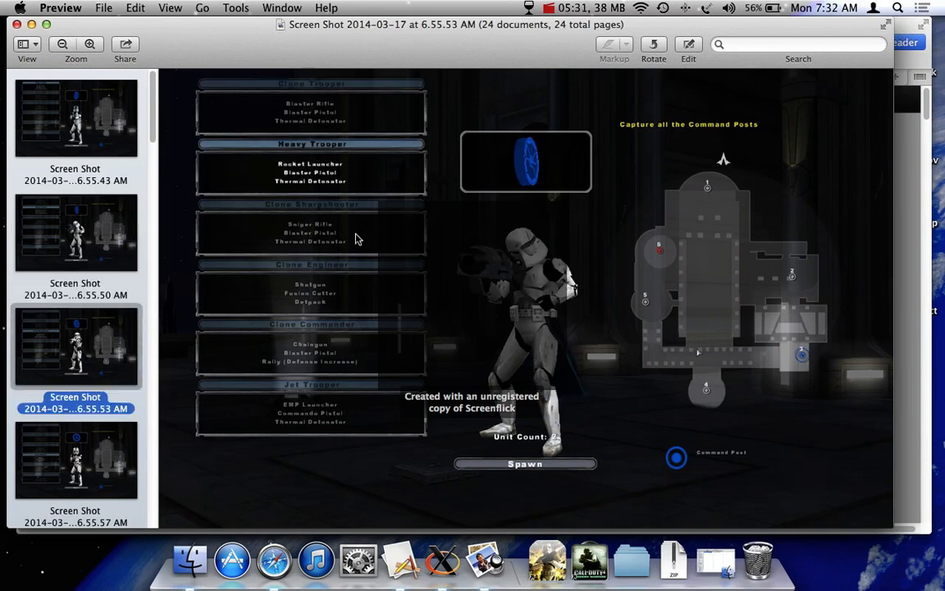
click(76, 460)
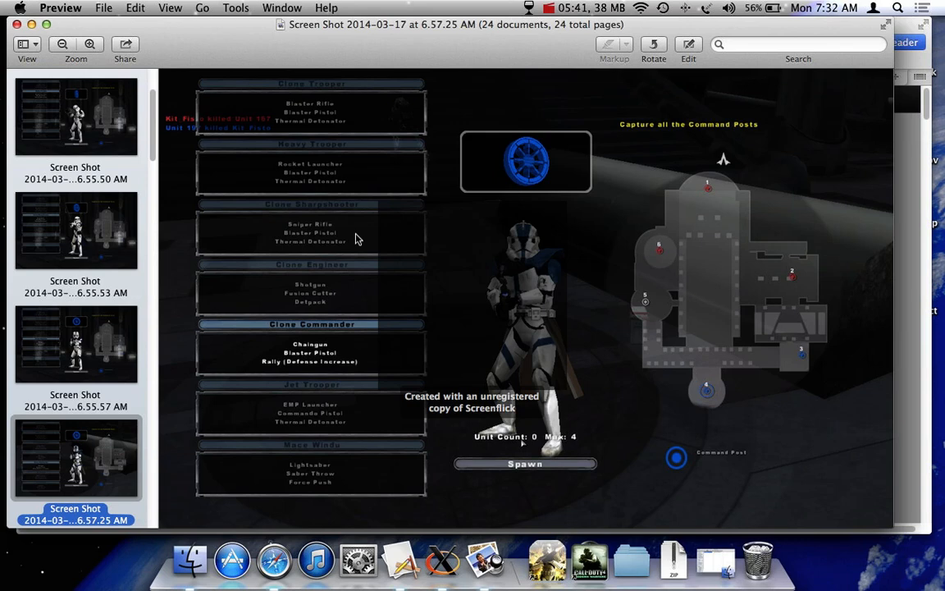
click(75, 456)
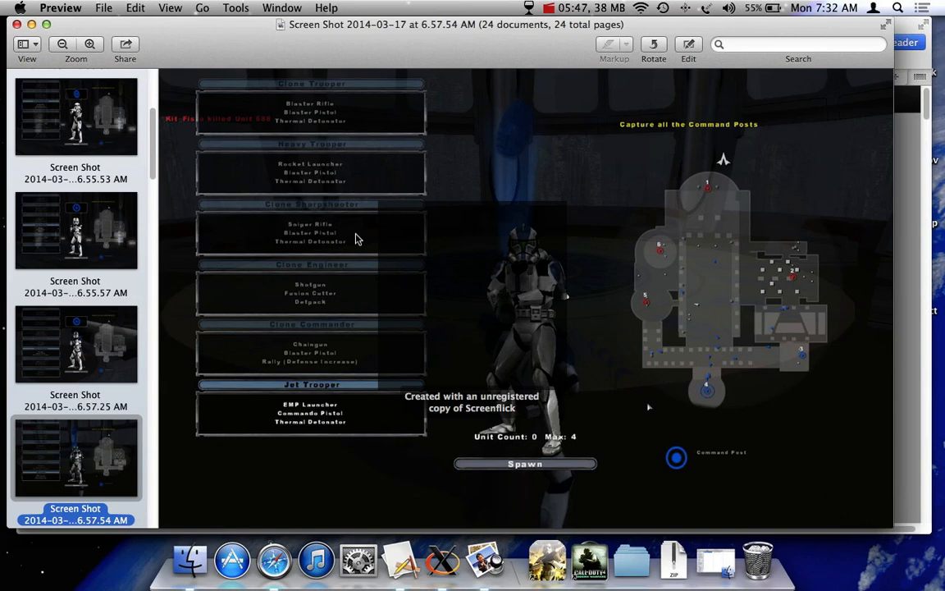
scroll(down, 3)
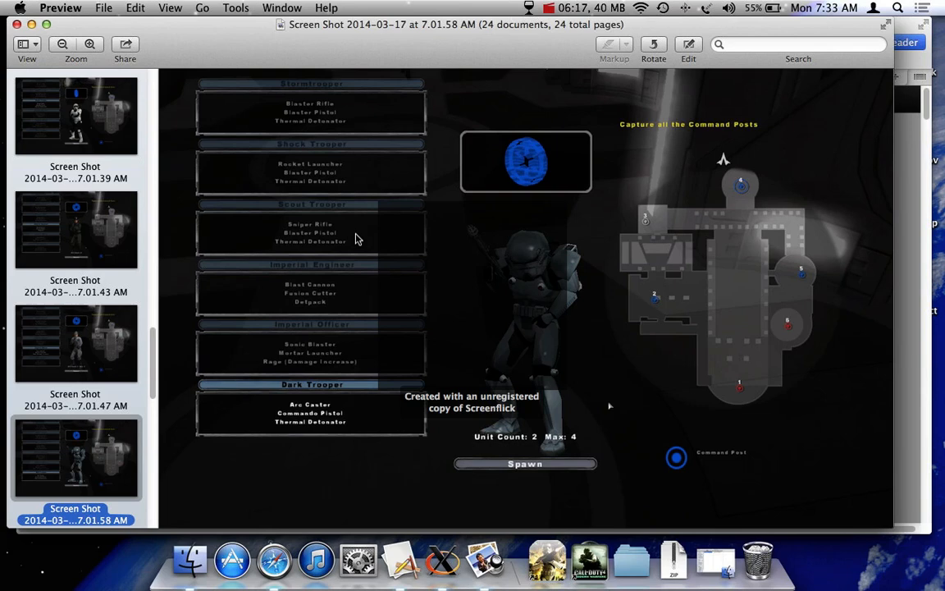
mouse_move(446, 200)
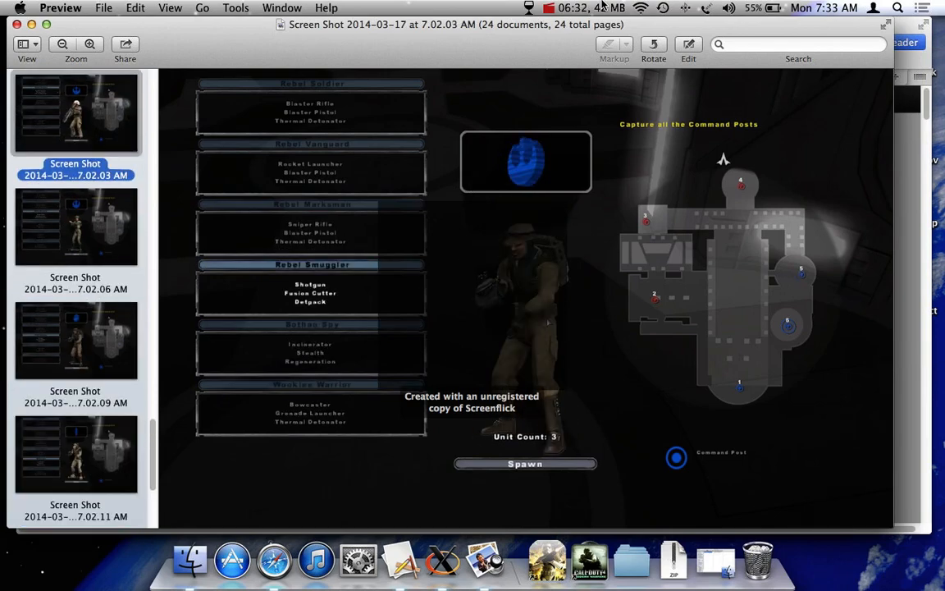
click(75, 226)
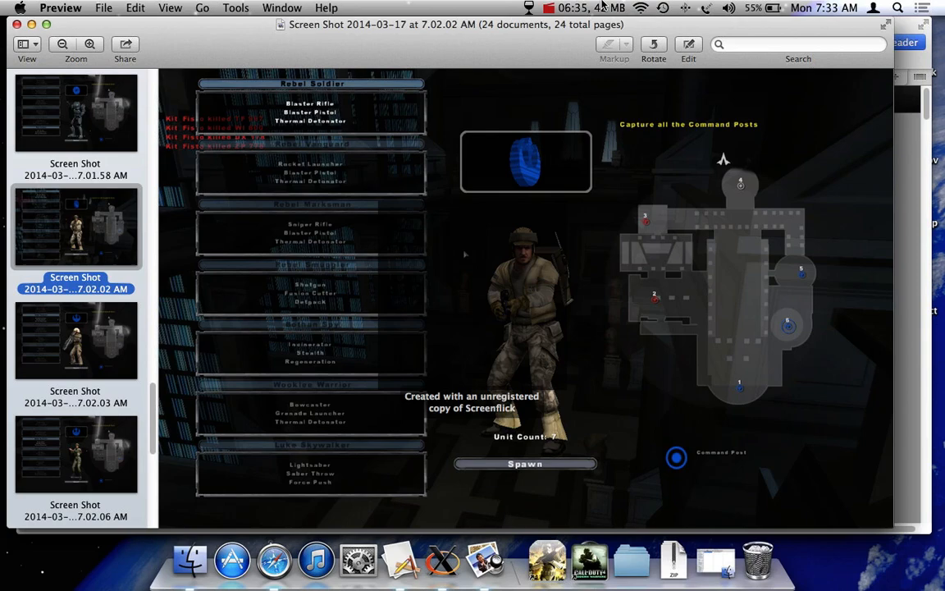
Return to the v1.2 patch page in Safari and browse down to its screenshot gallery.
click(272, 561)
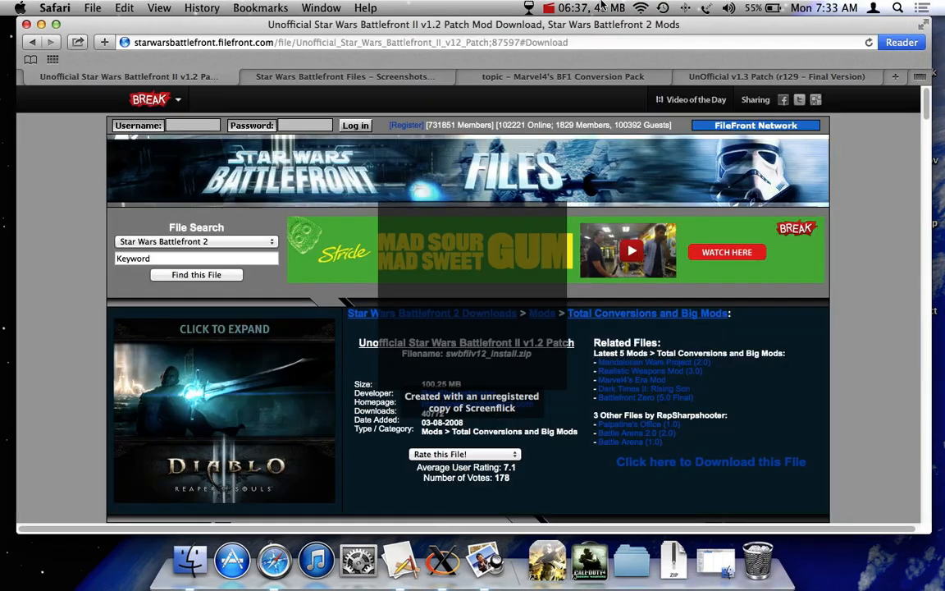
scroll(down, 3)
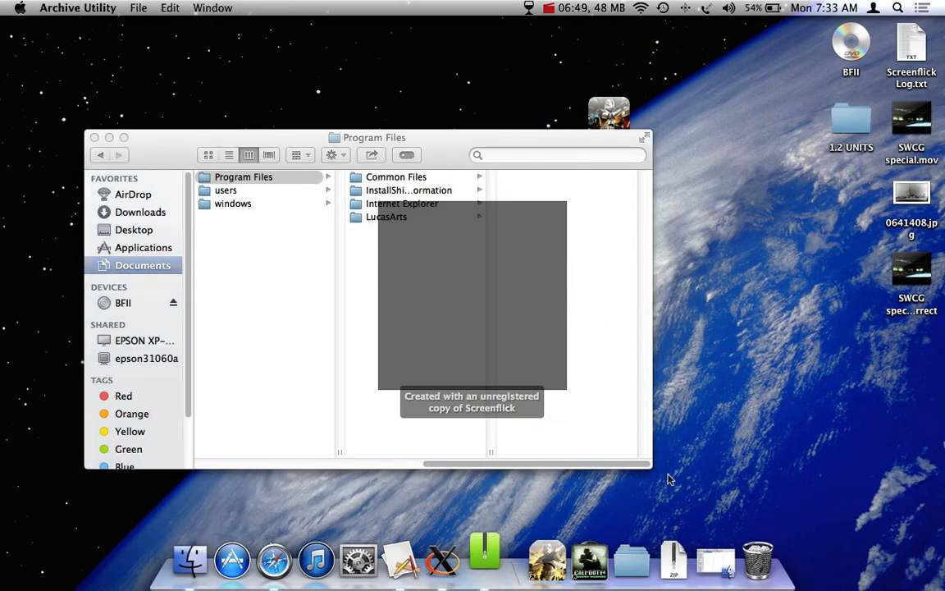
click(275, 561)
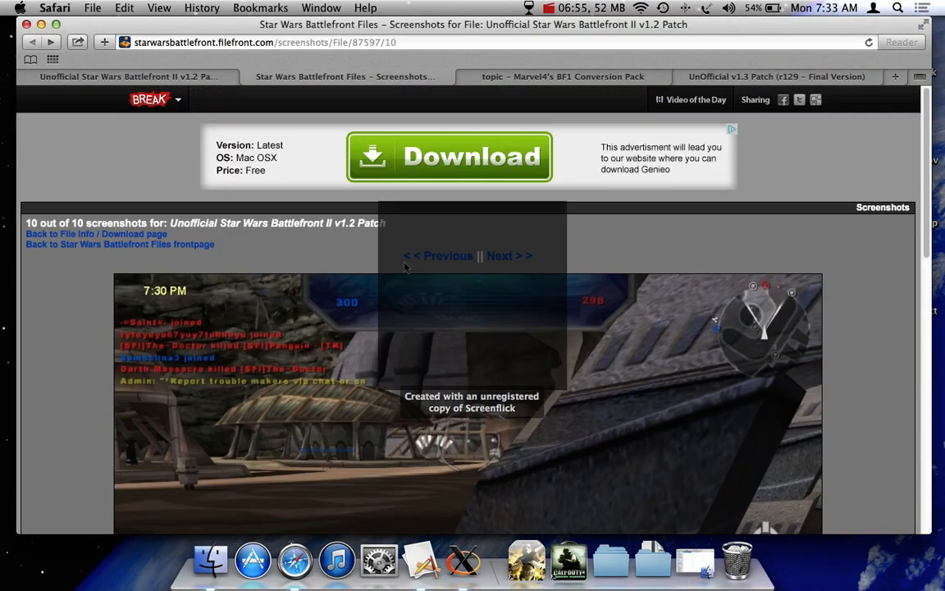
scroll(down, 3)
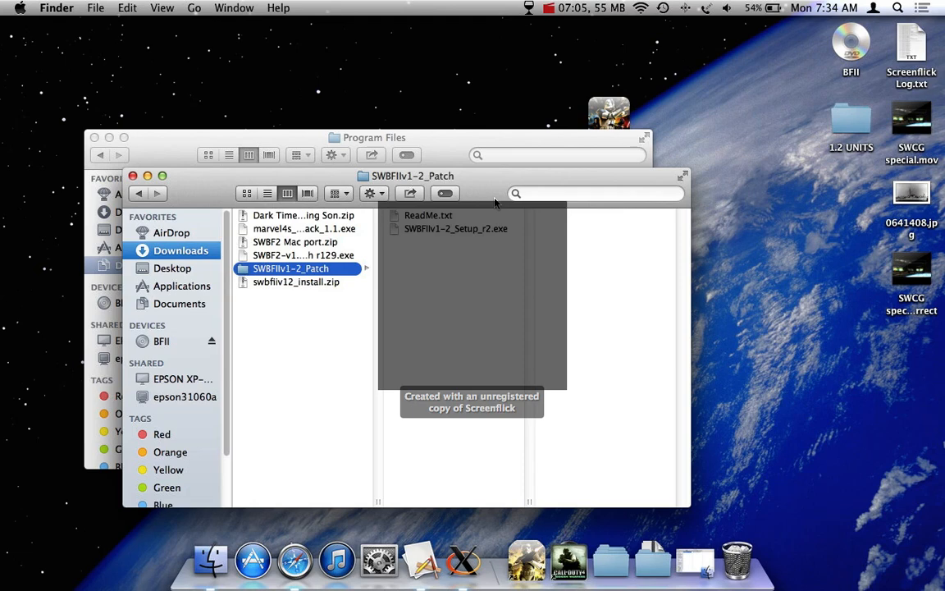
Launch SWBFIIv1-2_Setup_r2.exe and confirm running it under Wine.
double_click(456, 228)
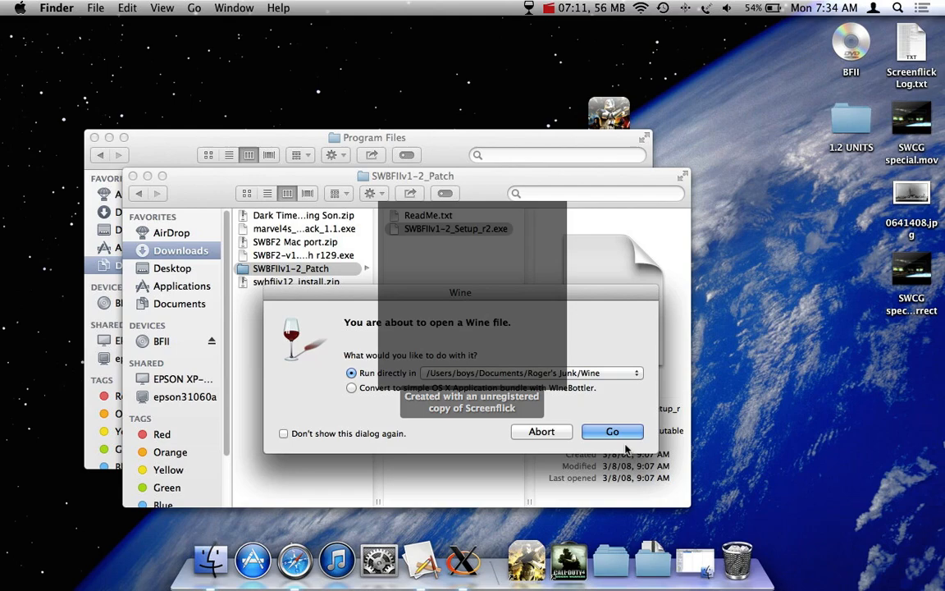
click(612, 431)
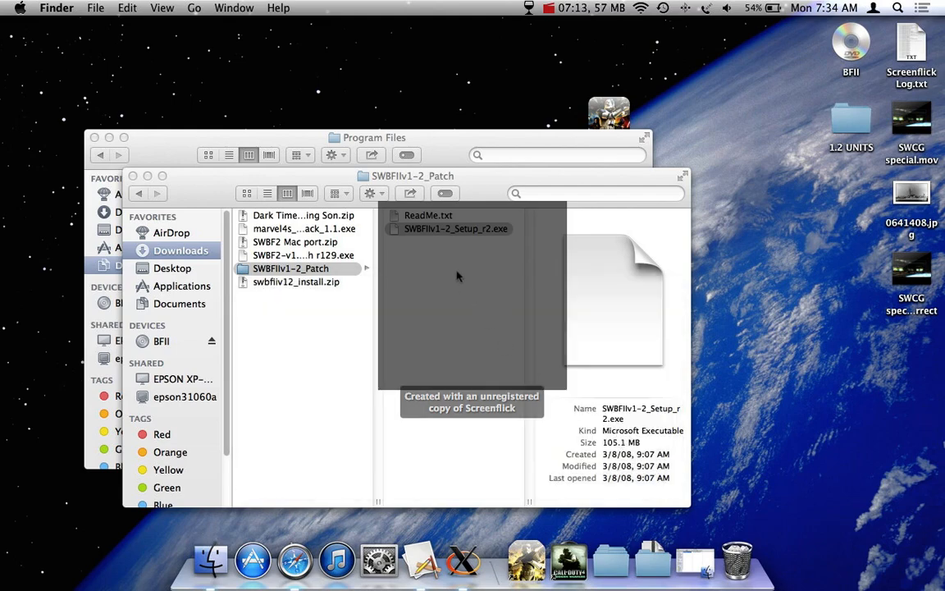
double_click(456, 228)
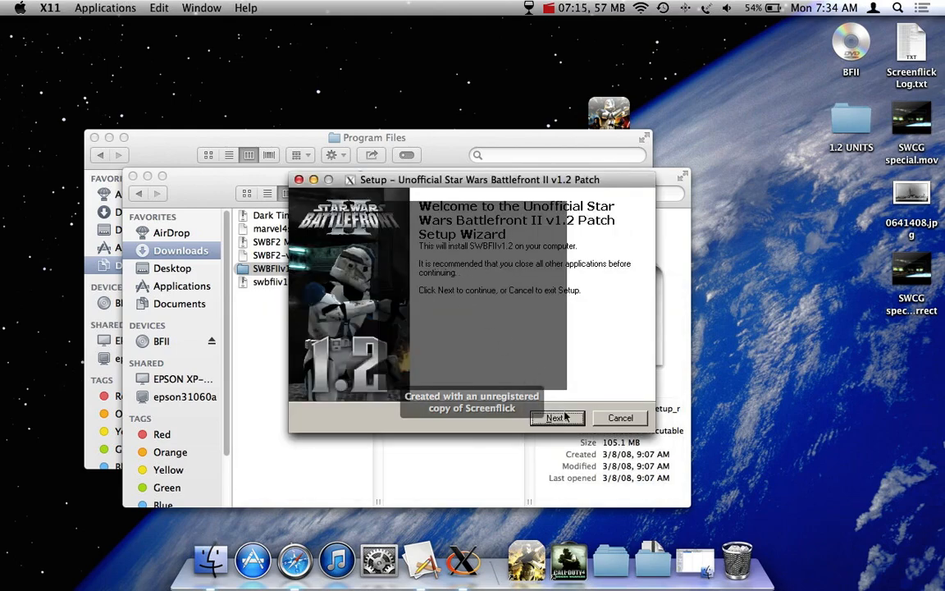
Advance through the welcome, information and Ready to Install pages and start installing the v1.2 patch.
click(558, 418)
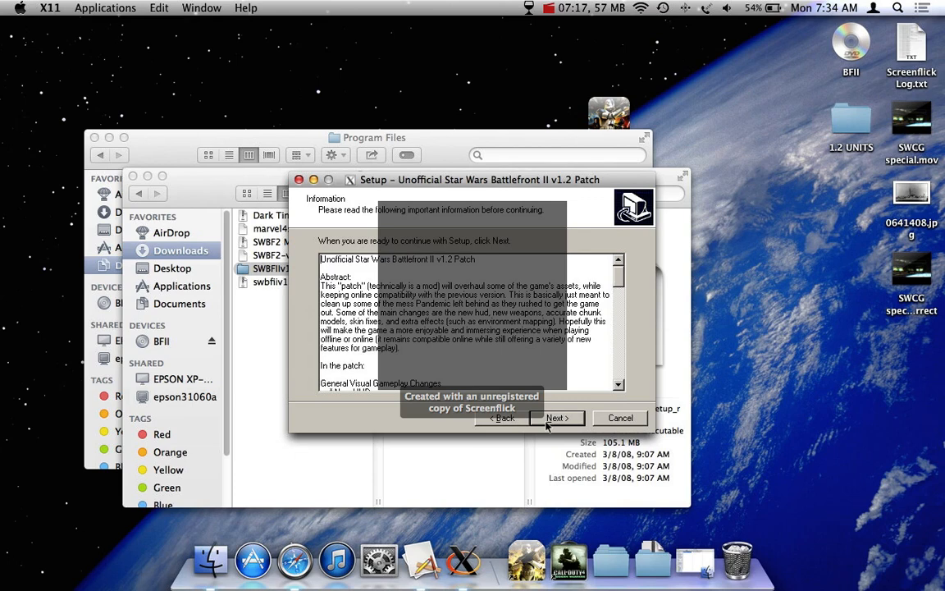
click(557, 418)
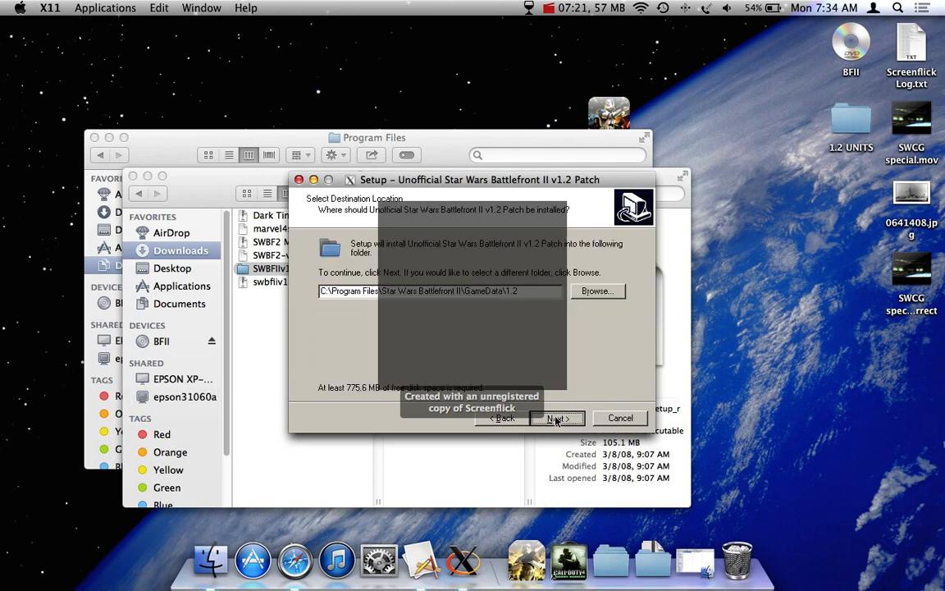
click(557, 418)
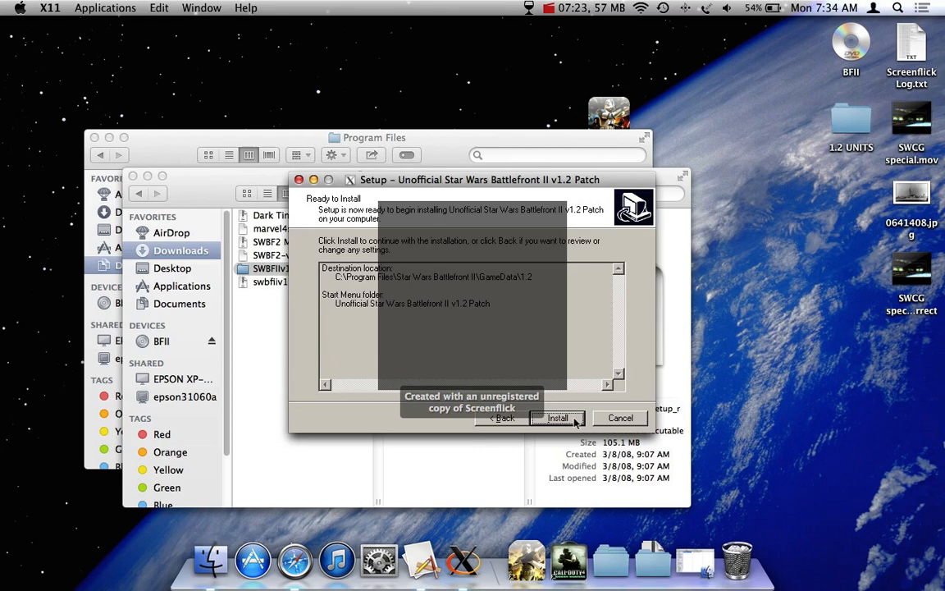
click(557, 418)
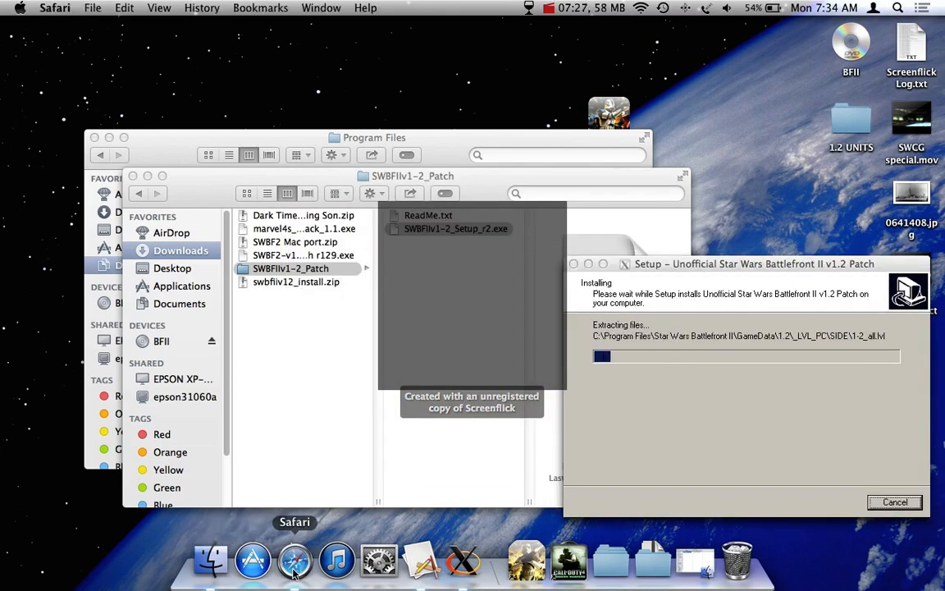
View the v1.2 patch's screenshot page in Safari, then head back toward the file's page.
click(295, 561)
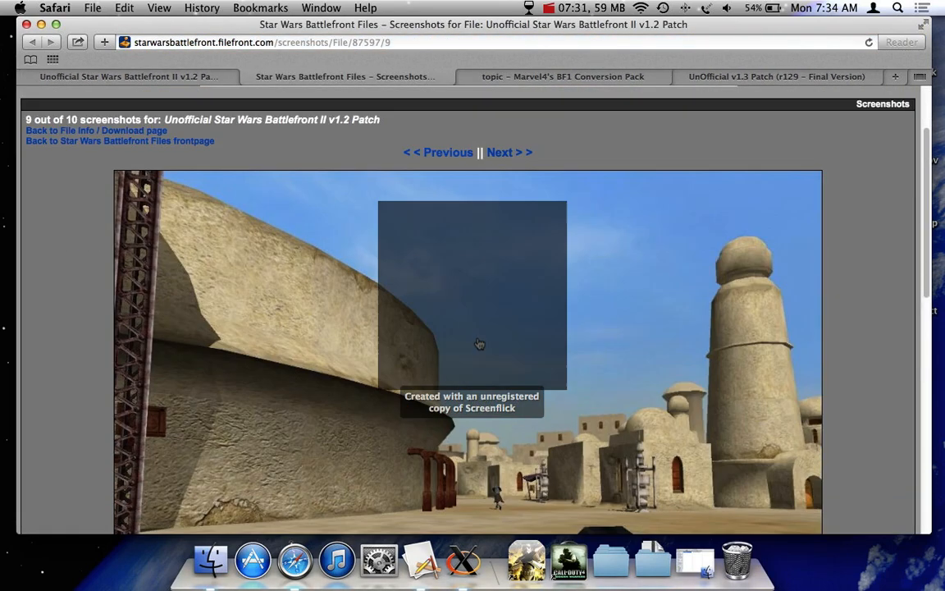
scroll(down, 3)
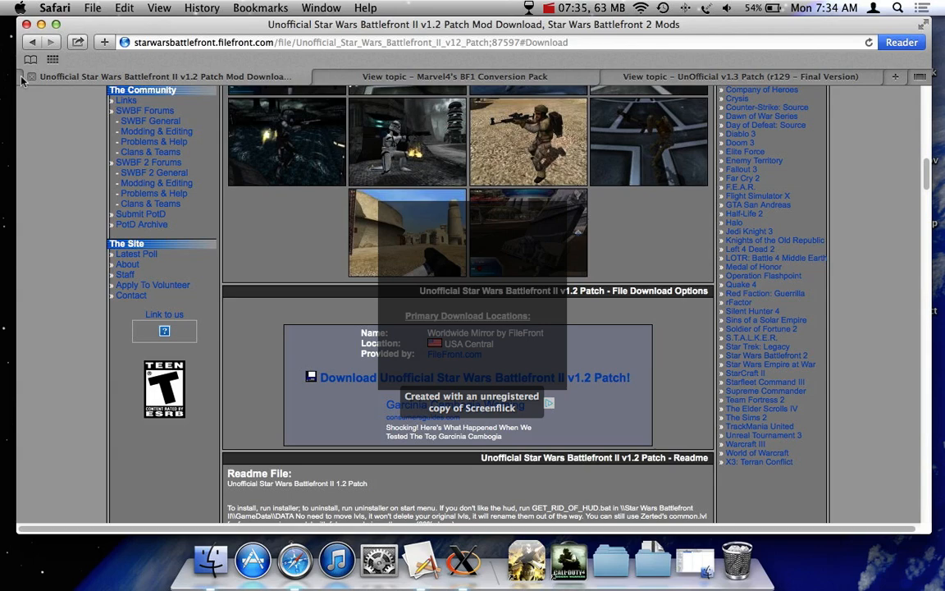
click(455, 77)
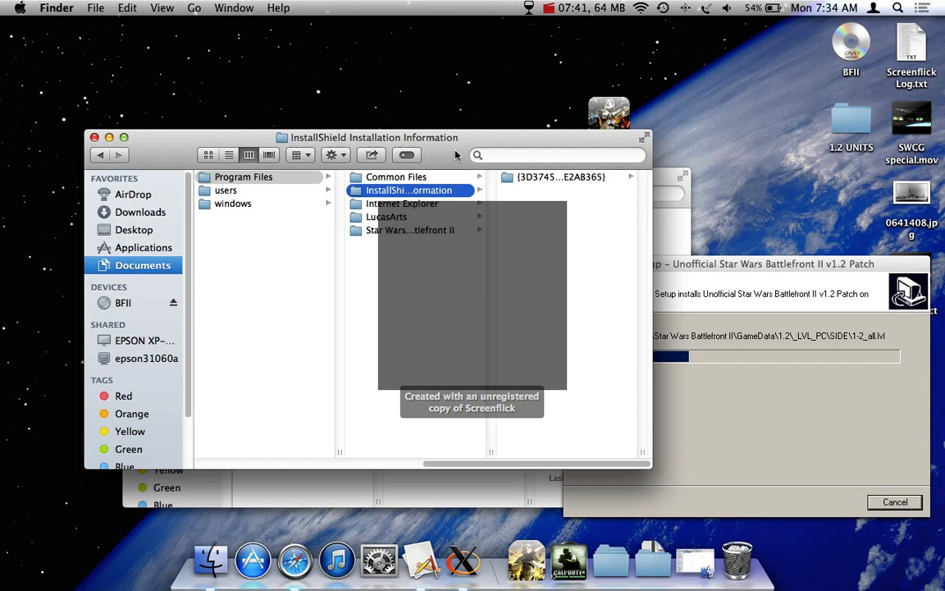
Browse Wine's Program Files through InstallShield, Star Wars Battlefront II and LucasArts > Star Wars Battlefront II.
click(410, 230)
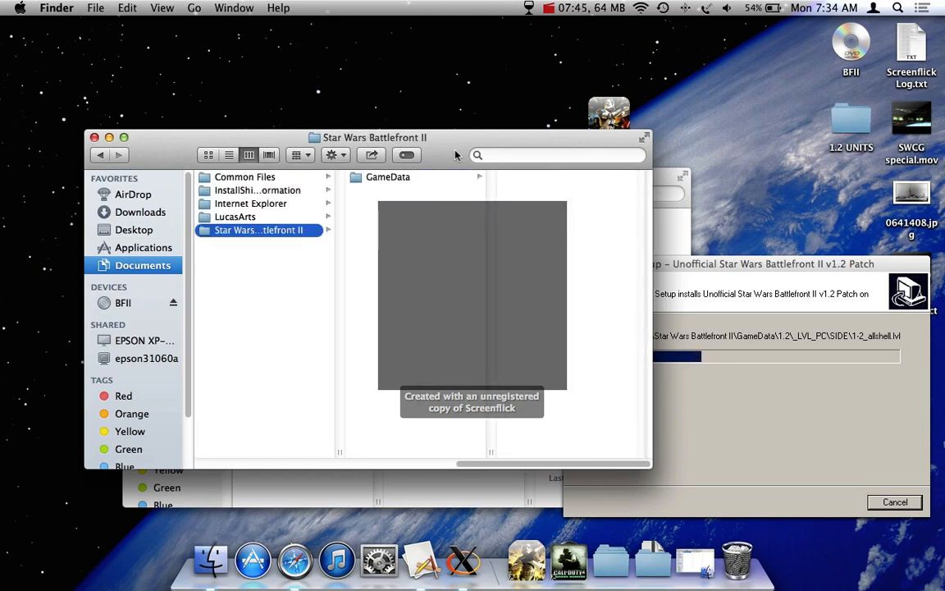
click(387, 177)
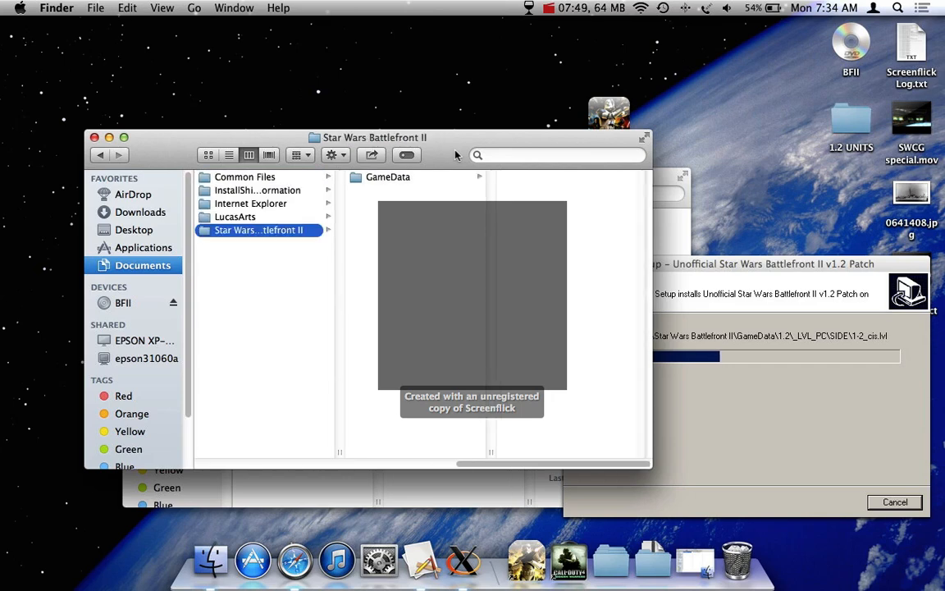
click(236, 216)
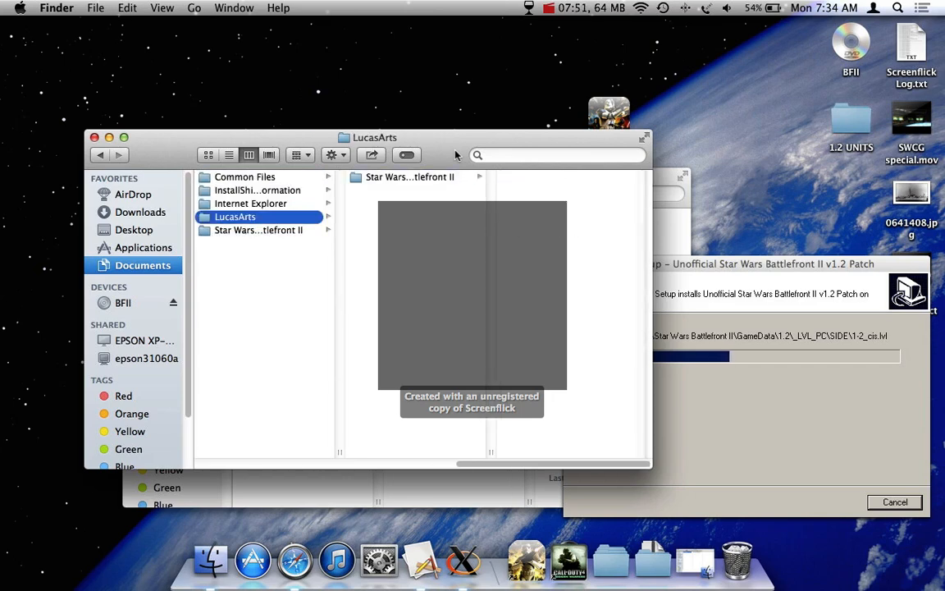
click(258, 229)
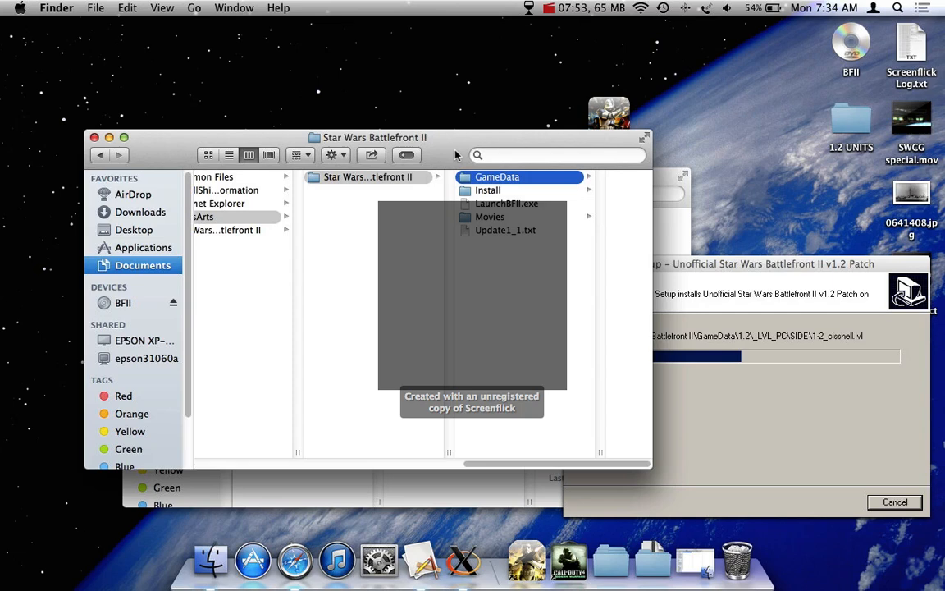
click(487, 191)
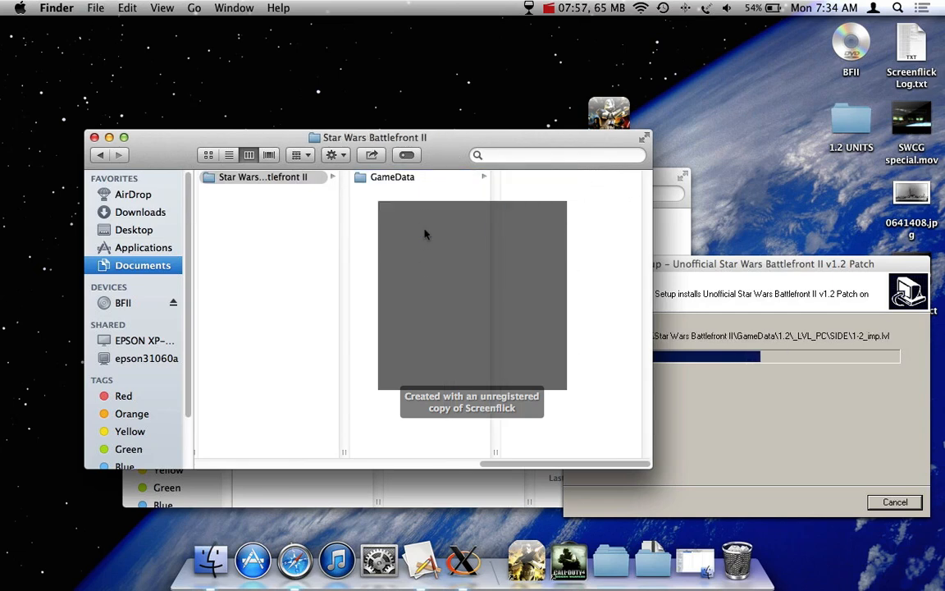
click(392, 177)
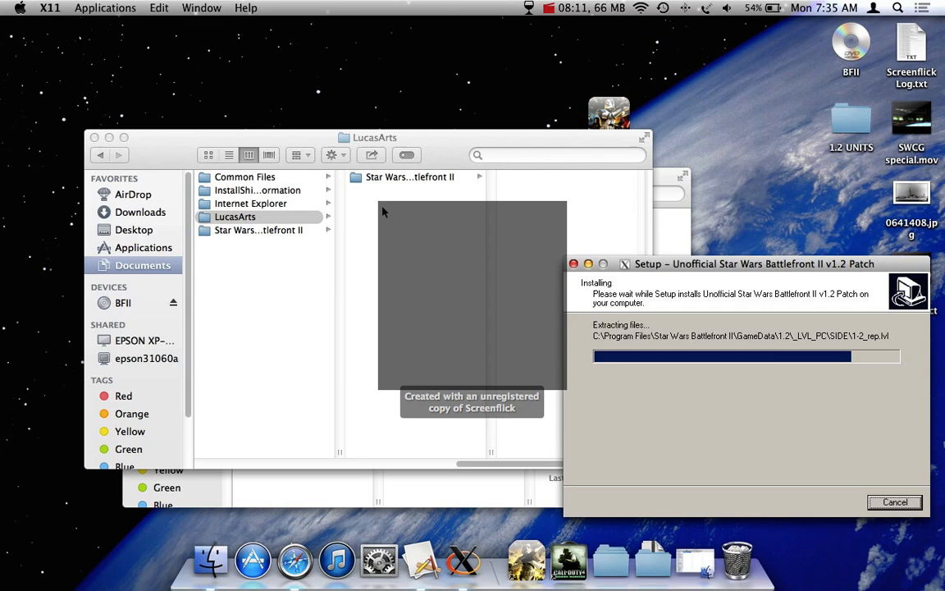
mouse_move(254, 236)
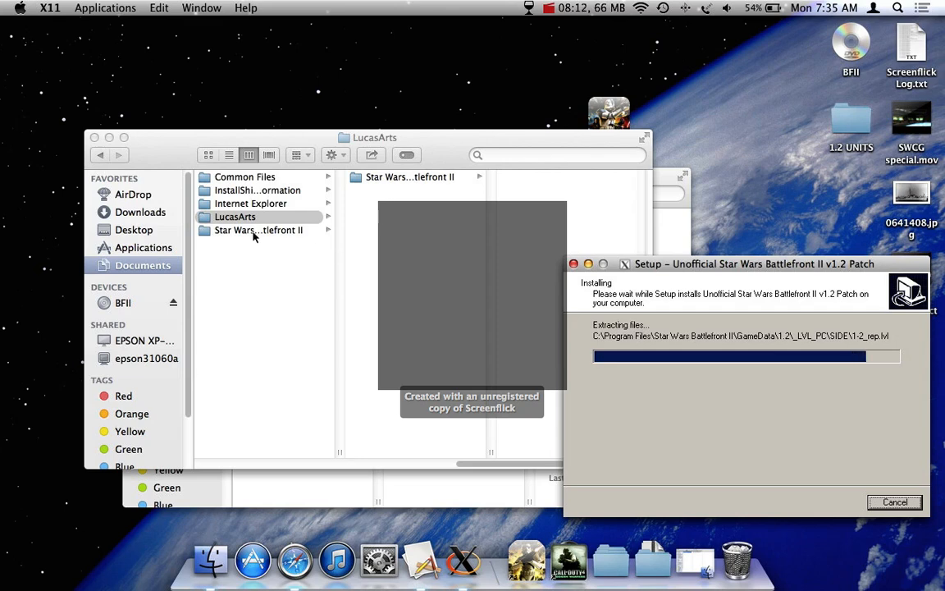
click(263, 230)
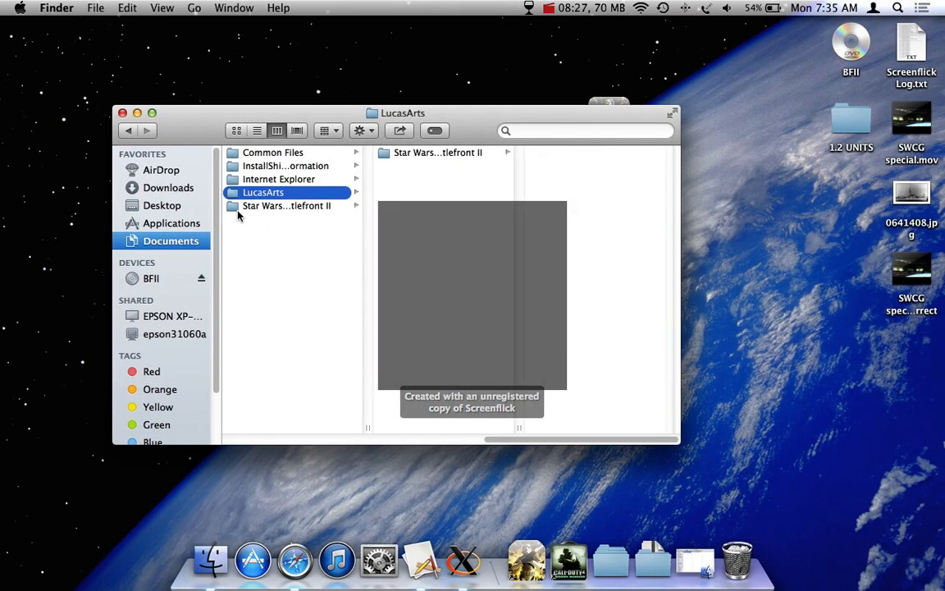
Inspect the patch's _LVL_PC FPM, ingame.lvl and SIDE, then copy FPM and SIDE to the Desktop.
click(285, 205)
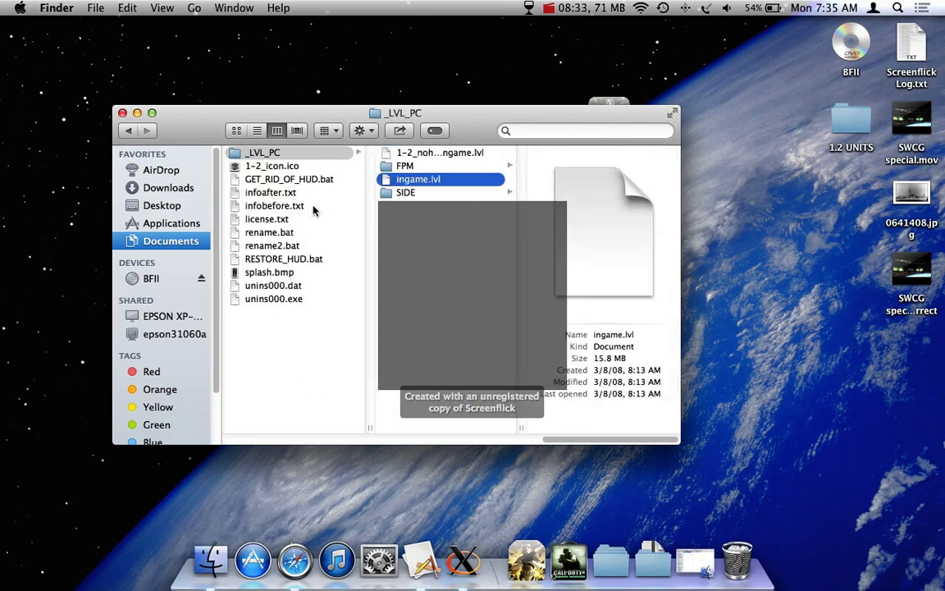
click(440, 152)
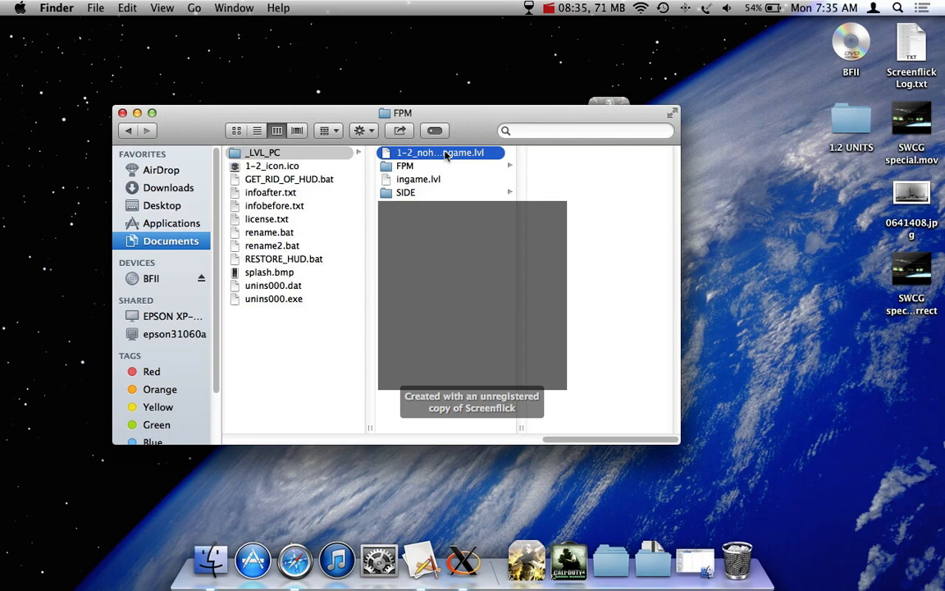
click(419, 178)
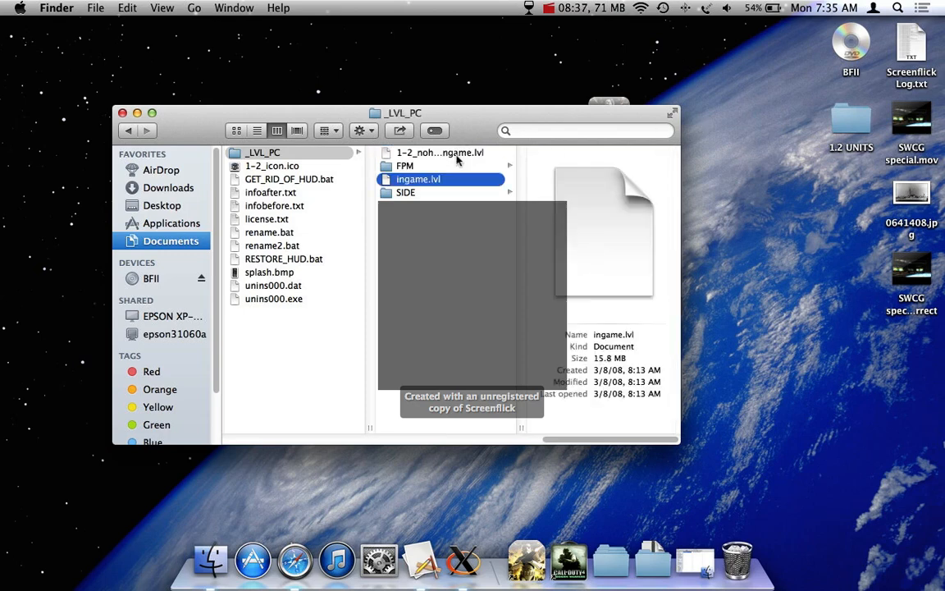
click(405, 192)
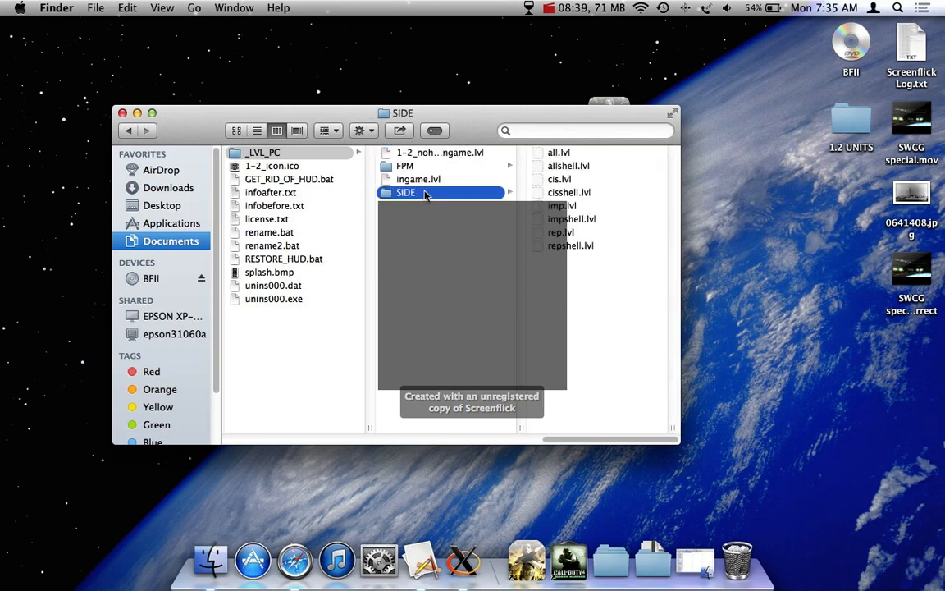
drag(424, 191, 775, 394)
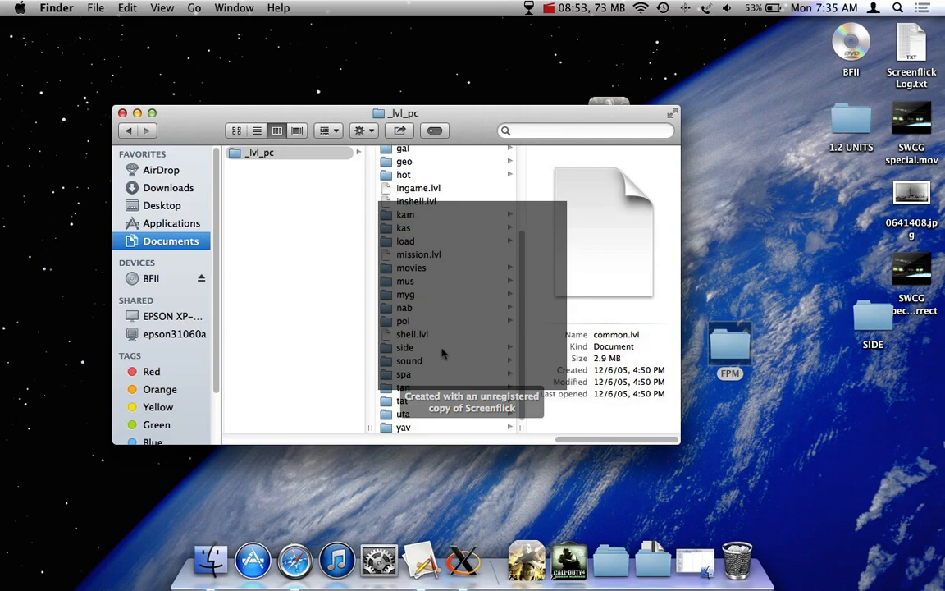
Drop the patch SIDE and REP files into the game's side and fpm/rep folders, replacing all originals.
click(404, 348)
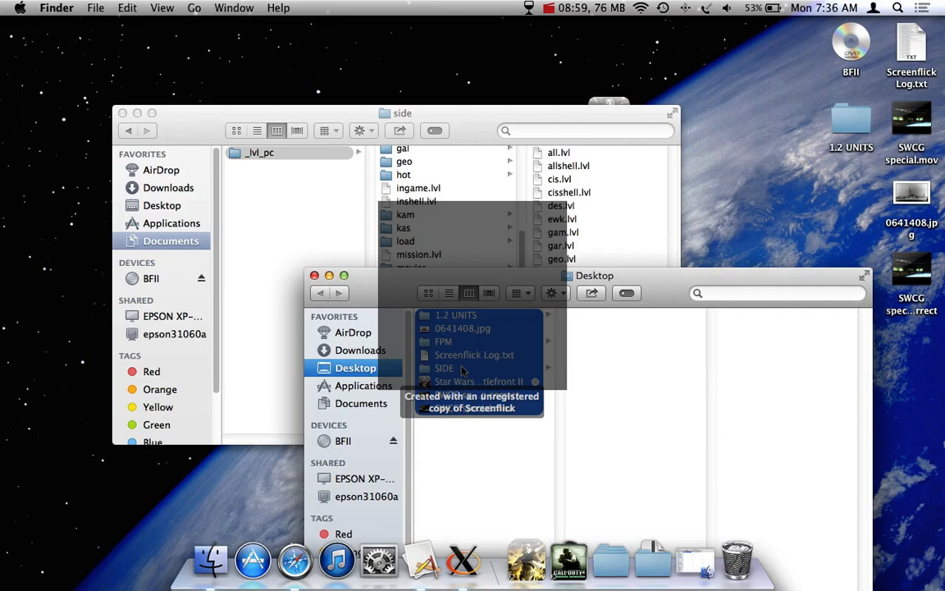
mouse_move(525, 368)
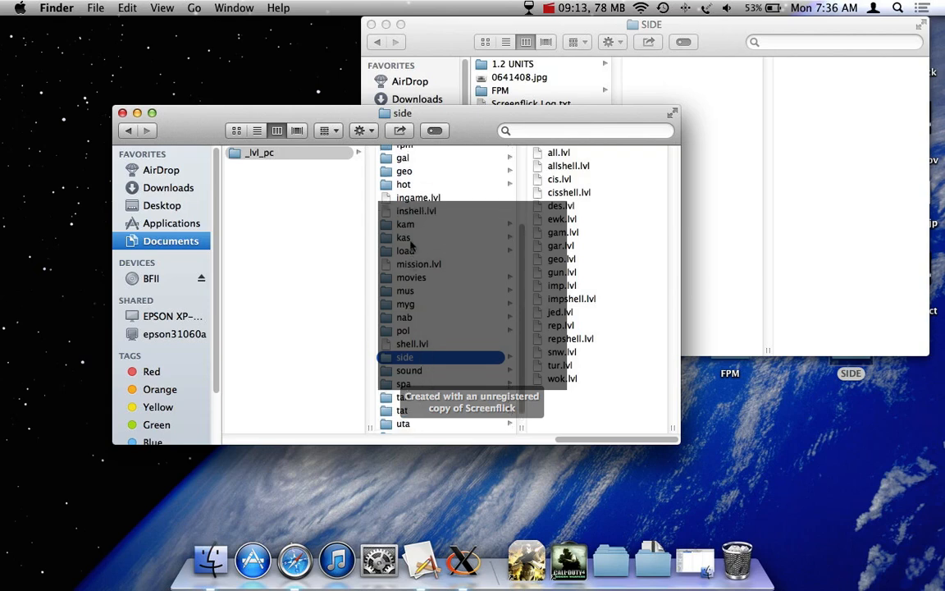
click(403, 154)
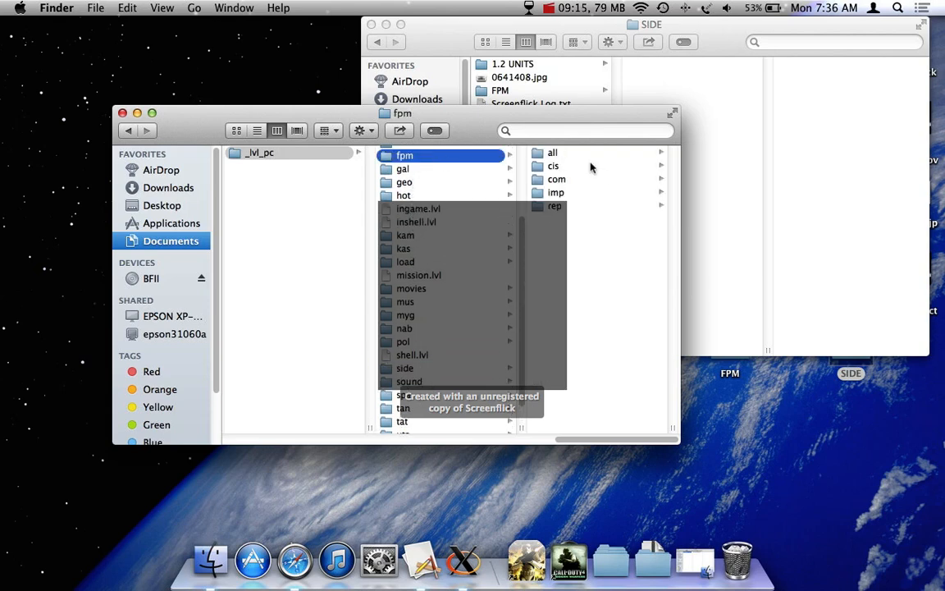
click(554, 207)
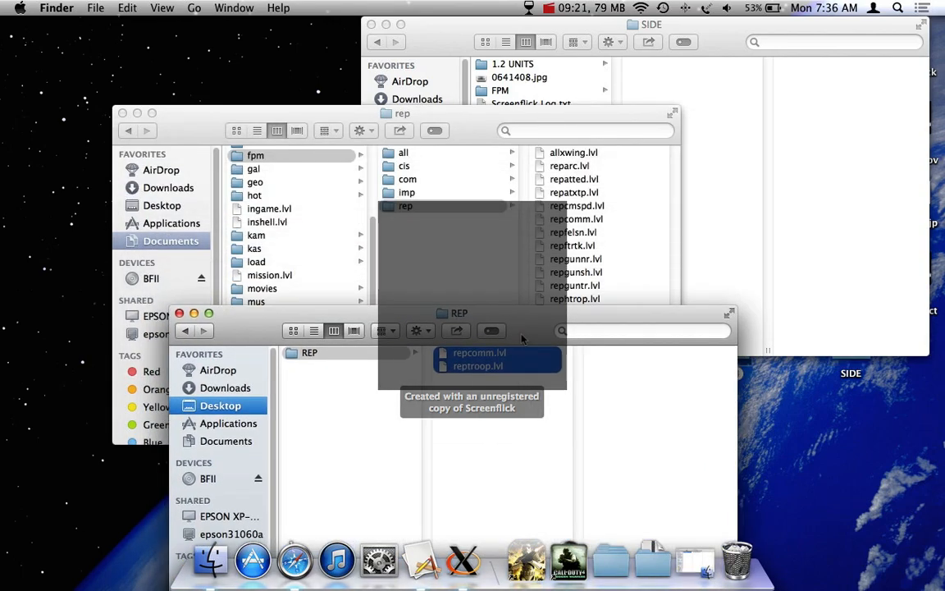
mouse_move(458, 303)
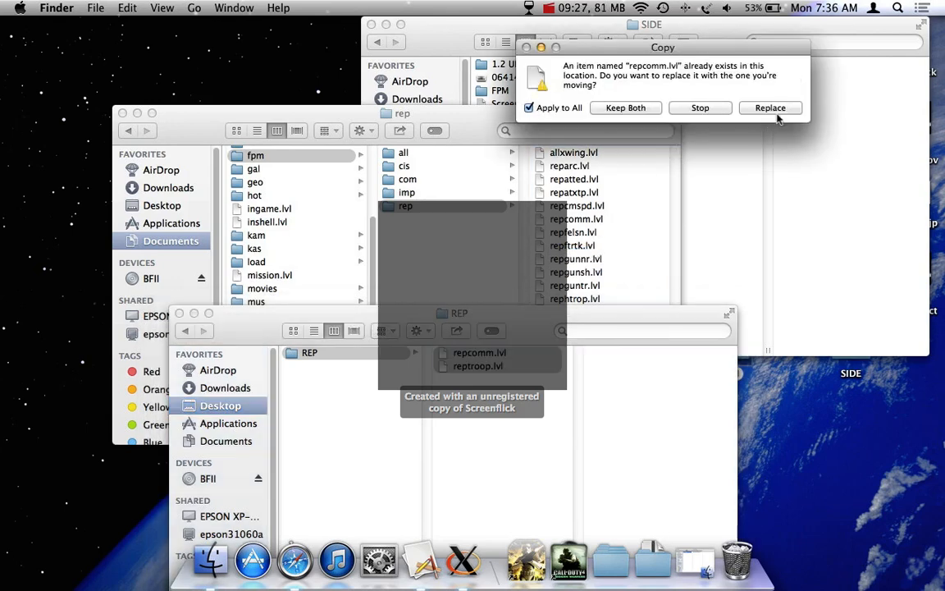
click(770, 109)
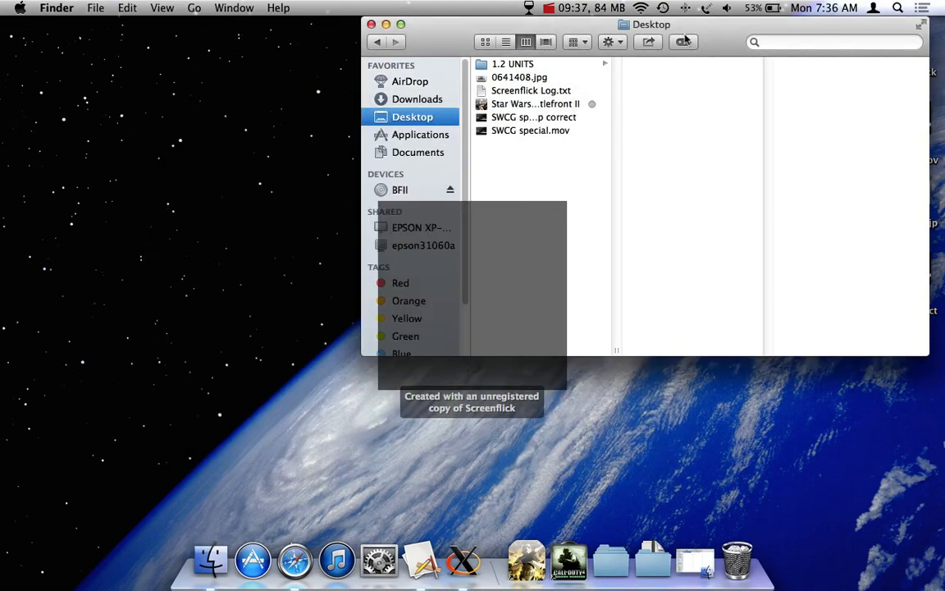
click(370, 24)
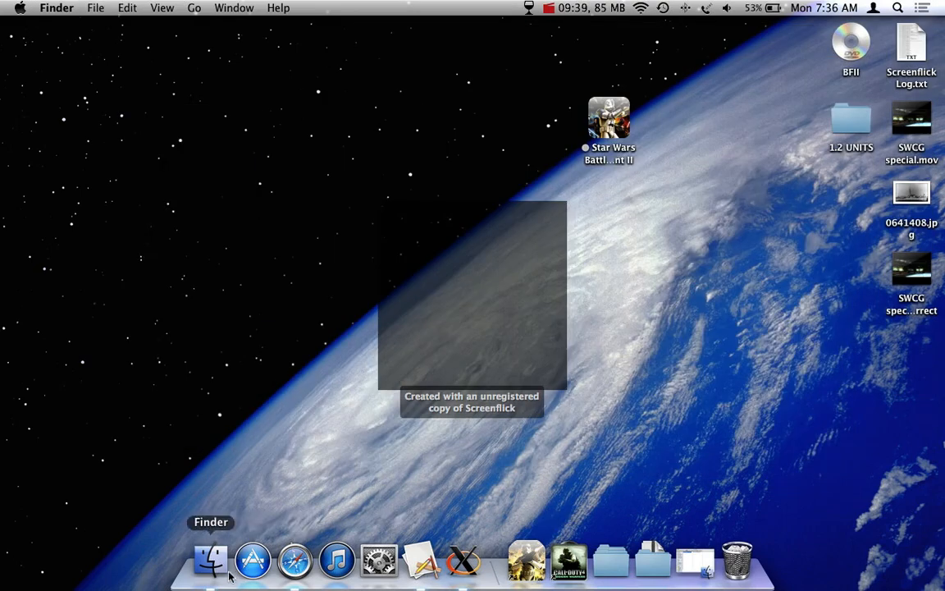
click(294, 561)
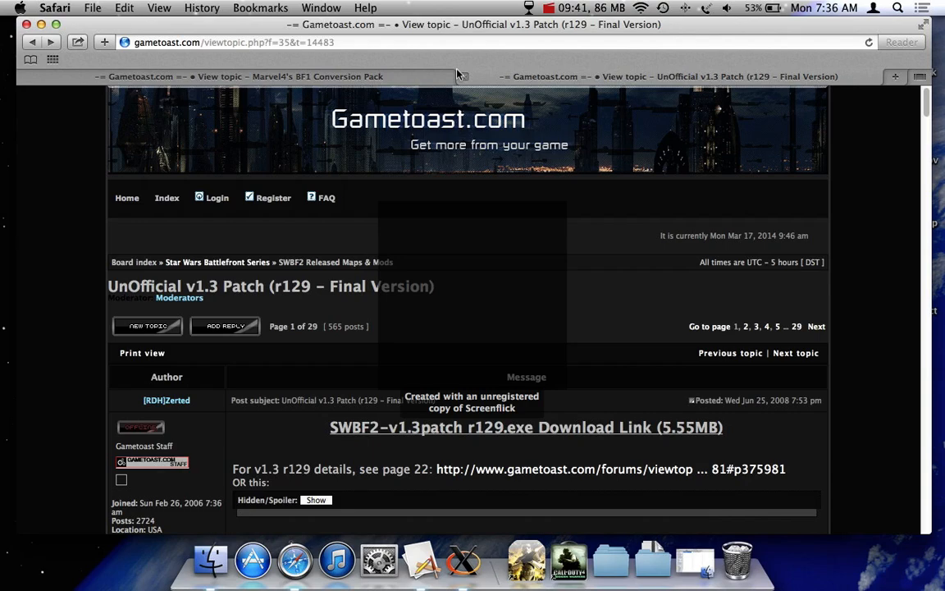
click(896, 77)
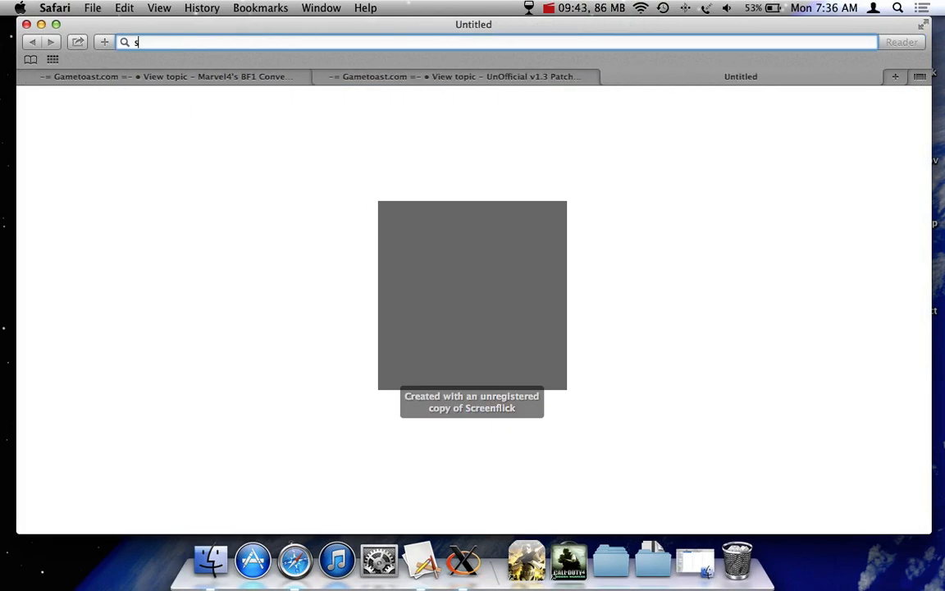
text(dark time)
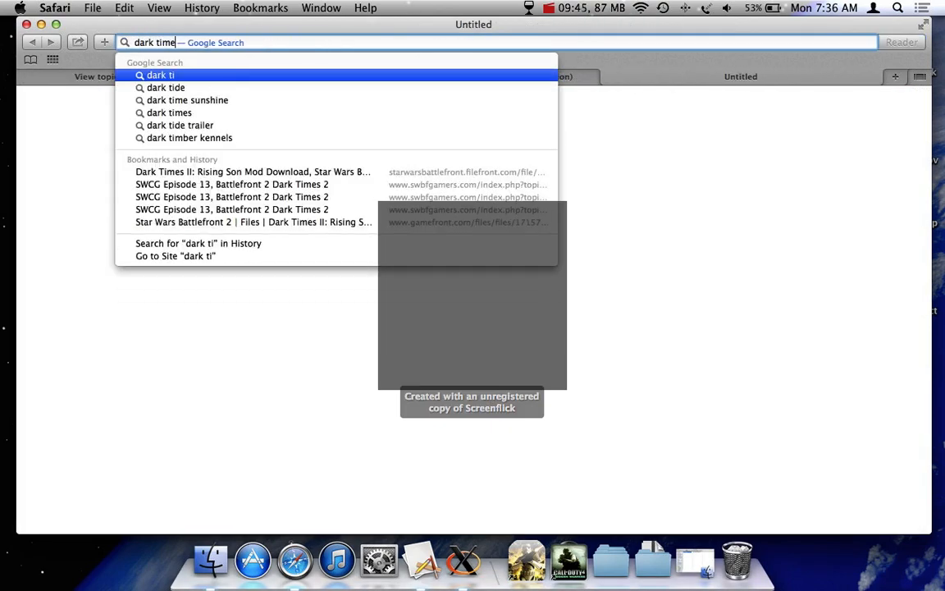
key(Return)
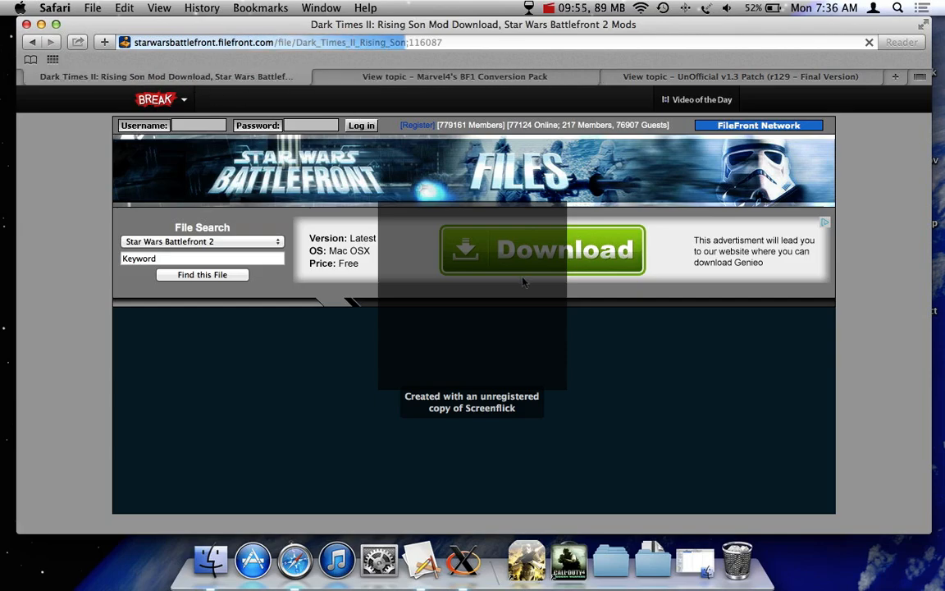
scroll(down, 3)
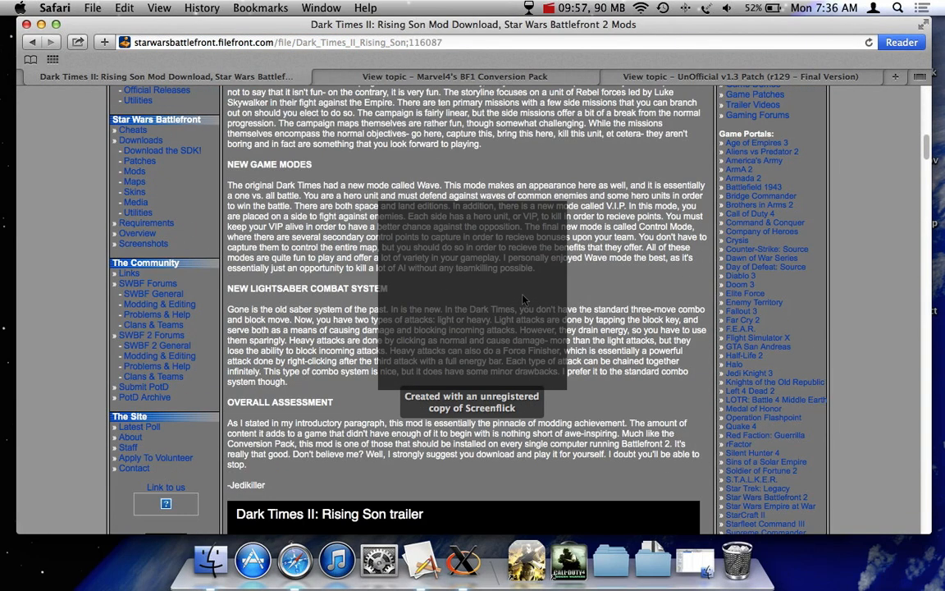
scroll(up, 3)
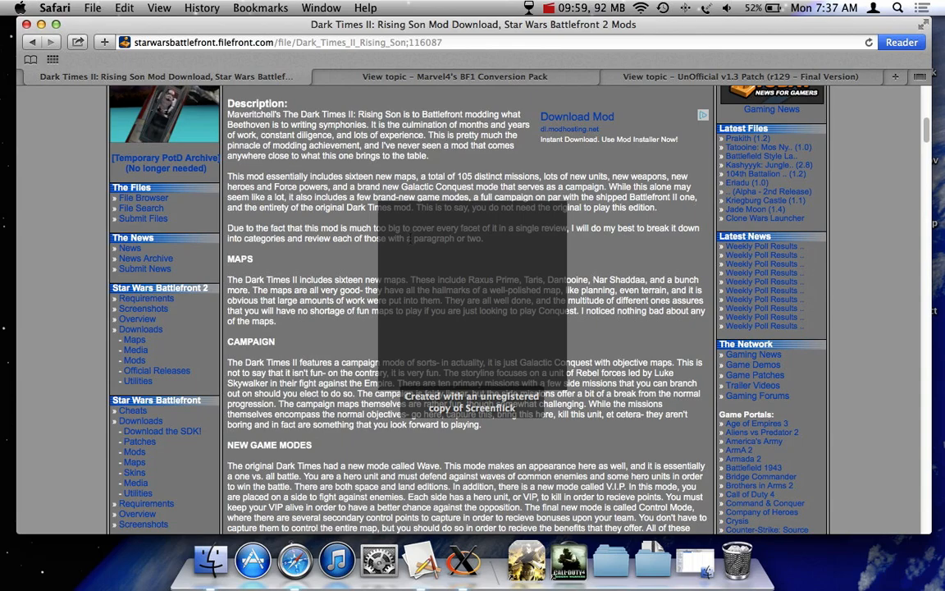
scroll(up, 3)
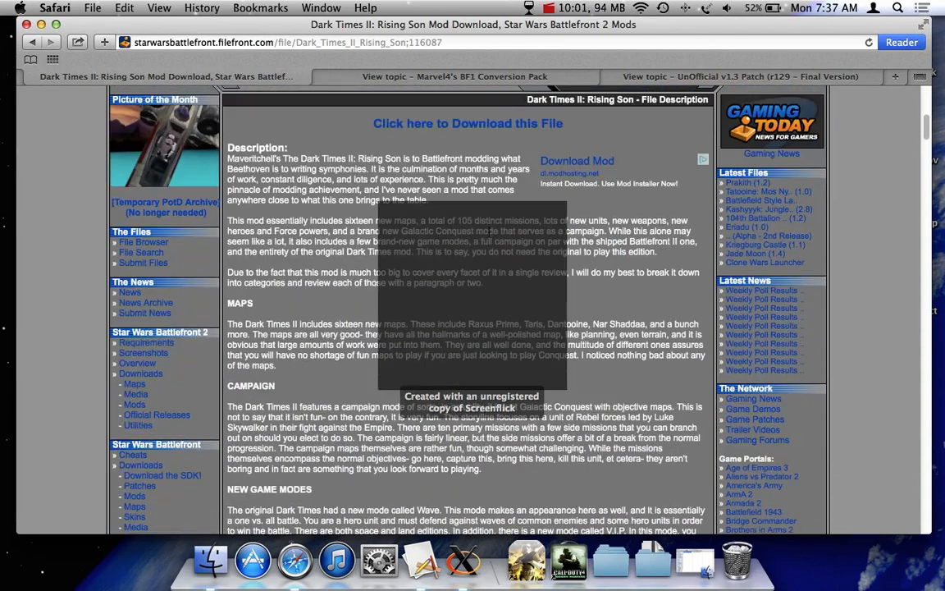
scroll(down, 3)
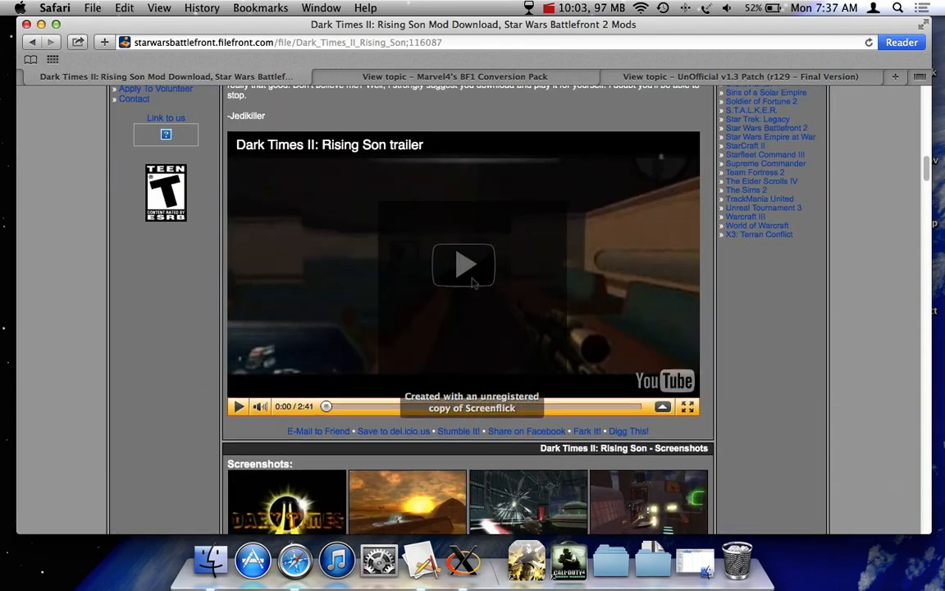
scroll(down, 3)
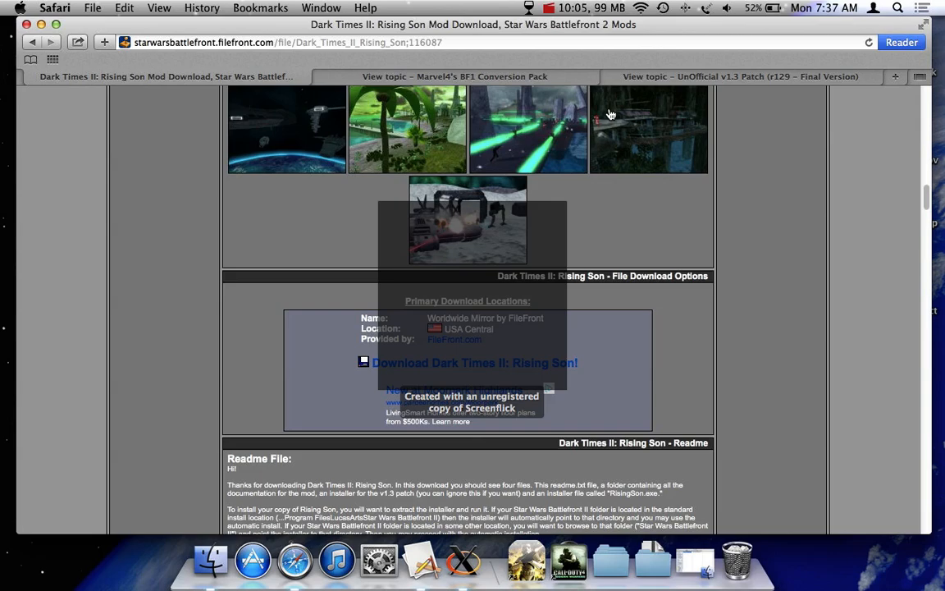
scroll(up, 3)
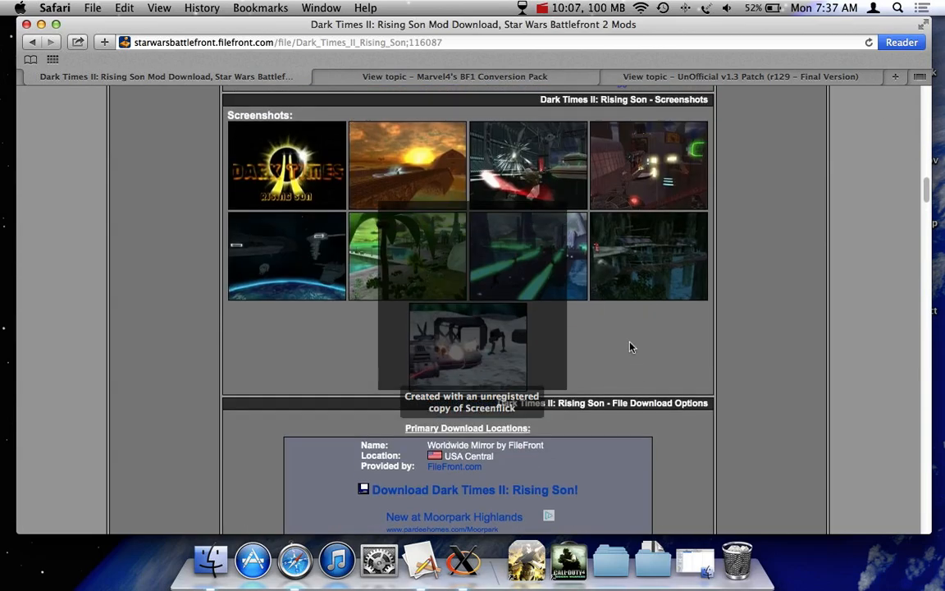
scroll(up, 3)
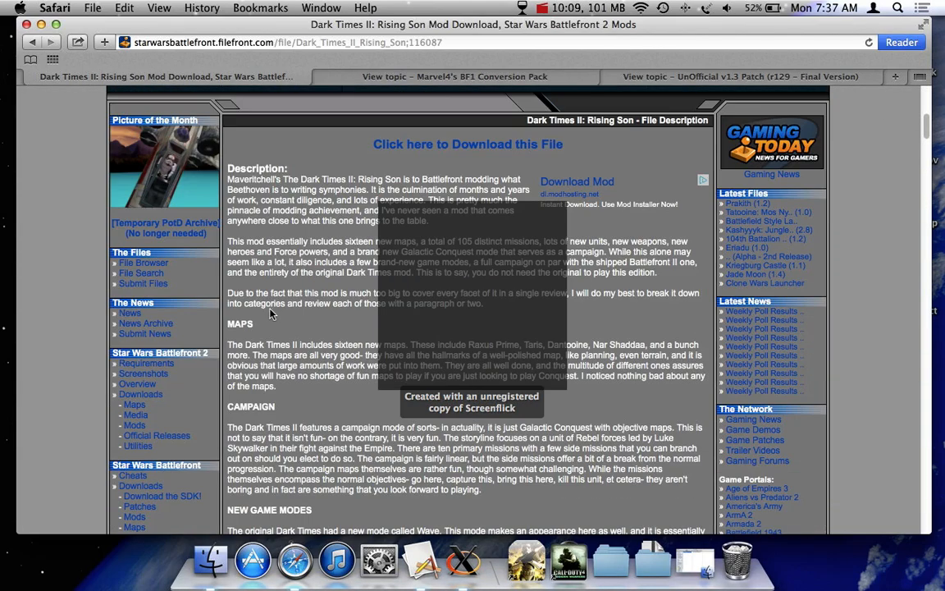
scroll(down, 3)
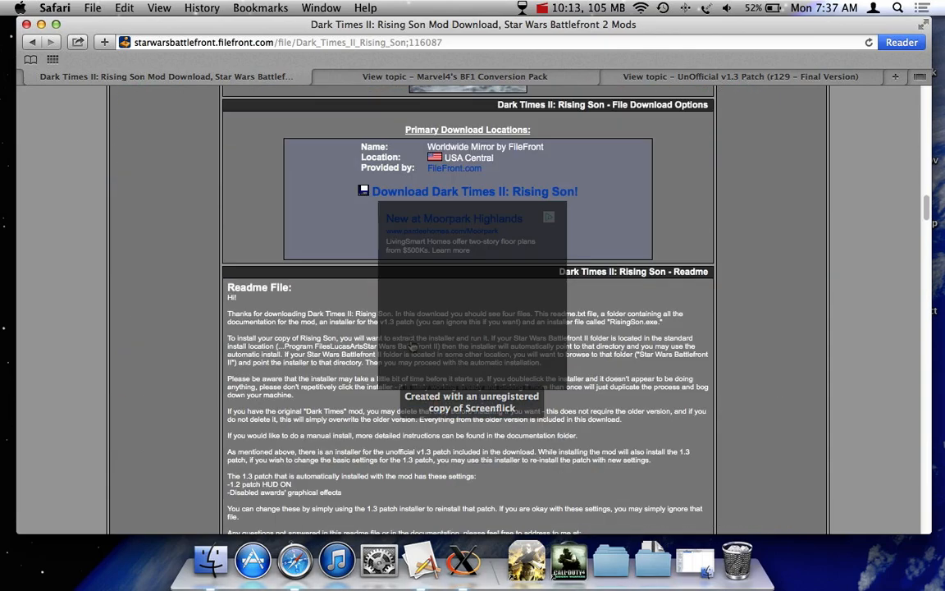
scroll(up, 3)
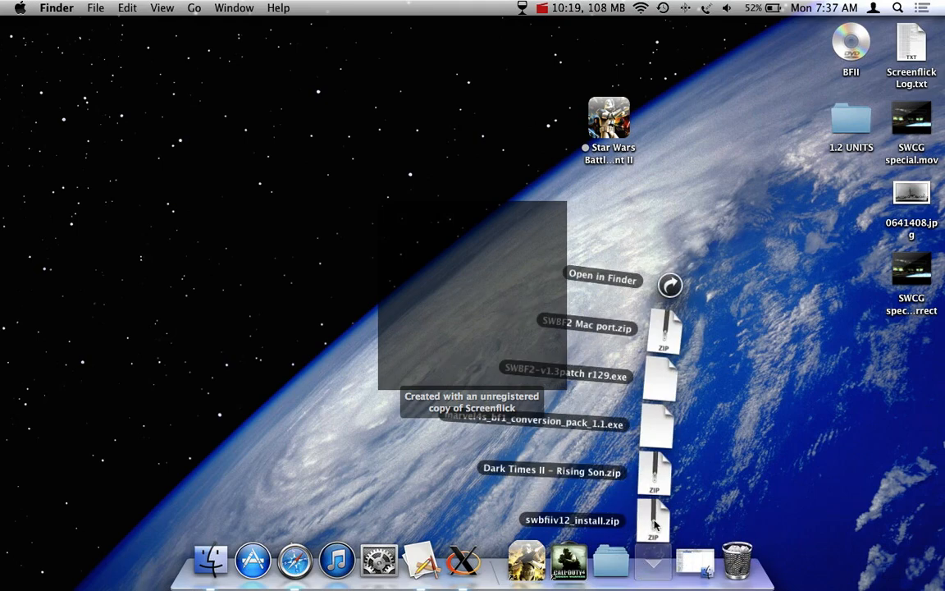
mouse_move(653, 478)
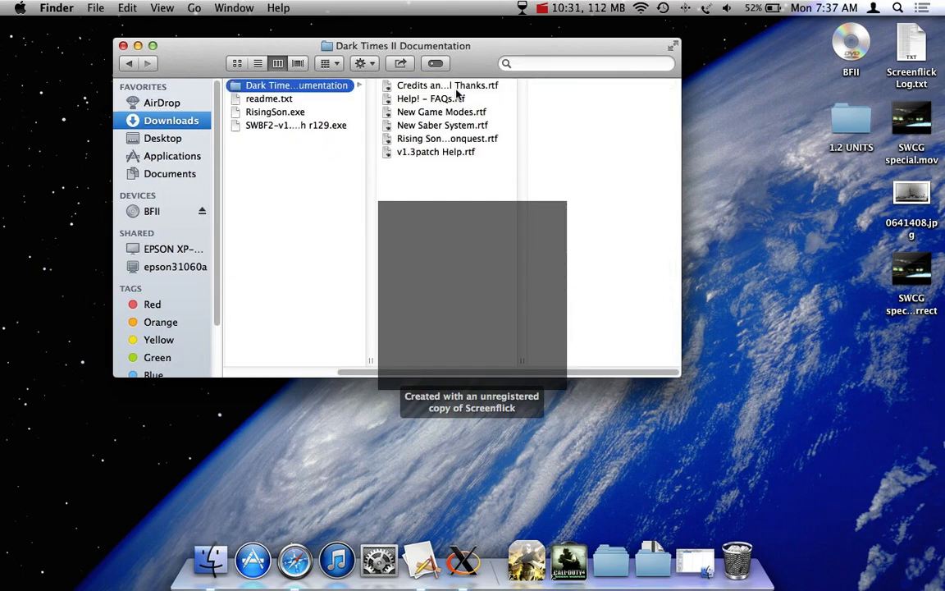
Compare RisingSon.exe and the v1.3 patch installer in Downloads and try launching RisingSon.exe.
click(276, 112)
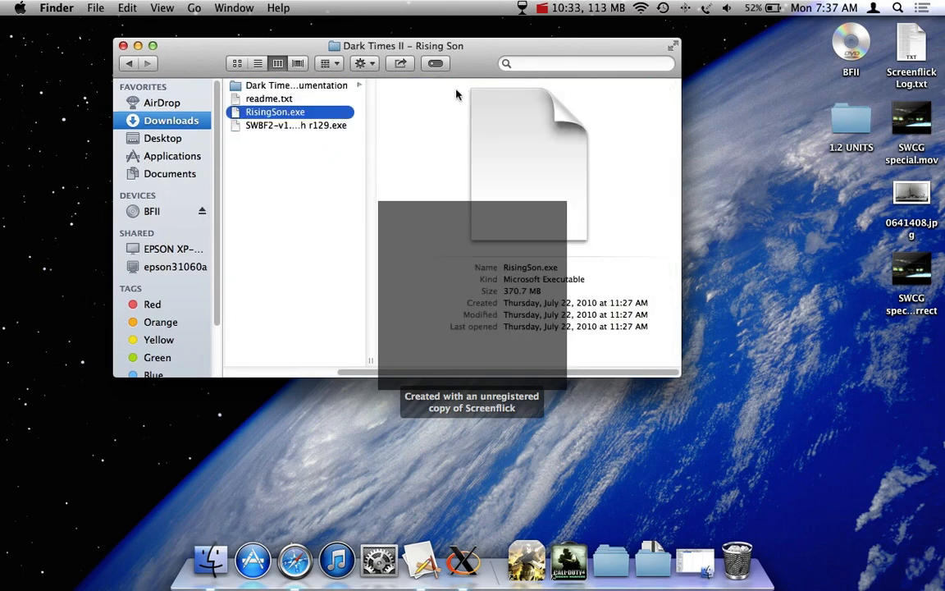
click(295, 124)
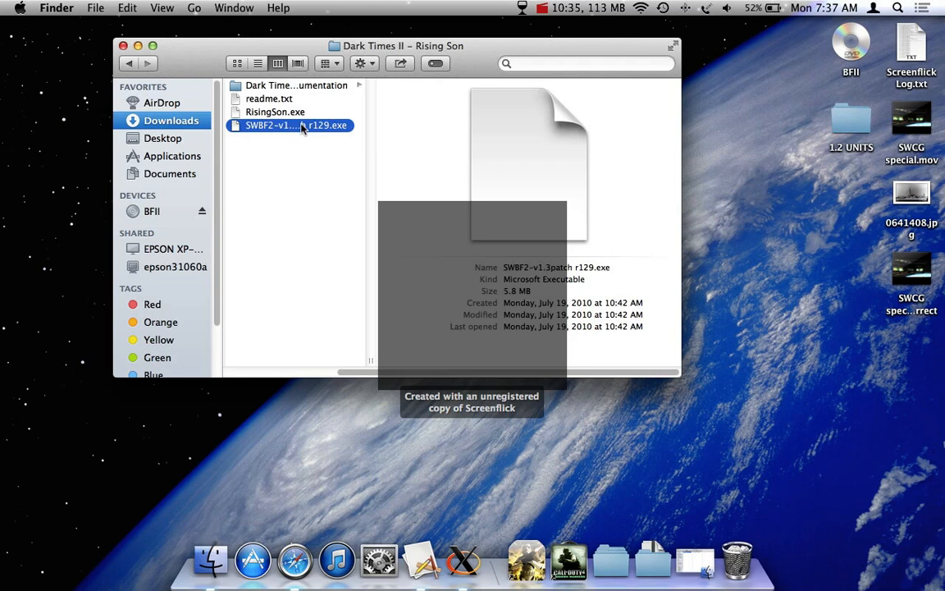
click(276, 111)
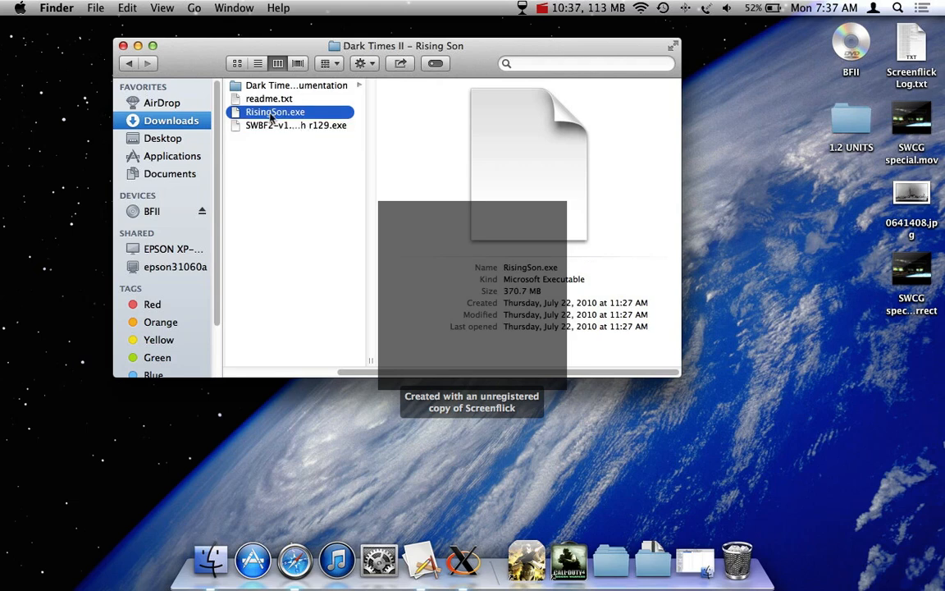
double_click(276, 111)
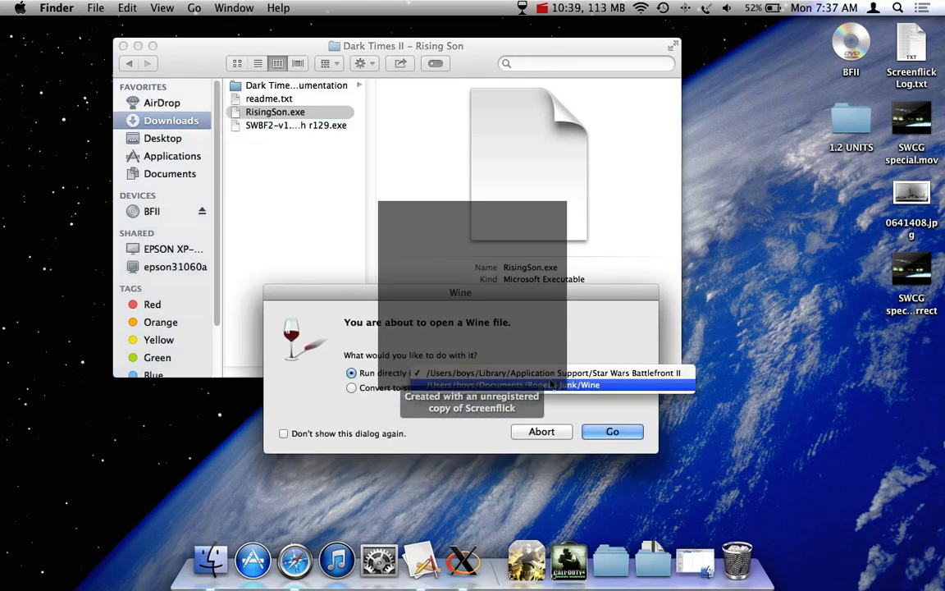
click(512, 373)
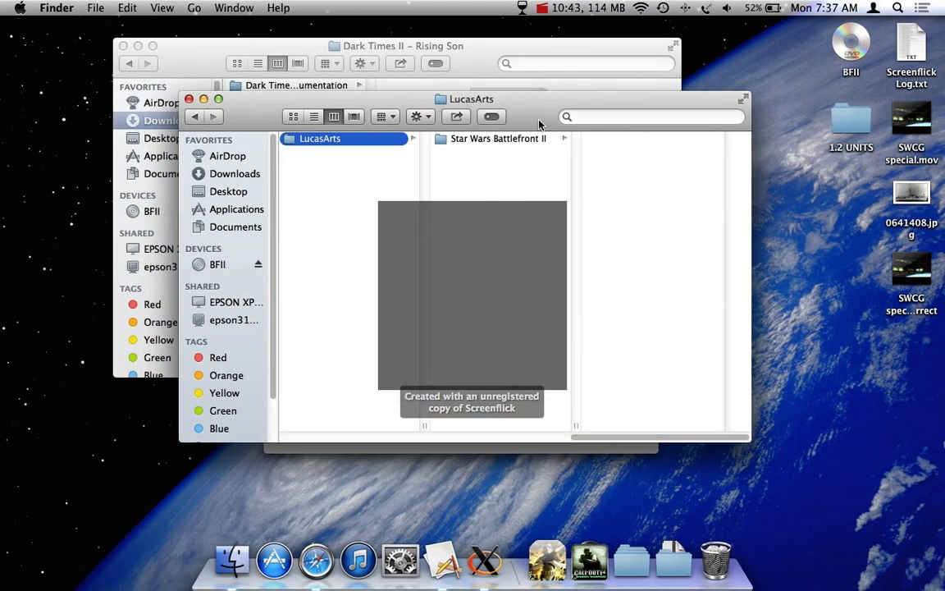
click(498, 138)
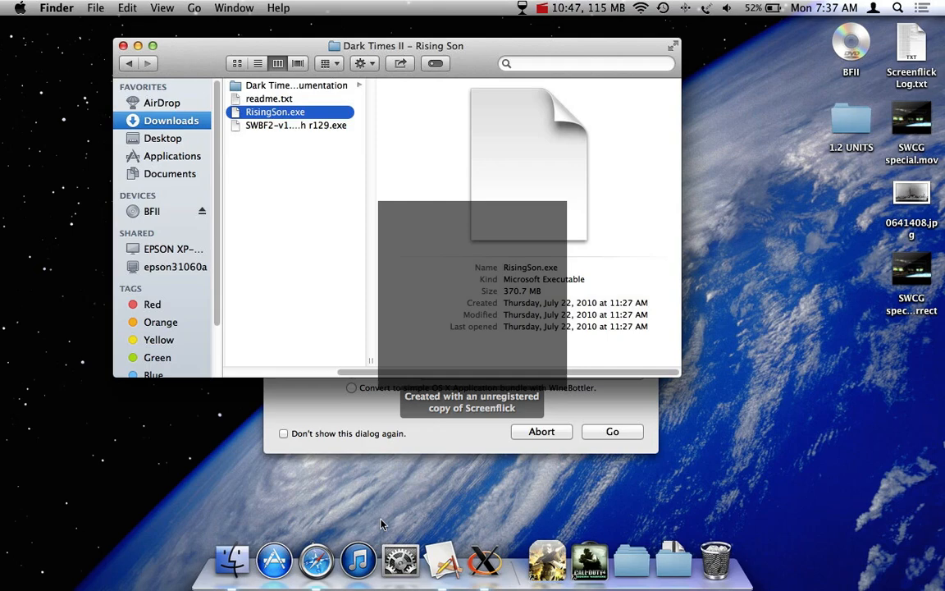
Dismiss the Wine prompt and relaunch RisingSon.exe until its language chooser appears.
click(611, 430)
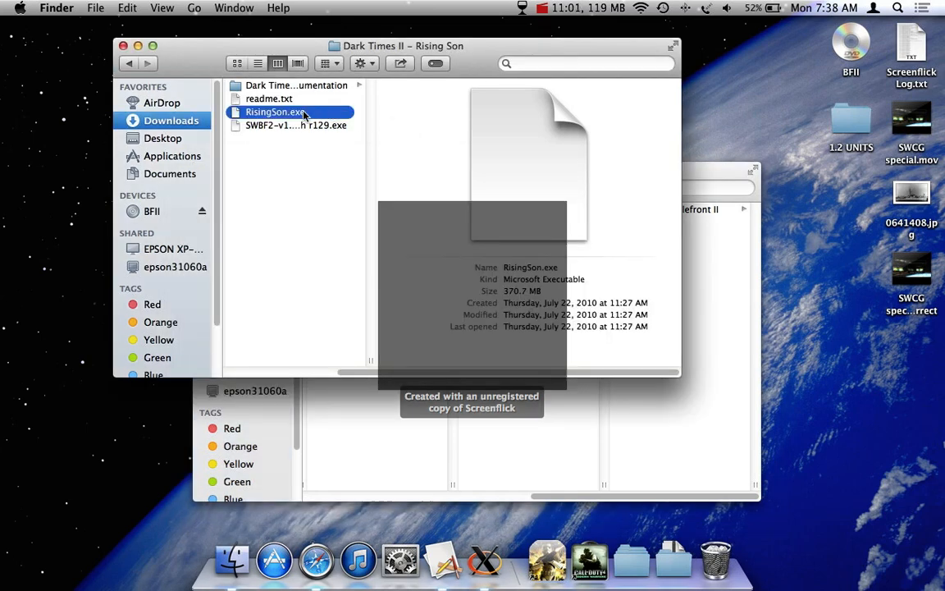
double_click(276, 111)
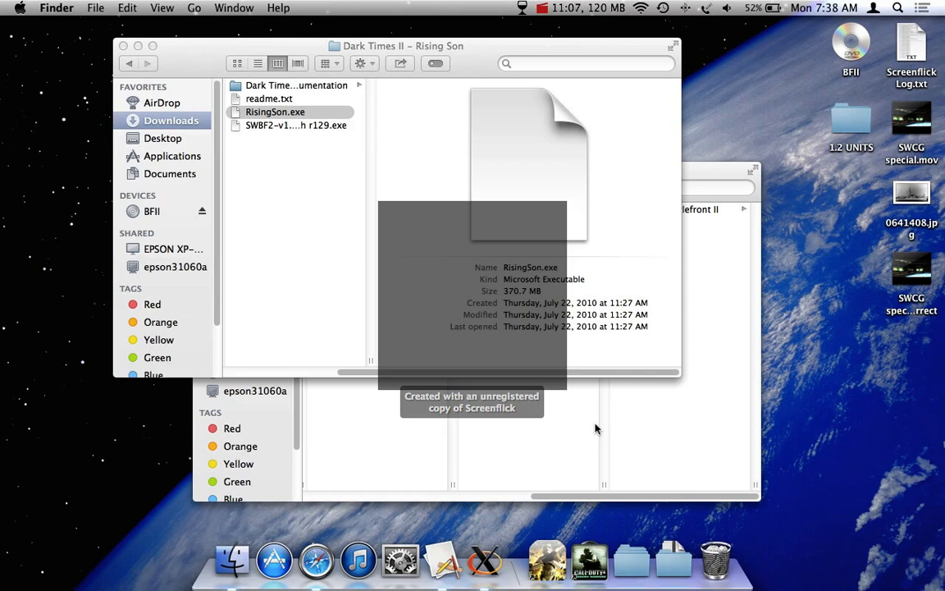
double_click(276, 112)
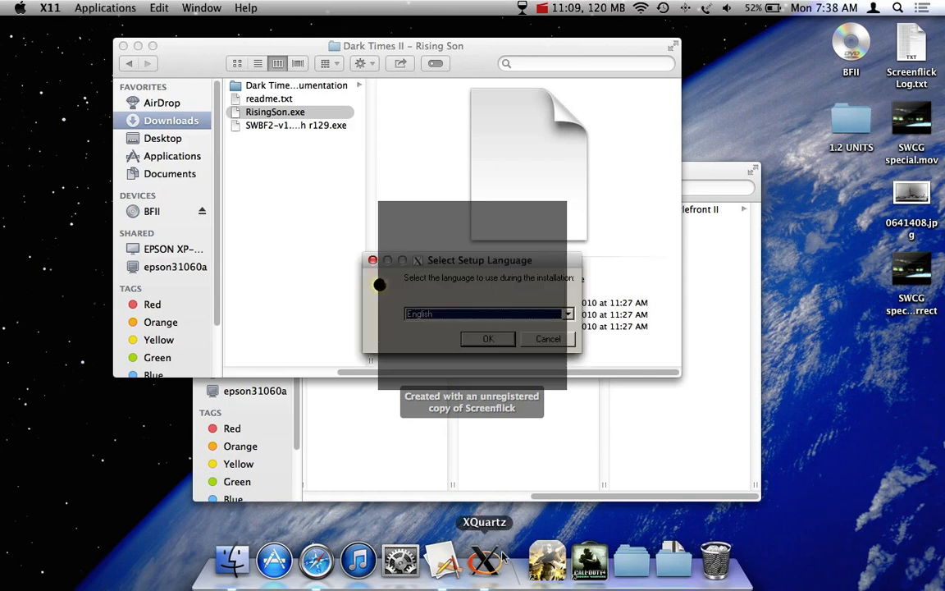
Install Dark Times II: Rising Son in English into the suggested Battlefront II folder.
click(487, 338)
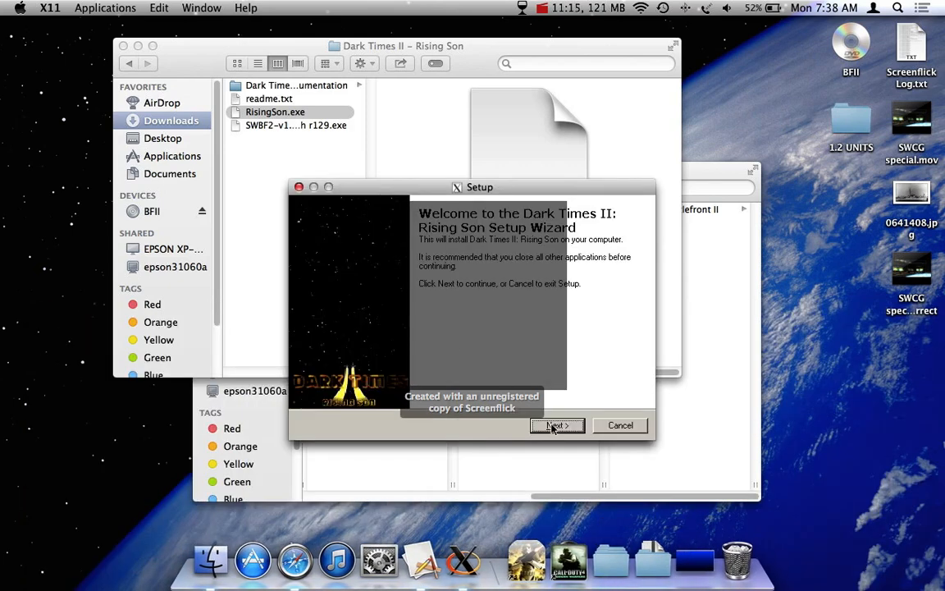
click(557, 425)
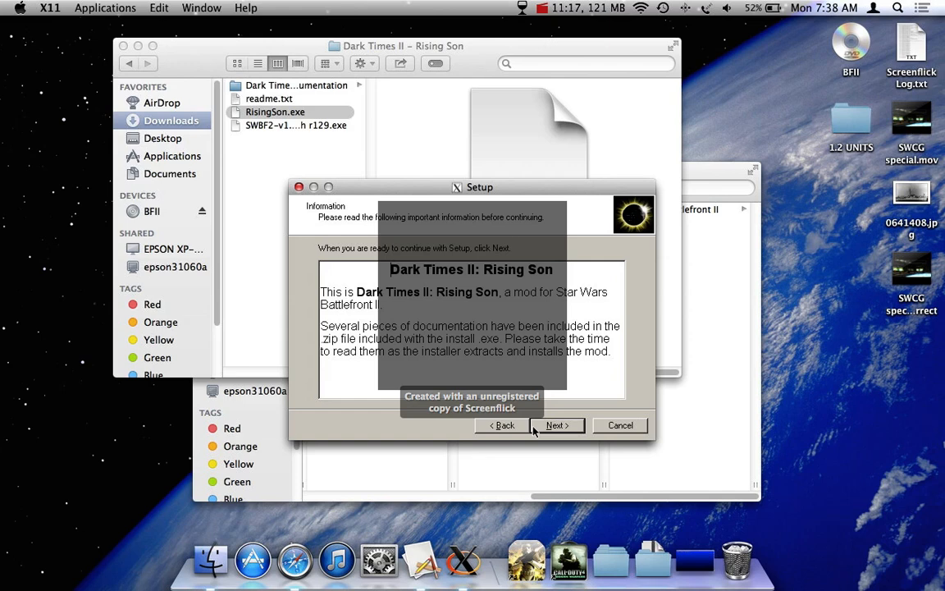
click(558, 425)
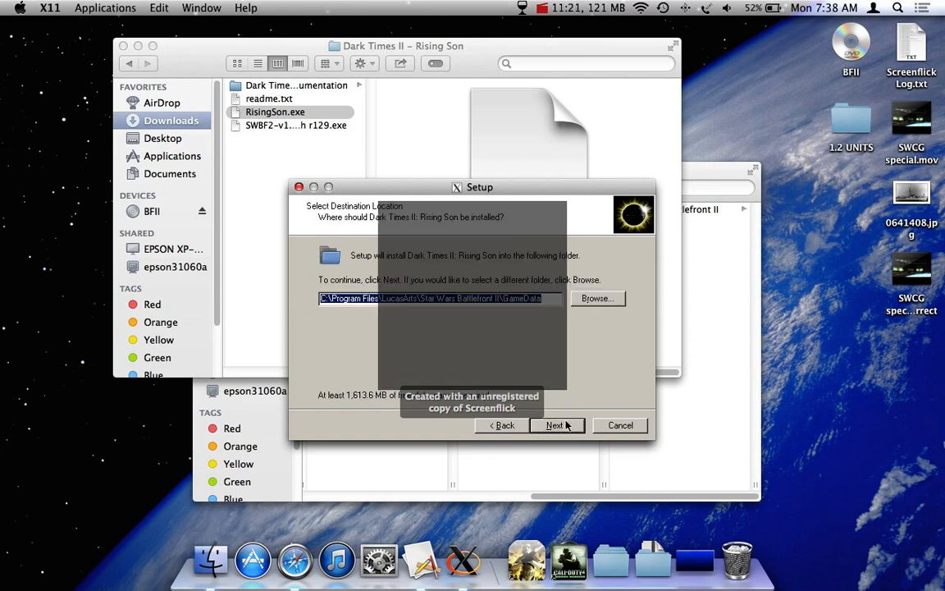
click(554, 425)
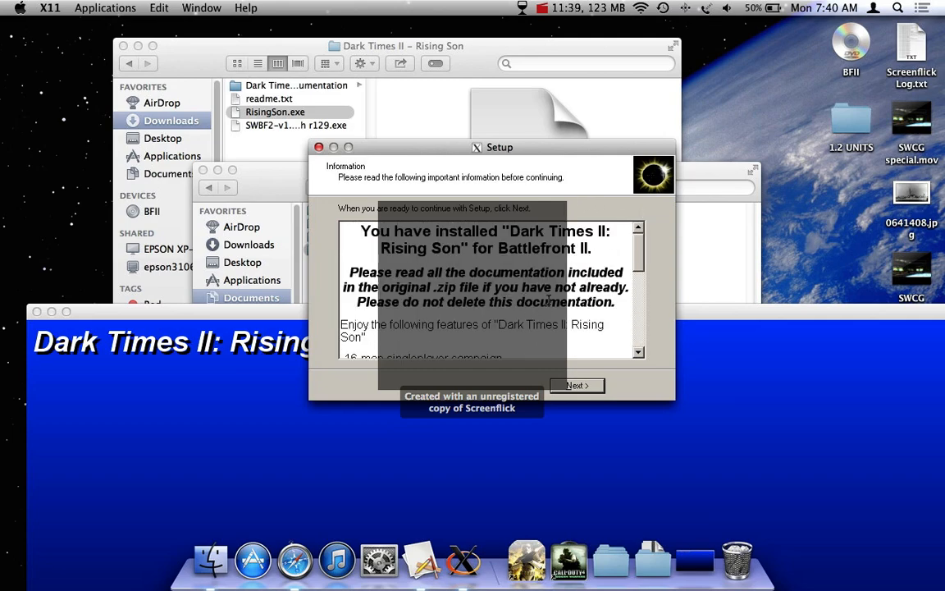
scroll(down, 3)
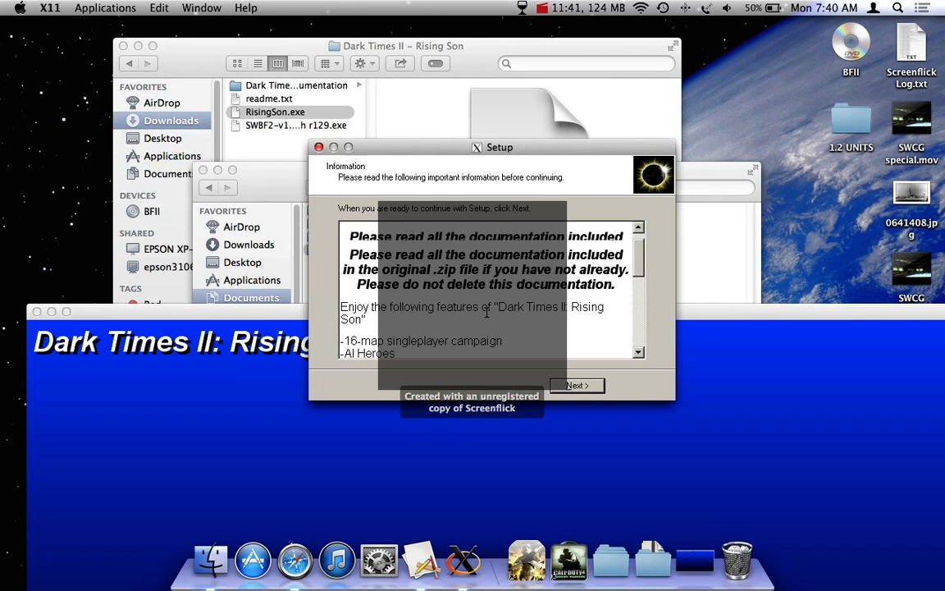
scroll(up, 3)
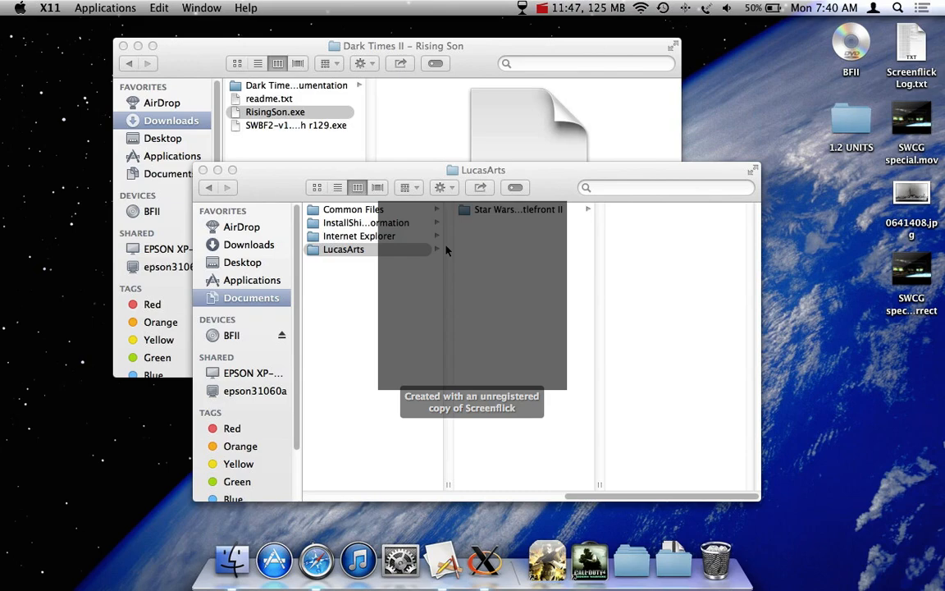
Browse into Star Wars Battlefront II > GameData, showing addon, data and BattlefrontII.exe.
click(519, 209)
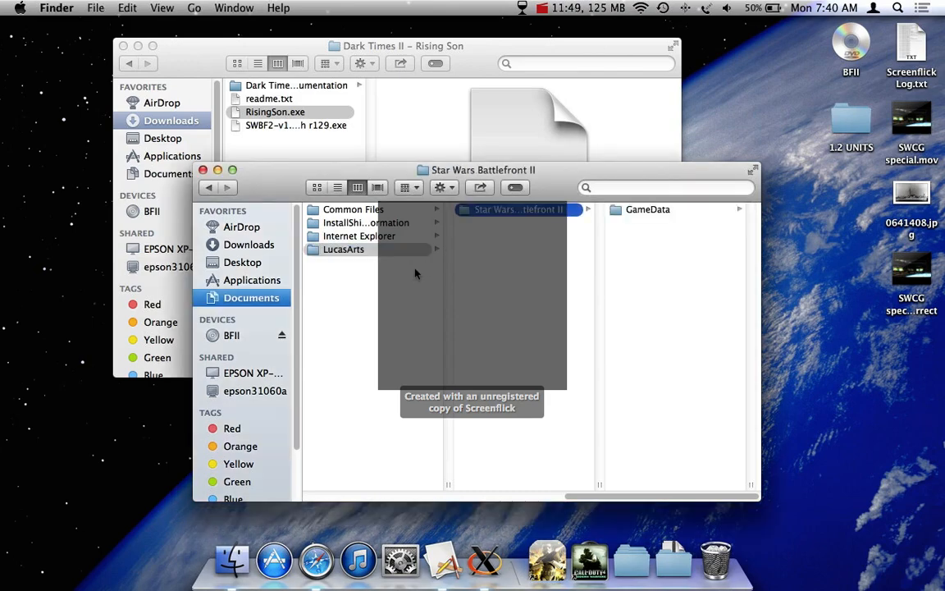
click(487, 223)
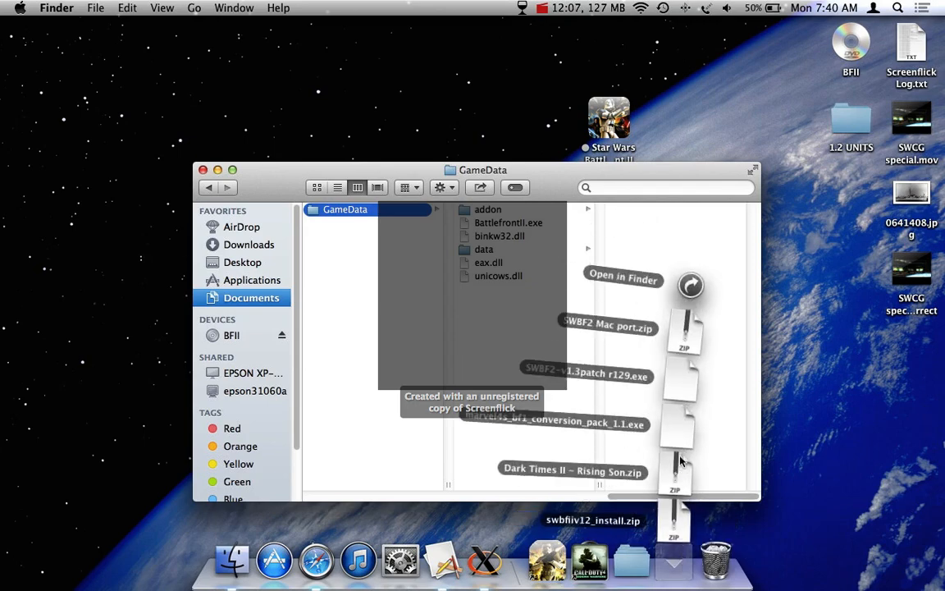
mouse_move(673, 394)
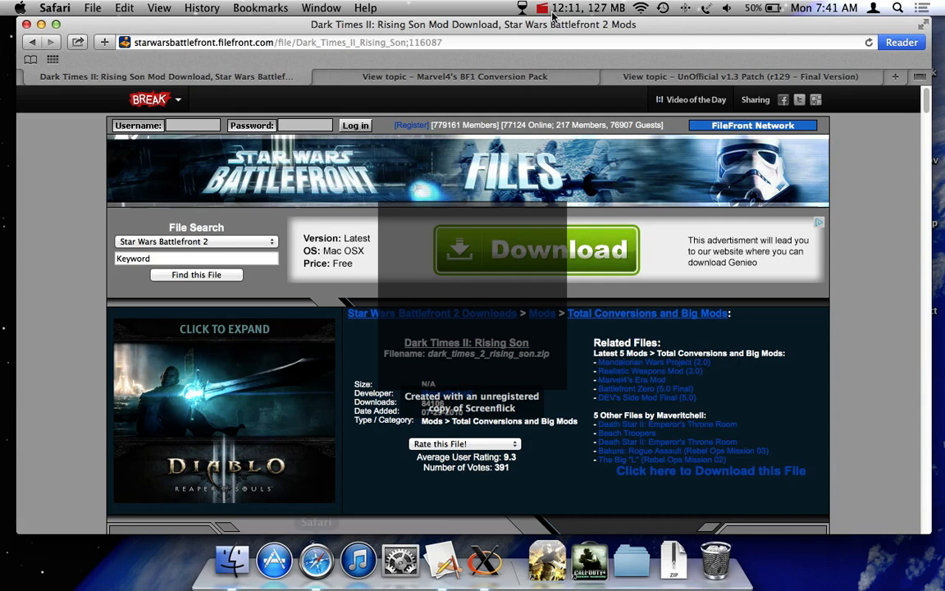
Download SWBF2-v1.3patch r129.exe from the Gametoast UnOfficial v1.3 Patch topic.
click(739, 78)
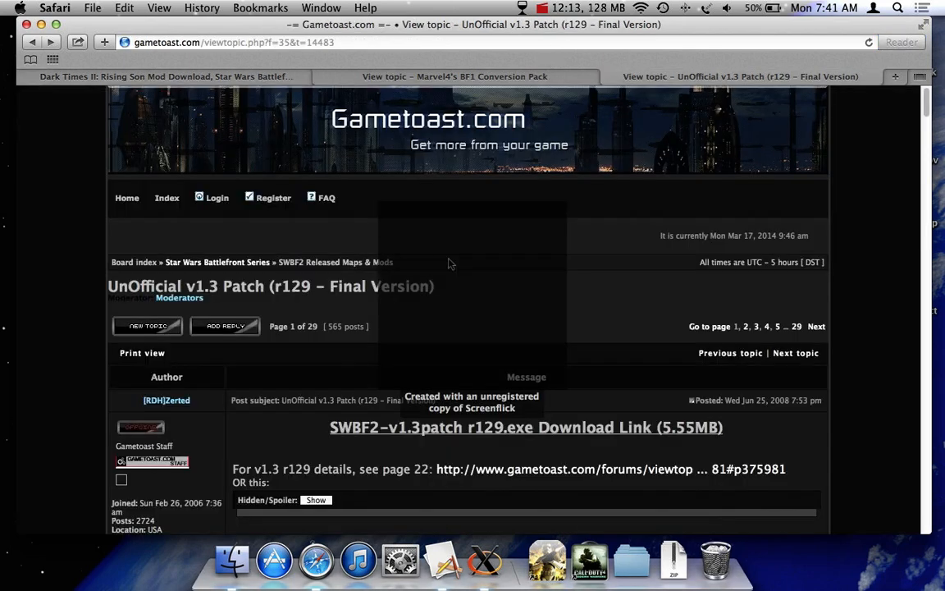
scroll(down, 3)
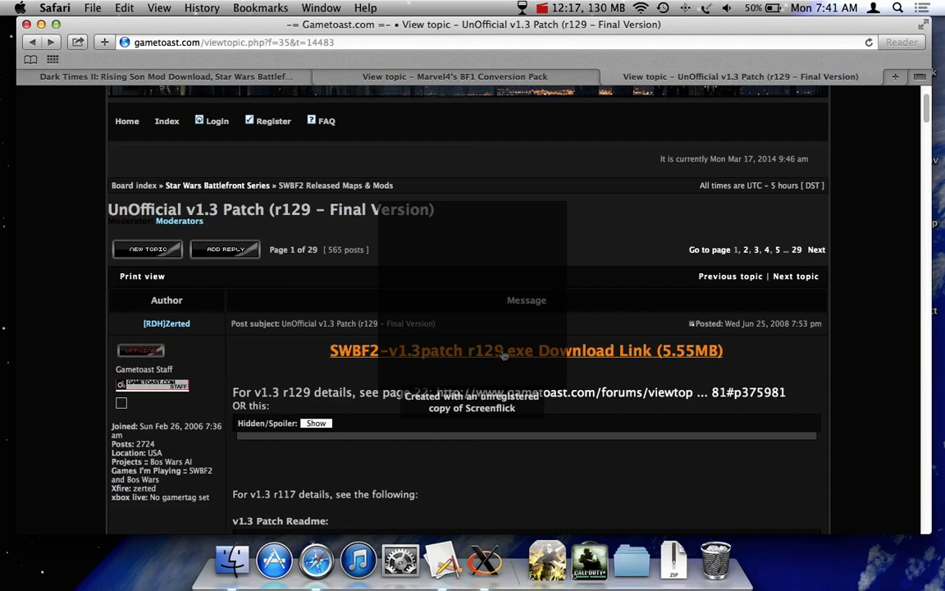
click(525, 351)
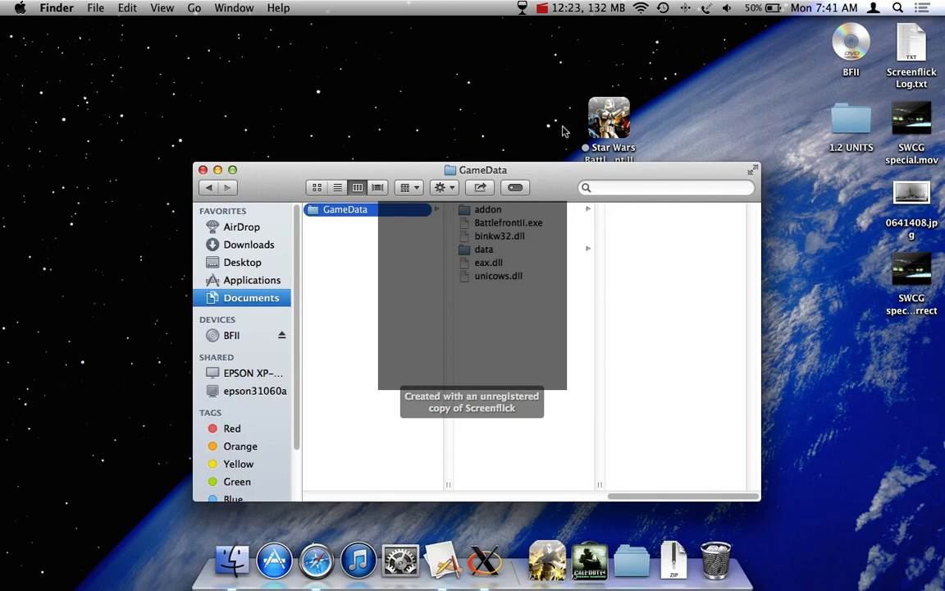
Launch SWBF2-v1.3patch r129.exe from Downloads directly in Wine.
click(672, 559)
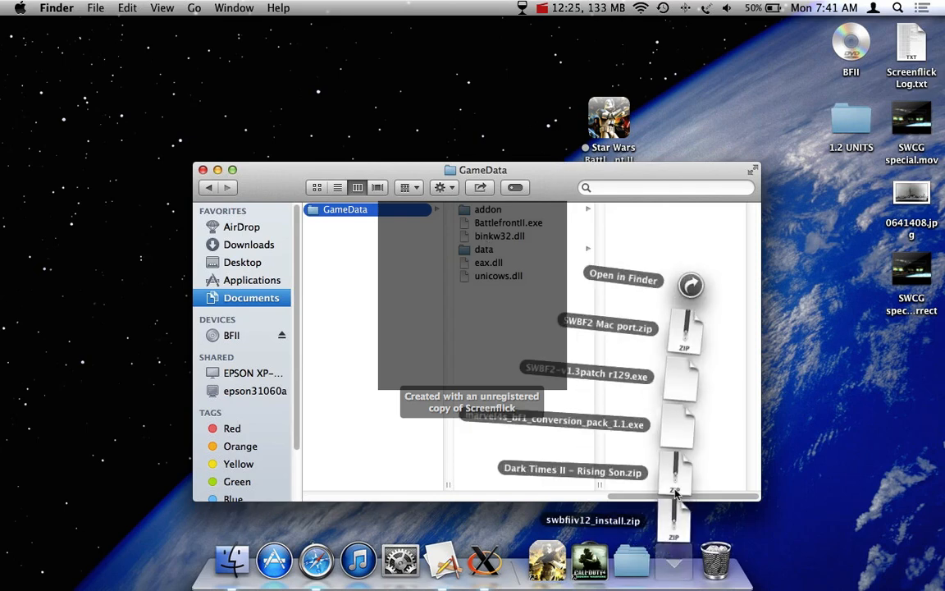
mouse_move(669, 393)
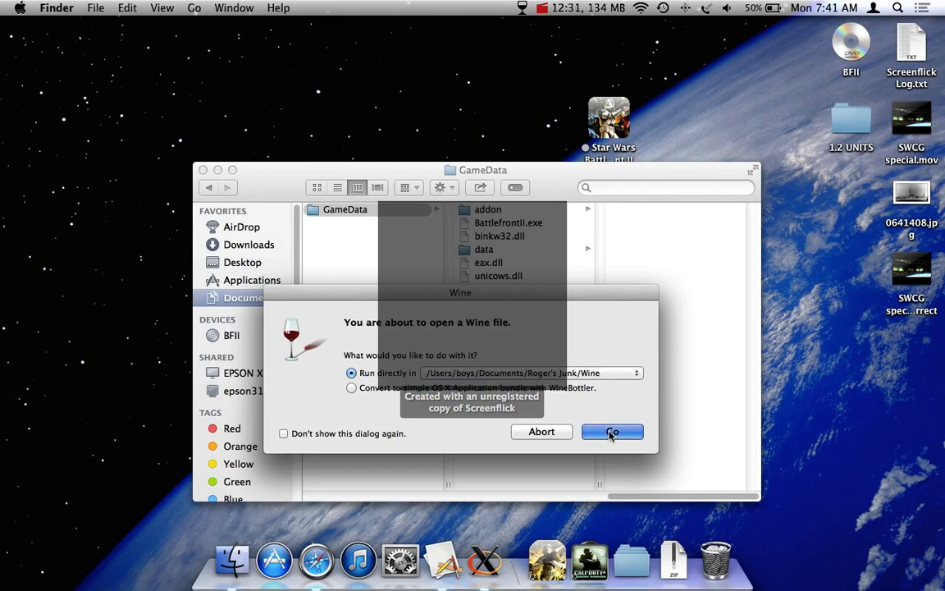
click(612, 431)
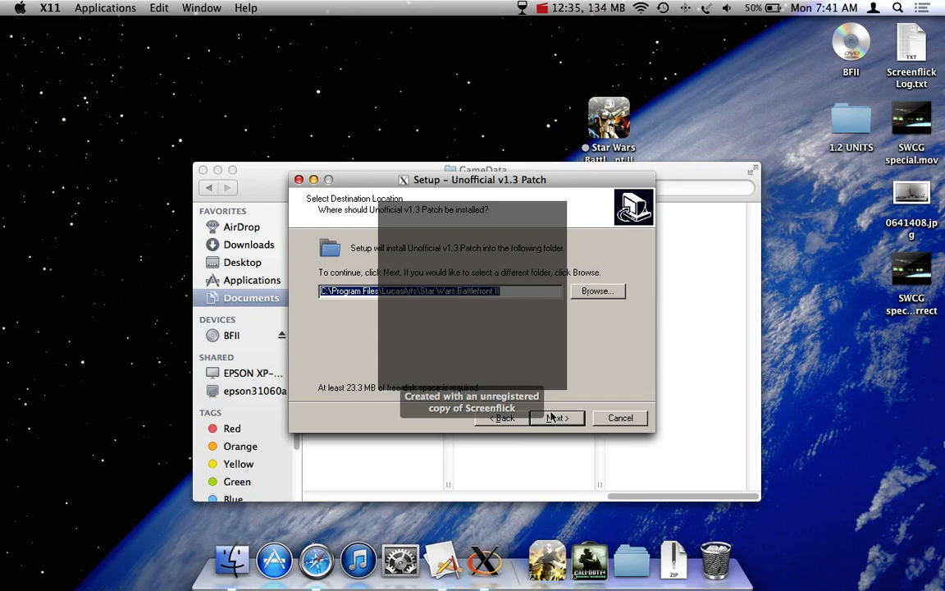
Accept the default Battlefront II install folder and turn off the v1.2 HUD component.
click(557, 418)
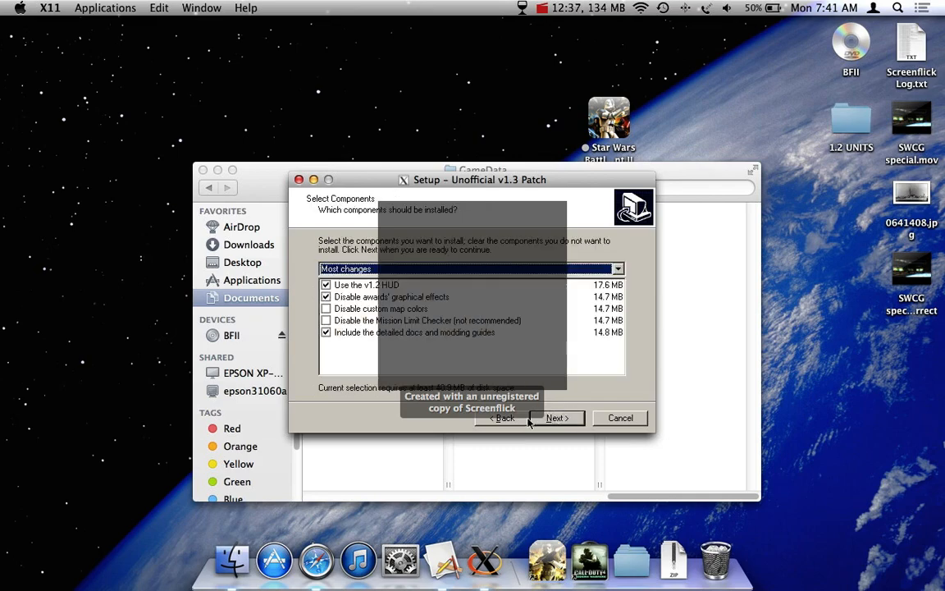
click(556, 419)
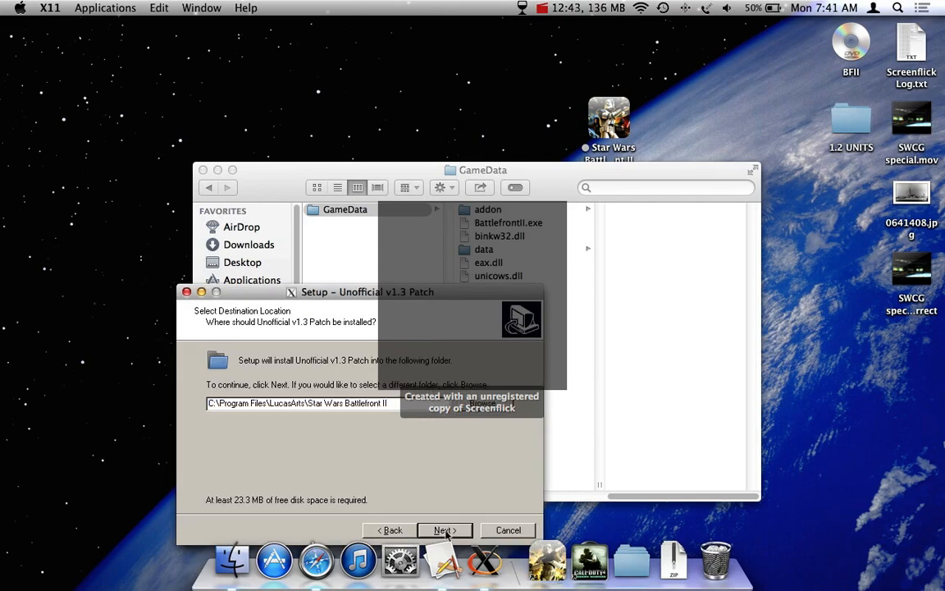
click(443, 530)
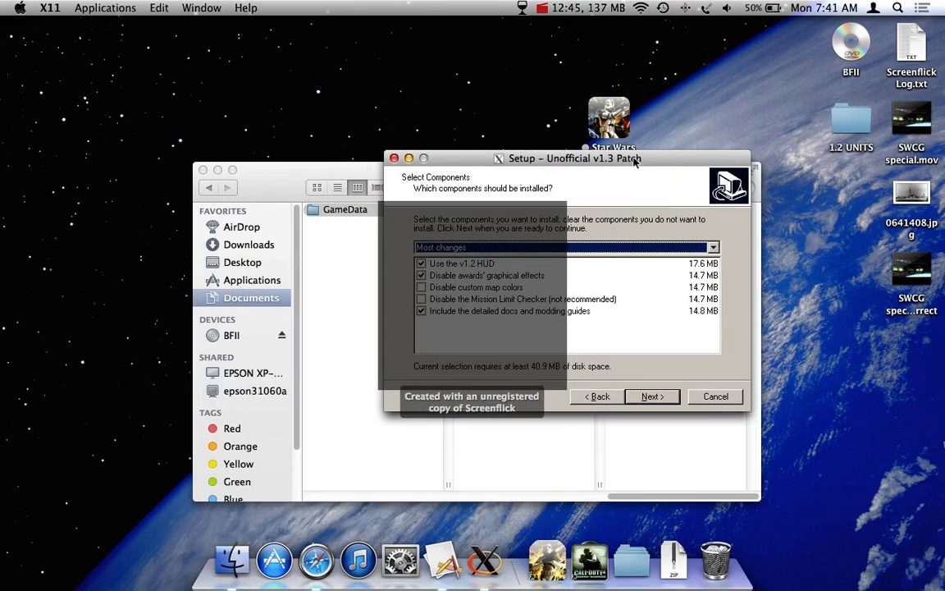
drag(568, 158, 578, 43)
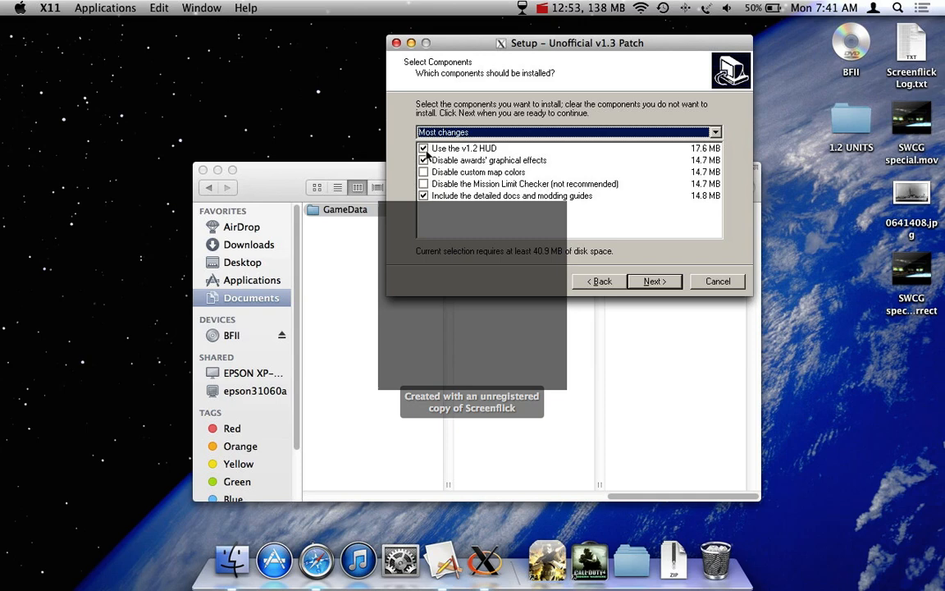
click(423, 147)
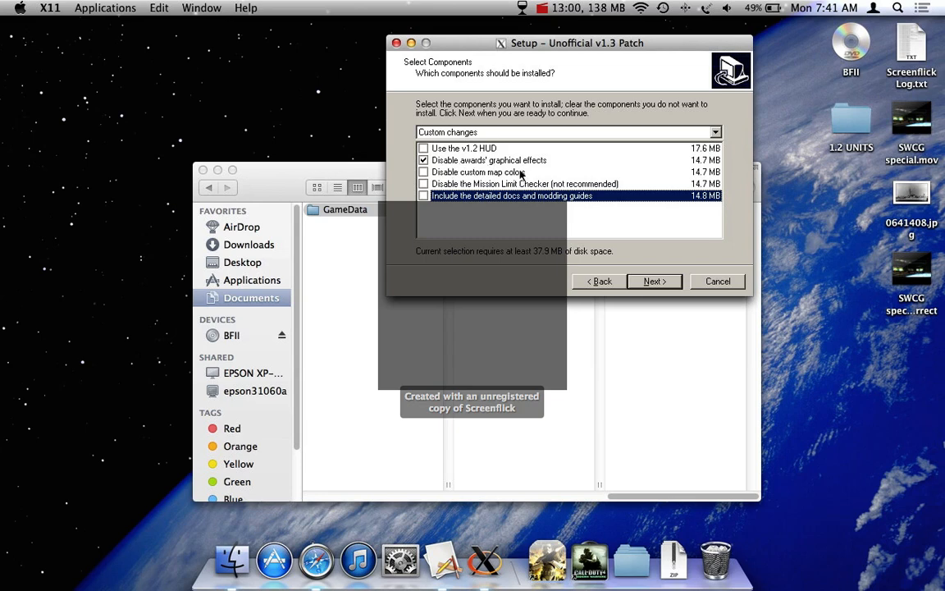
mouse_move(538, 168)
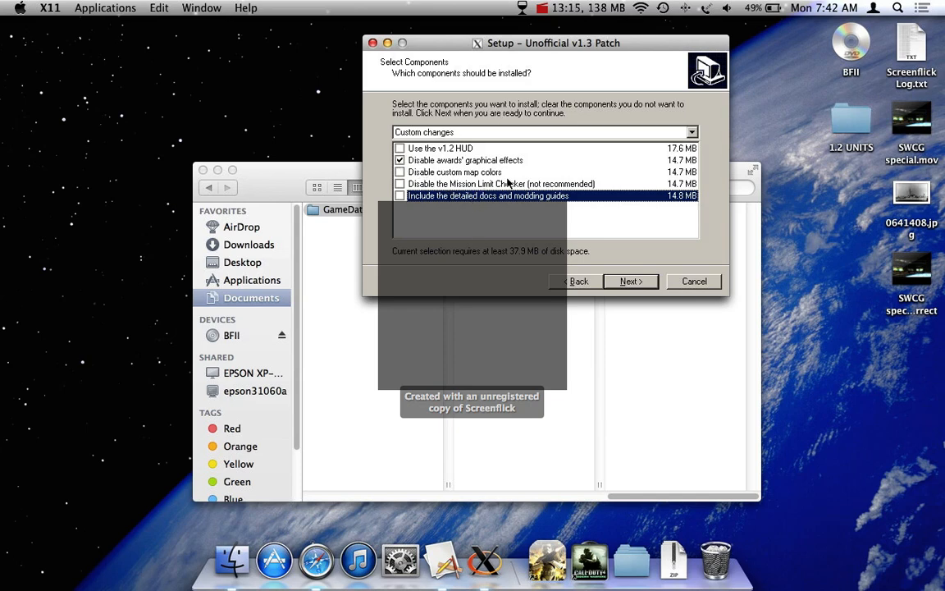
mouse_move(571, 238)
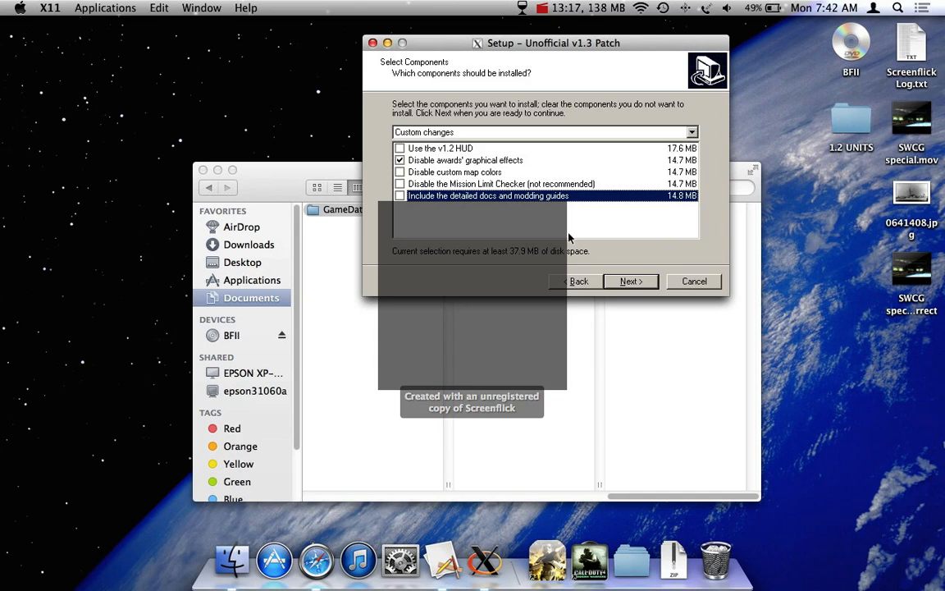
mouse_move(620, 280)
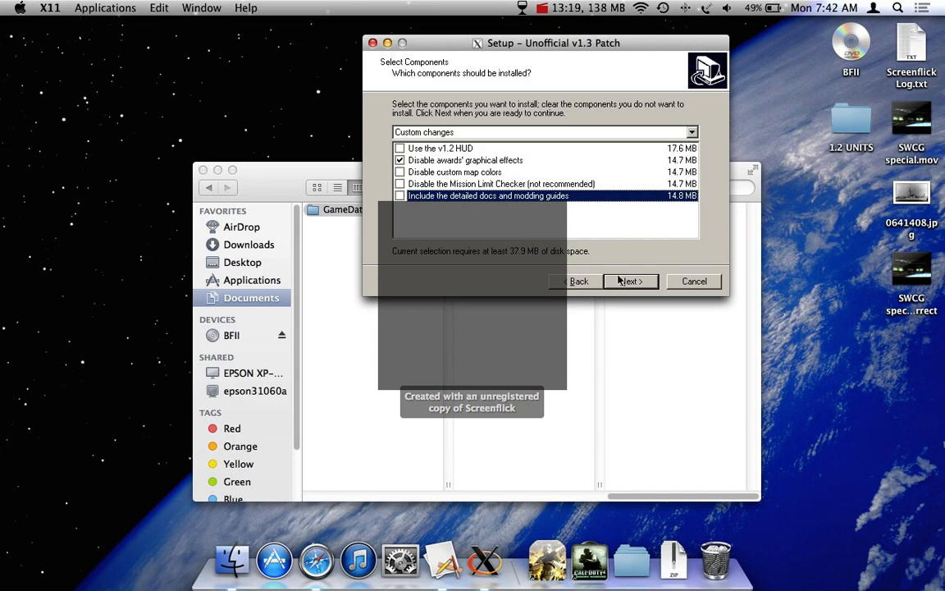
Install the patch with only 'Disable awards/graphical effects' selected and finish setup.
click(629, 280)
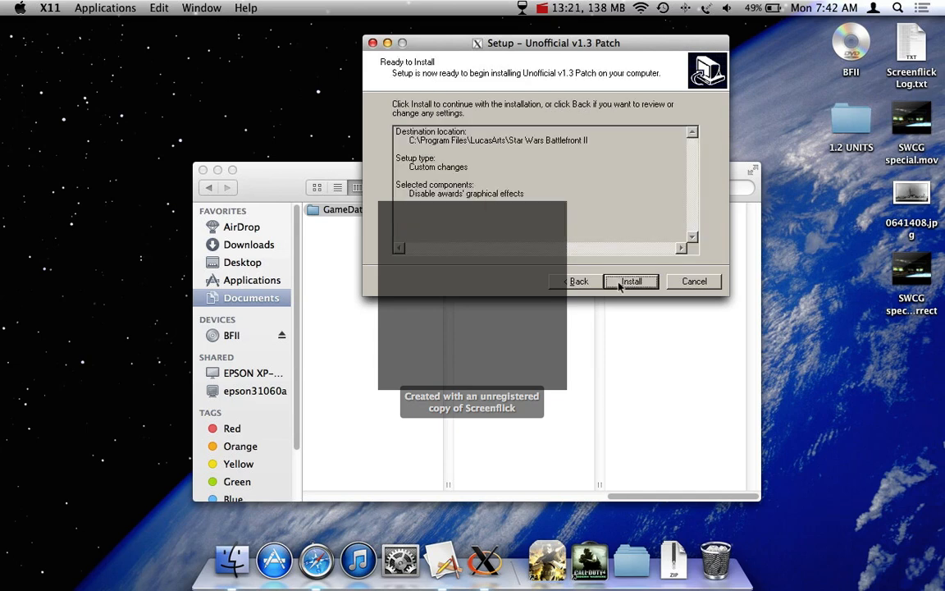
click(630, 280)
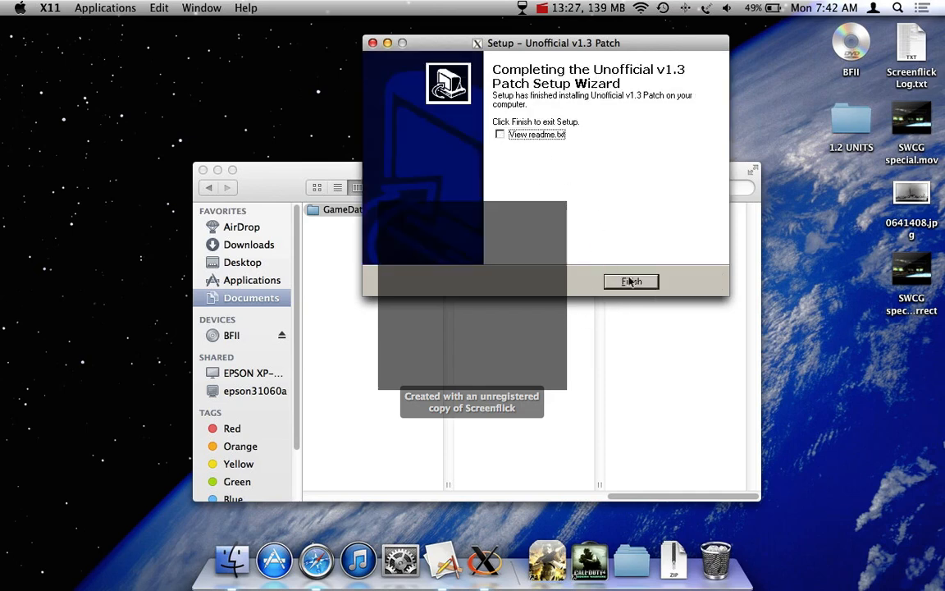
click(630, 283)
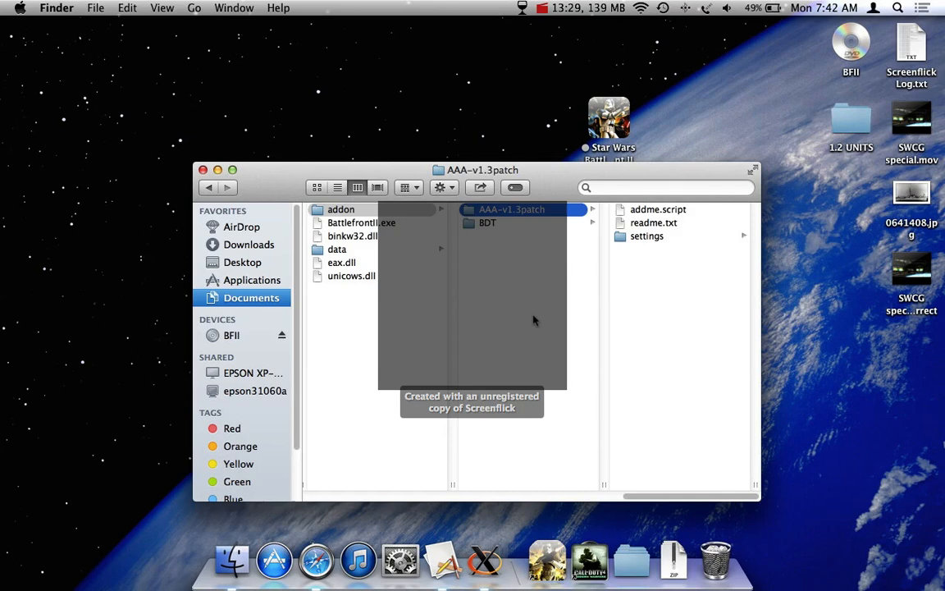
click(341, 208)
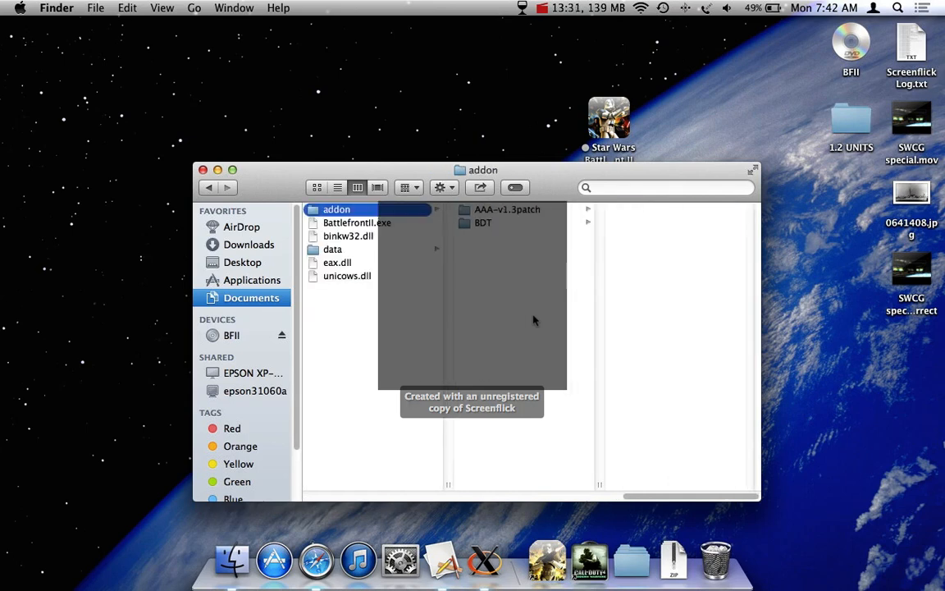
click(506, 209)
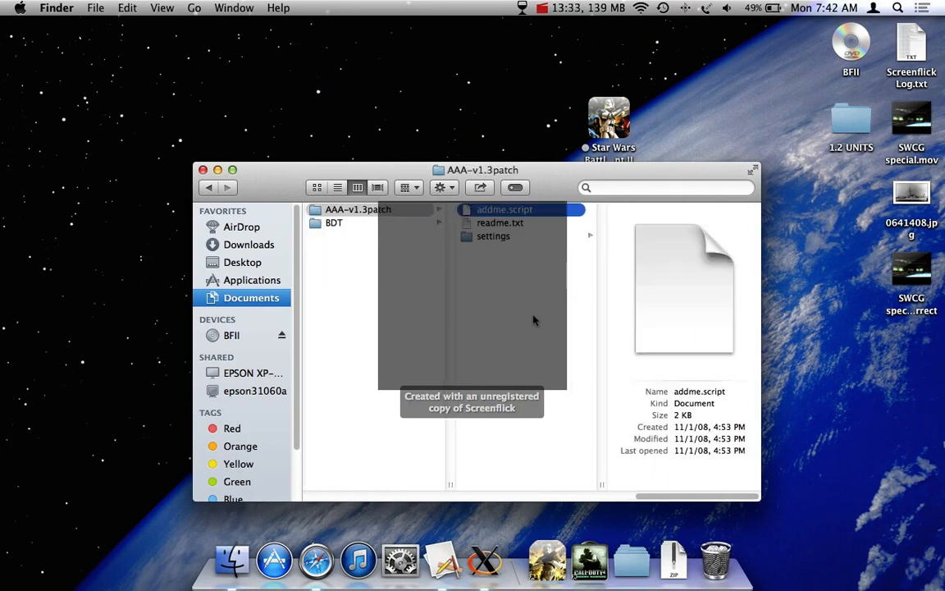
click(492, 236)
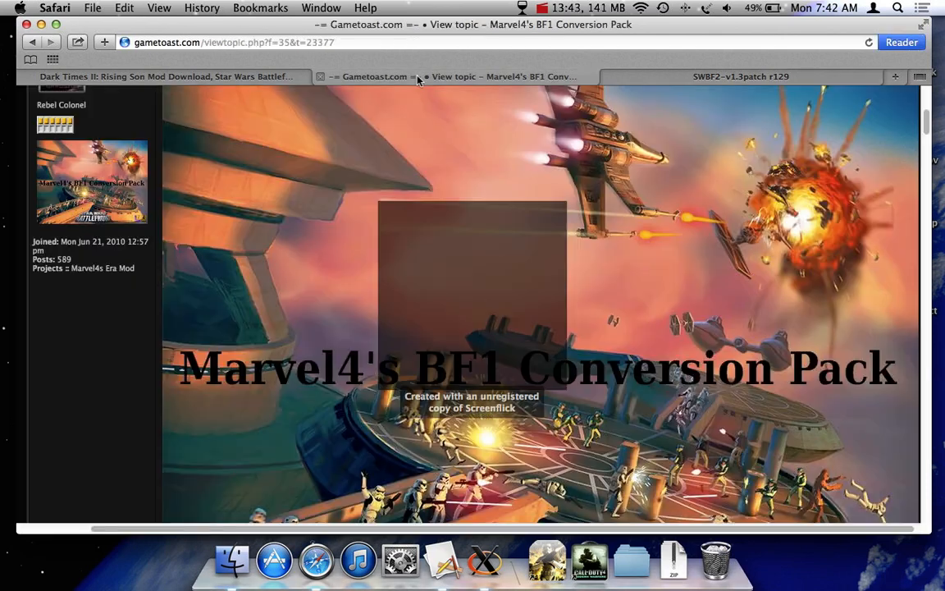
Reveal the BF1 Conversion Pack map screenshots, then follow the wuala.com download link.
scroll(up, 3)
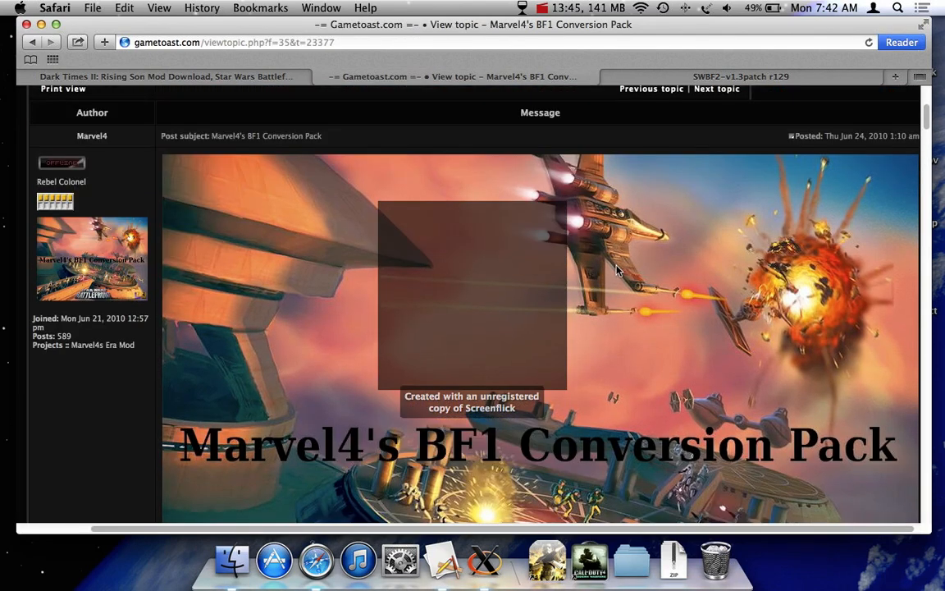
scroll(down, 3)
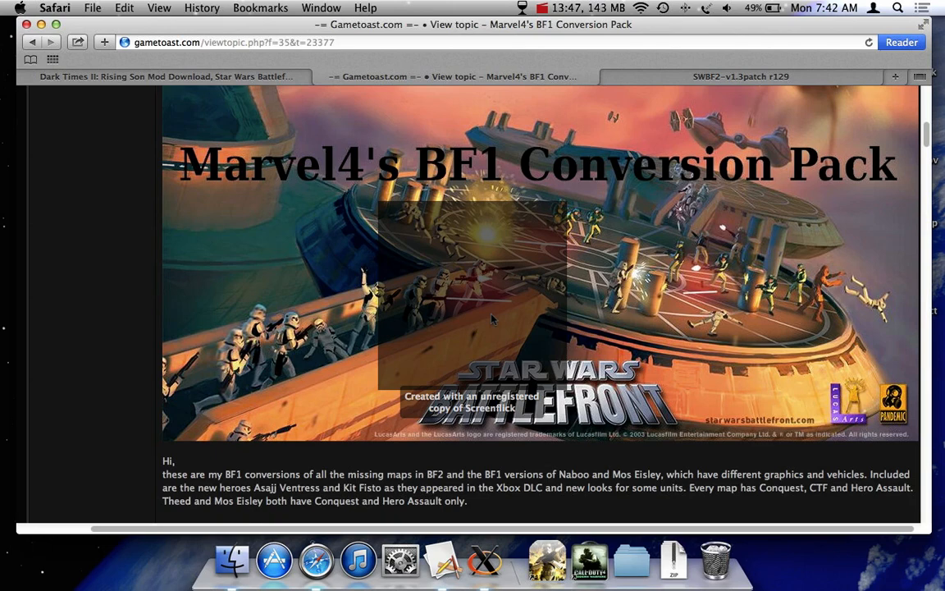
scroll(down, 3)
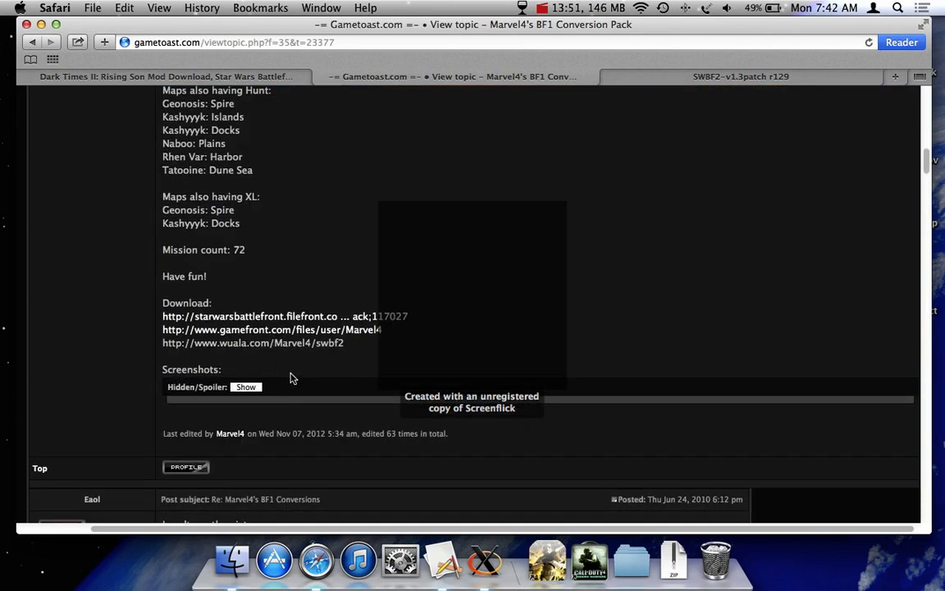
click(247, 388)
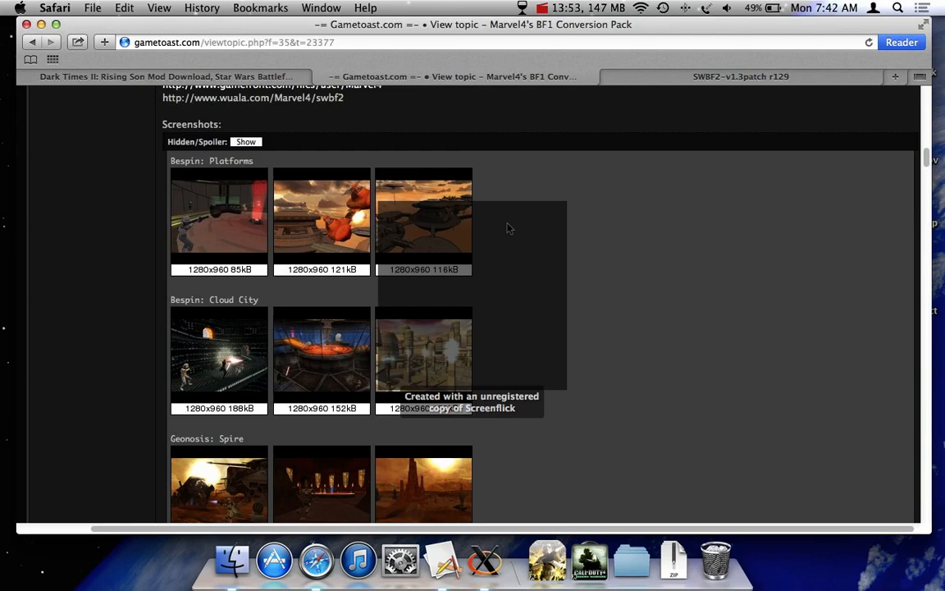
scroll(down, 3)
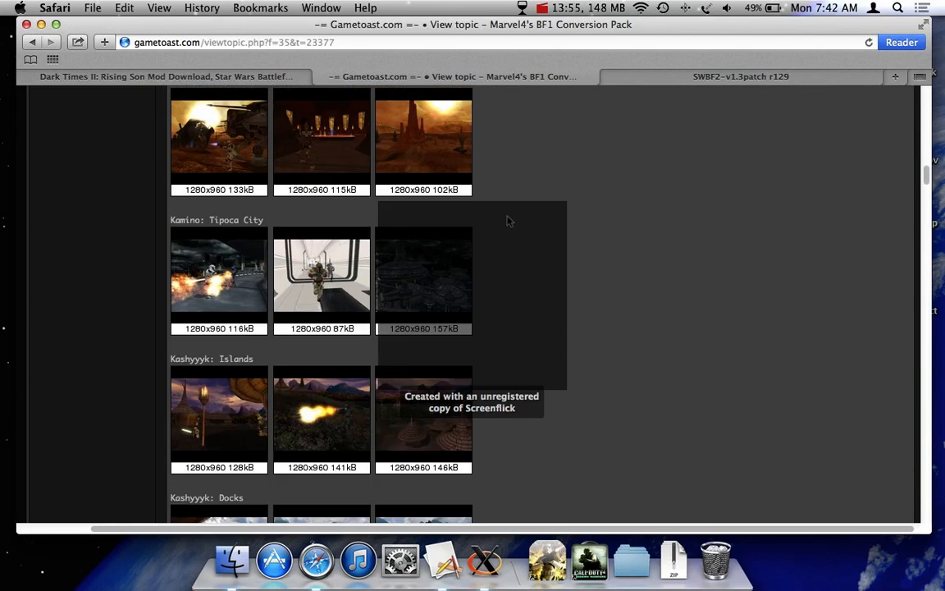
scroll(down, 3)
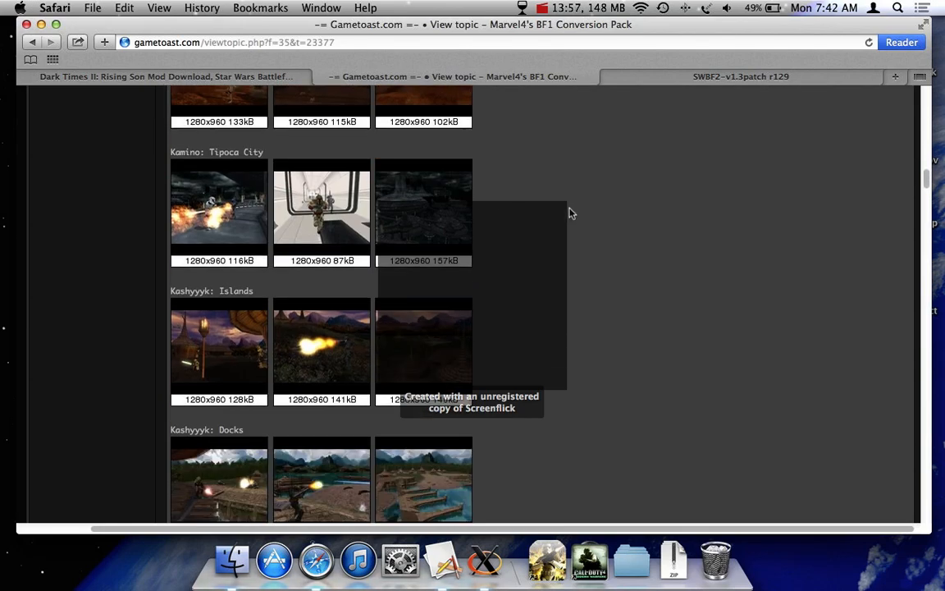
scroll(down, 3)
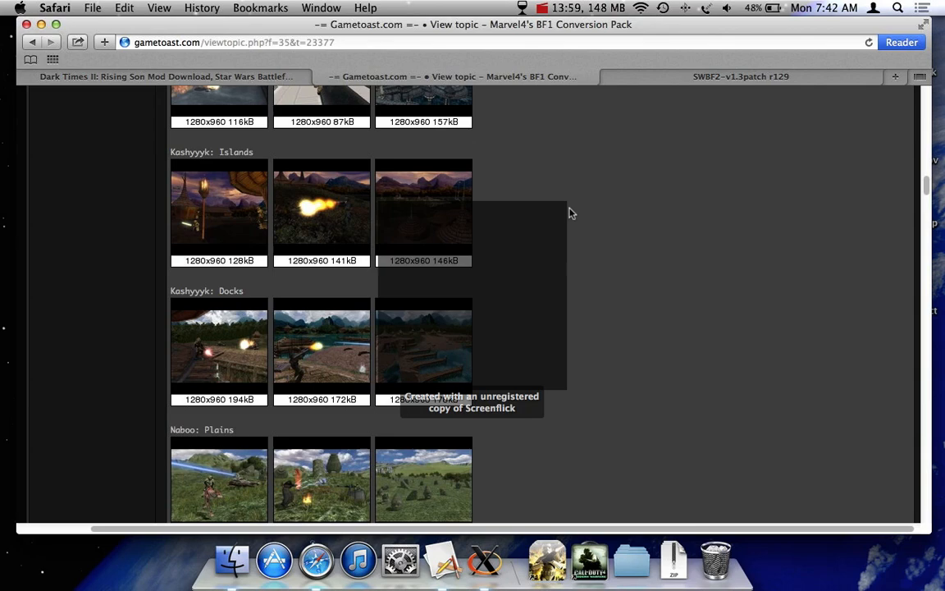
scroll(down, 3)
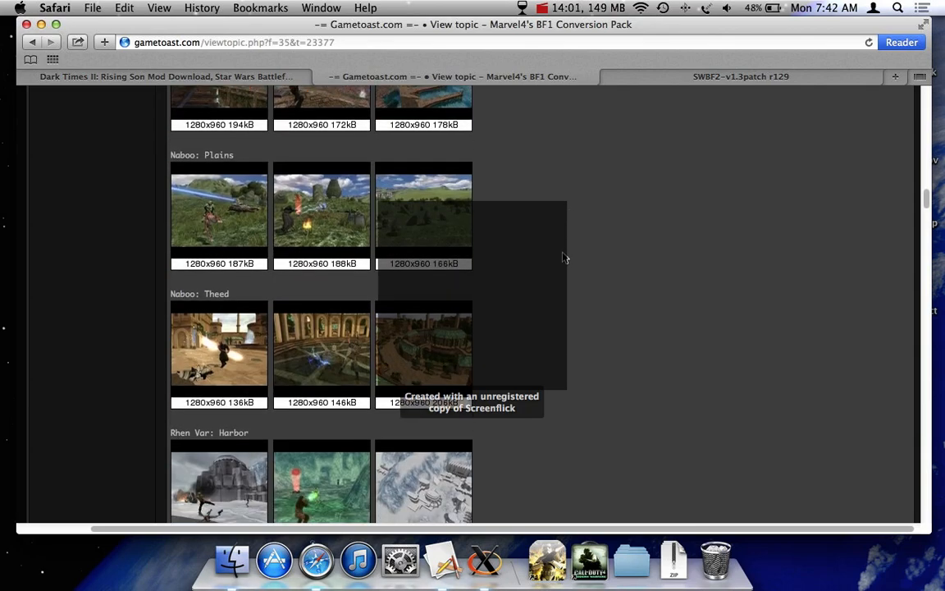
scroll(down, 3)
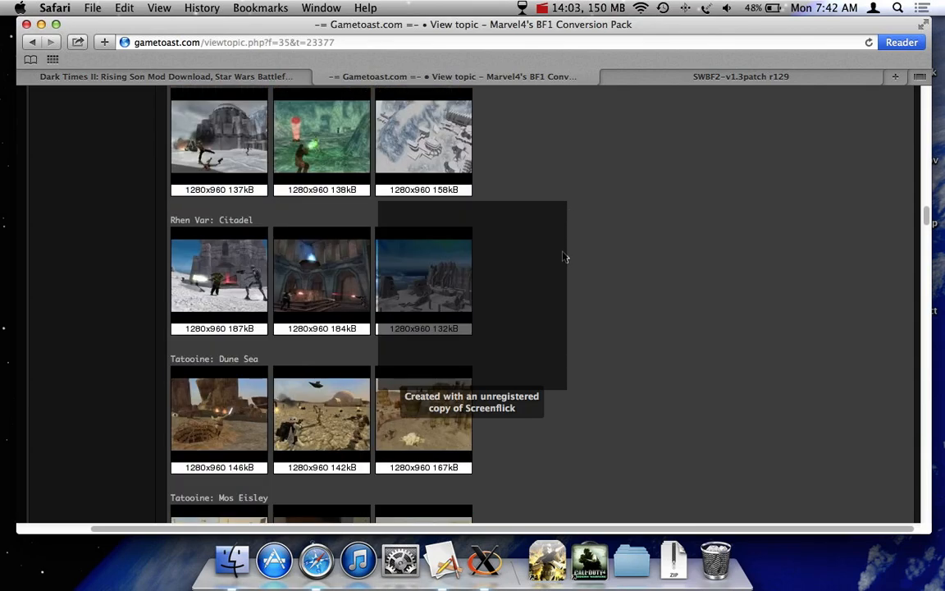
scroll(down, 3)
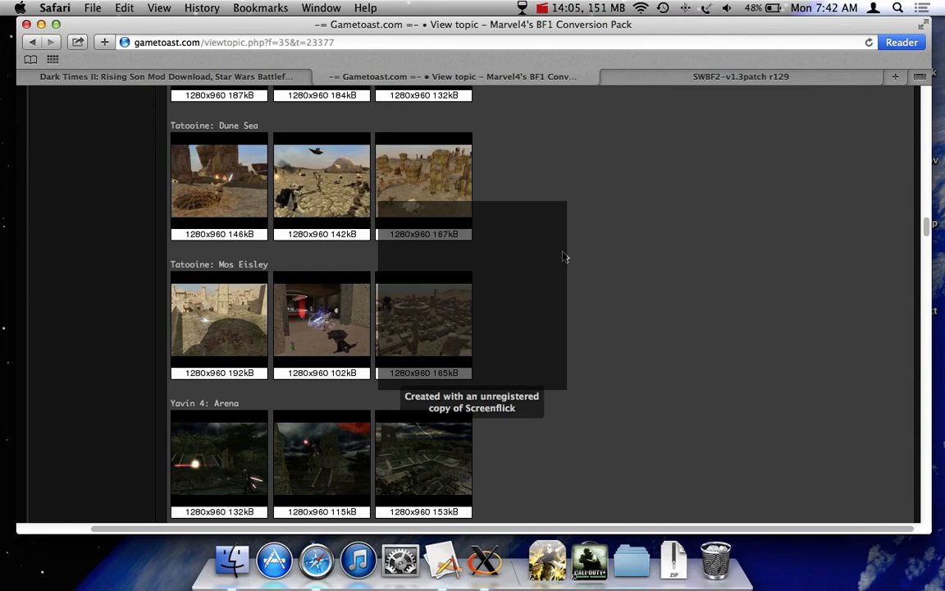
scroll(up, 3)
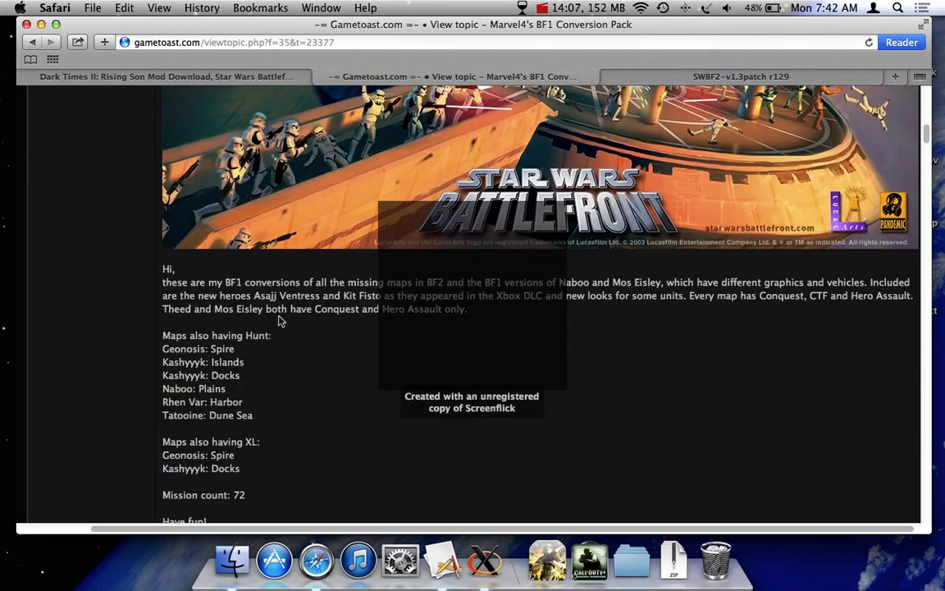
scroll(down, 3)
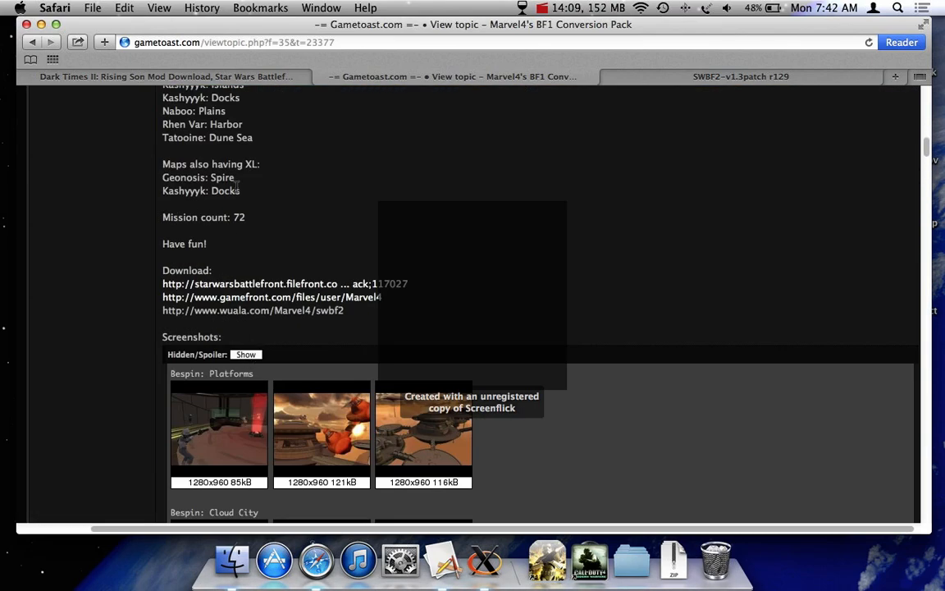
mouse_move(252, 309)
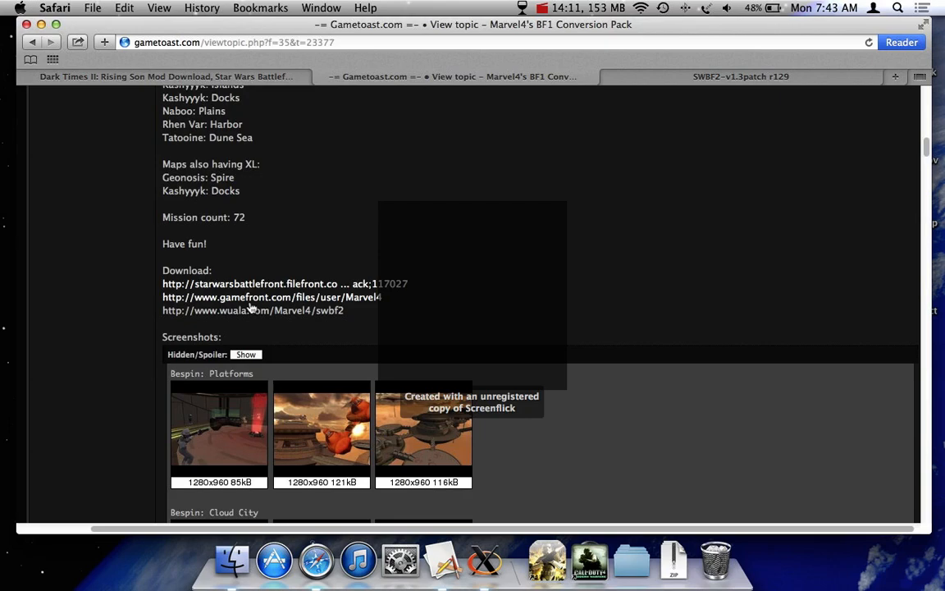
scroll(up, 3)
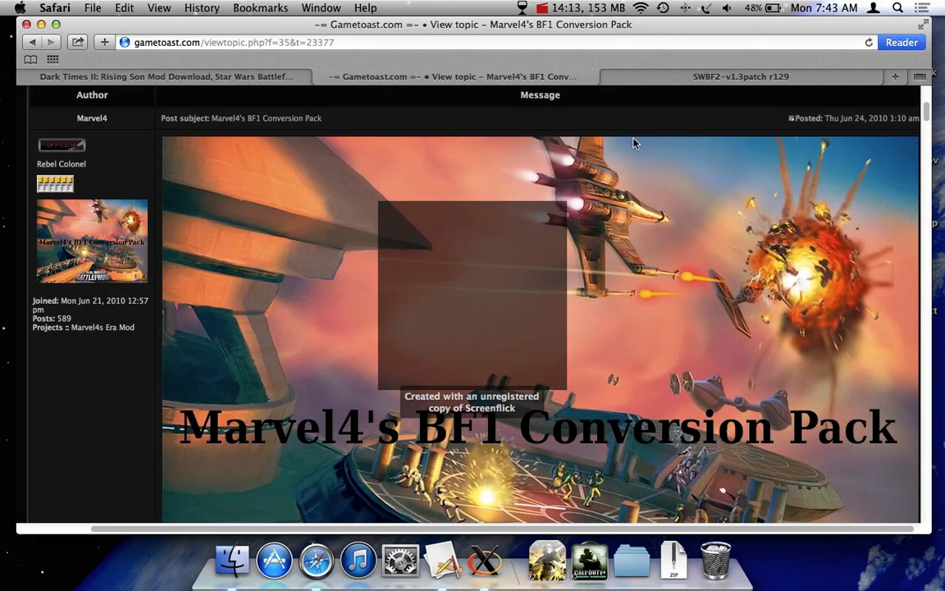
scroll(down, 3)
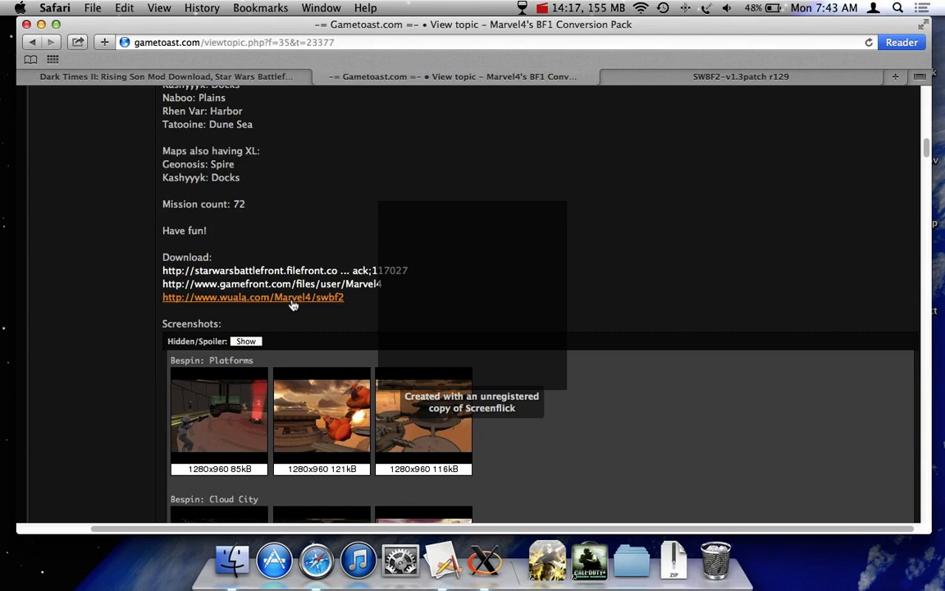
click(253, 297)
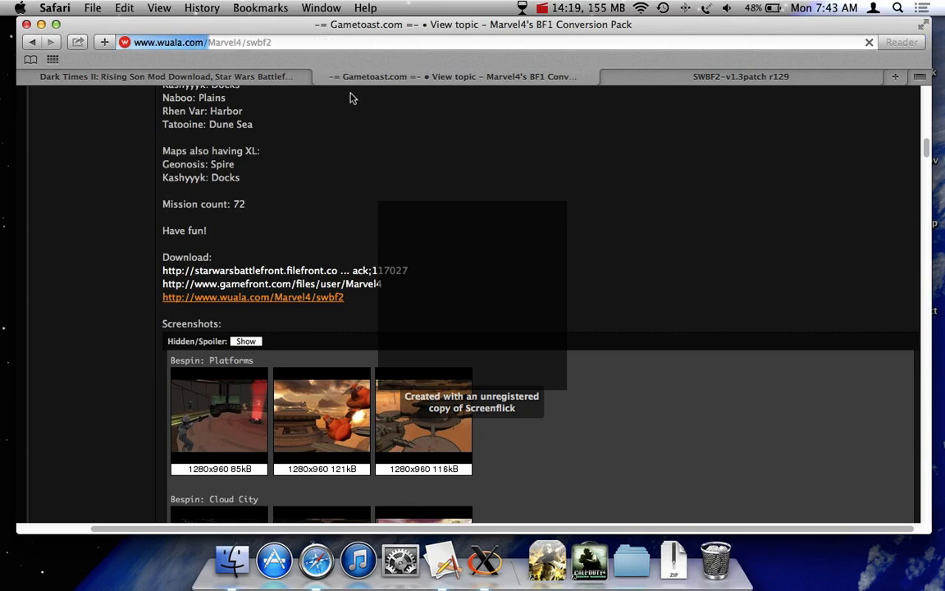
Load the Wuala Marvel4 swbf2 folder listing the conversion pack installers.
click(252, 295)
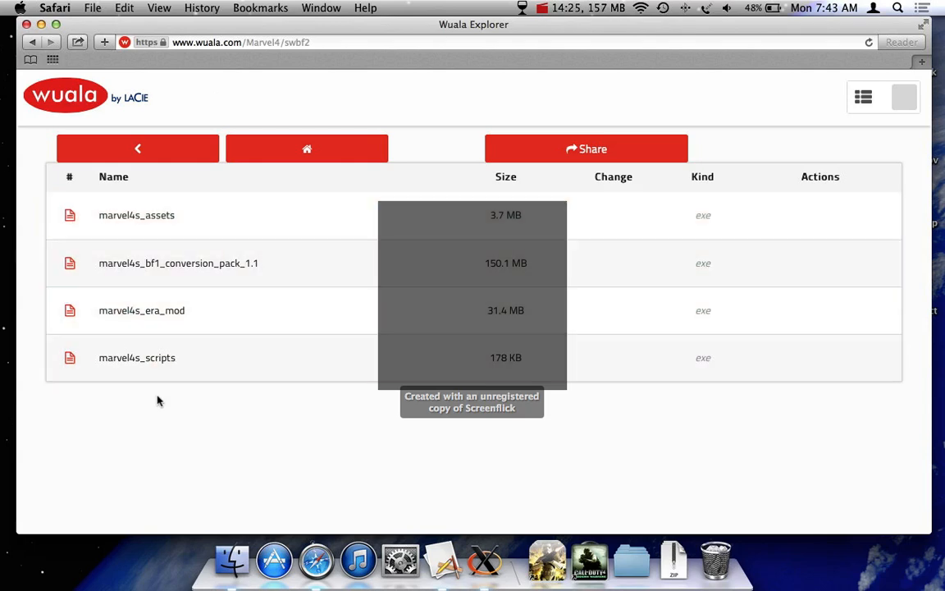
mouse_move(133, 263)
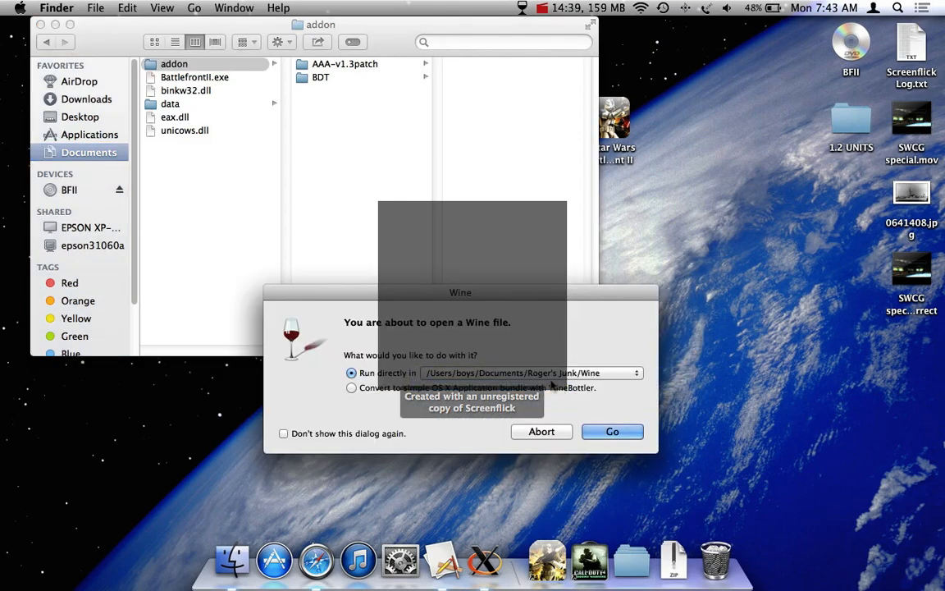
Run the map archive in Wine and extract it to a new 'Folder' destination via 7-Zip.
click(611, 430)
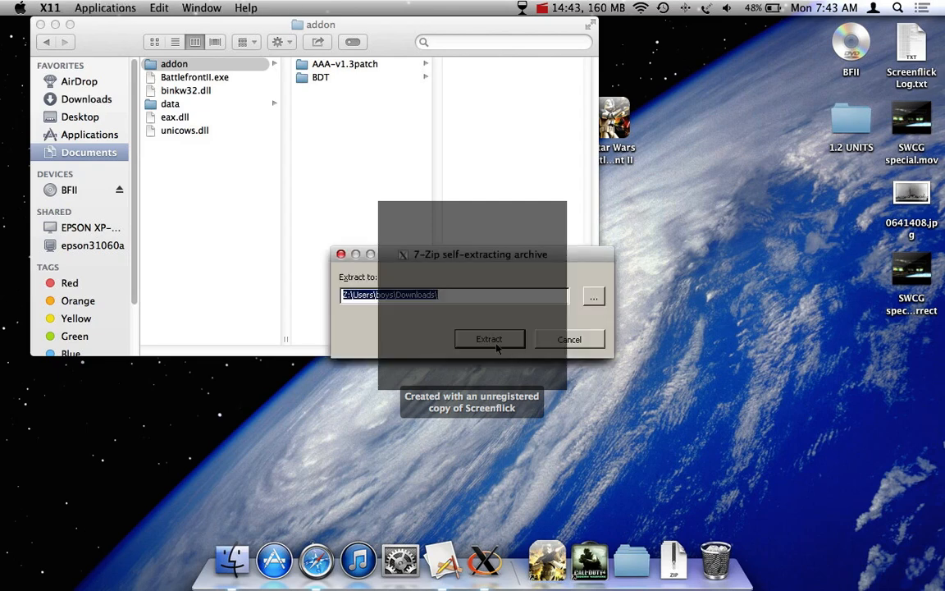
click(474, 296)
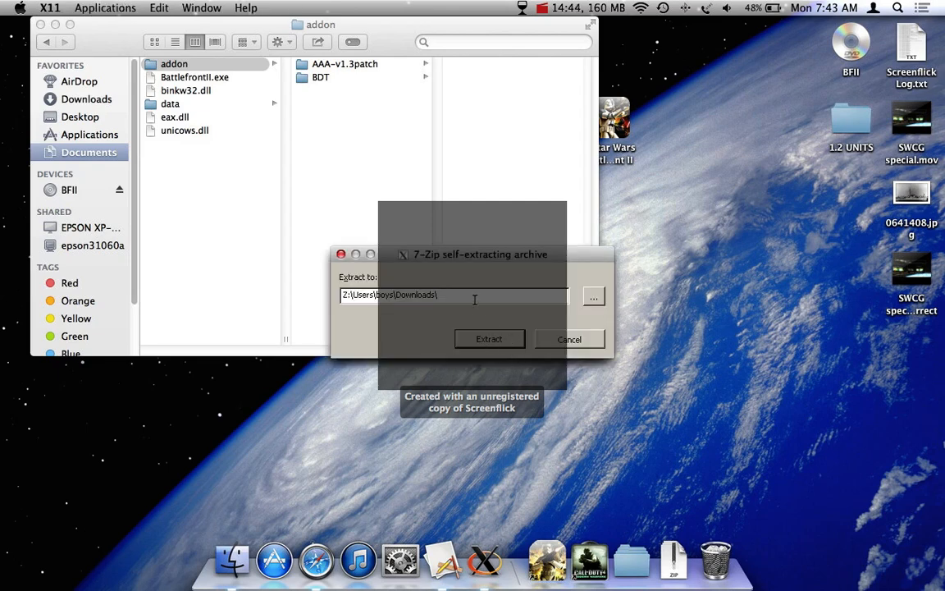
text(Folder)
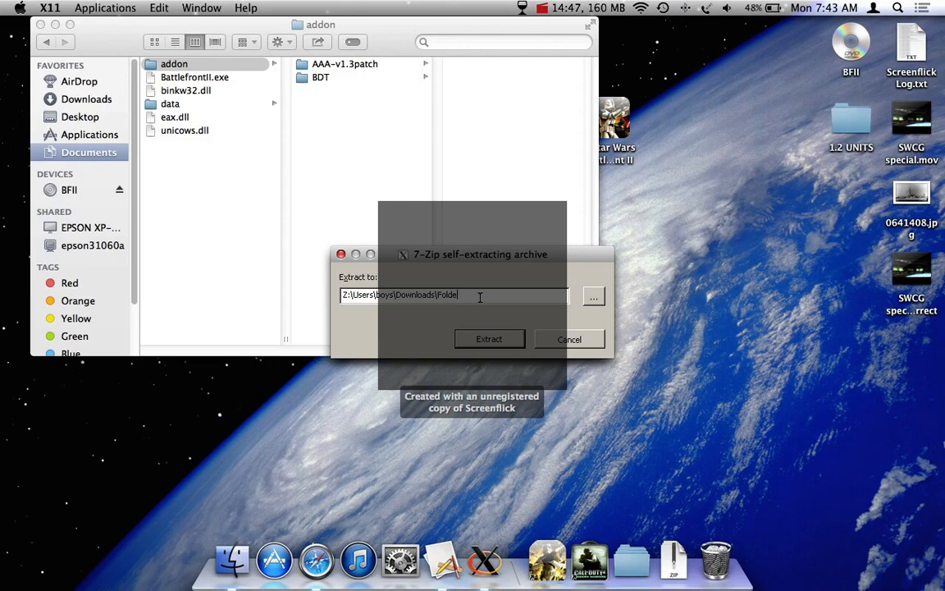
click(489, 338)
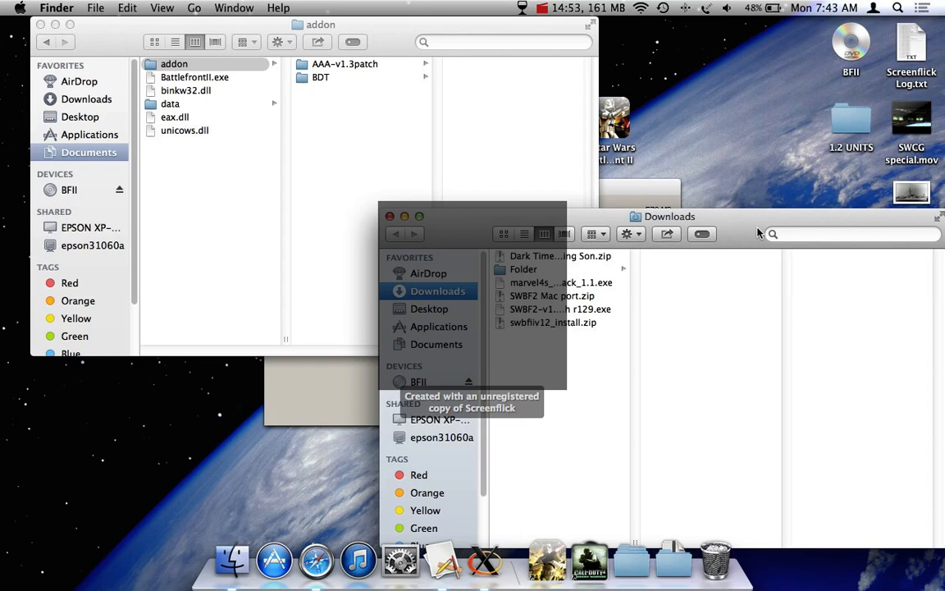
View the extracted Folder in Downloads and select its BCC–Y4A map folders.
click(524, 269)
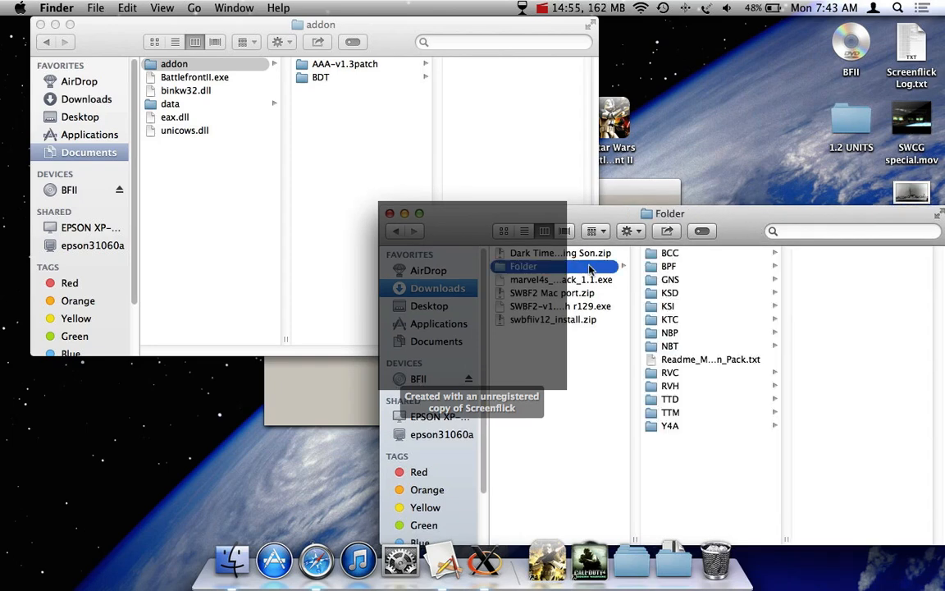
mouse_move(581, 218)
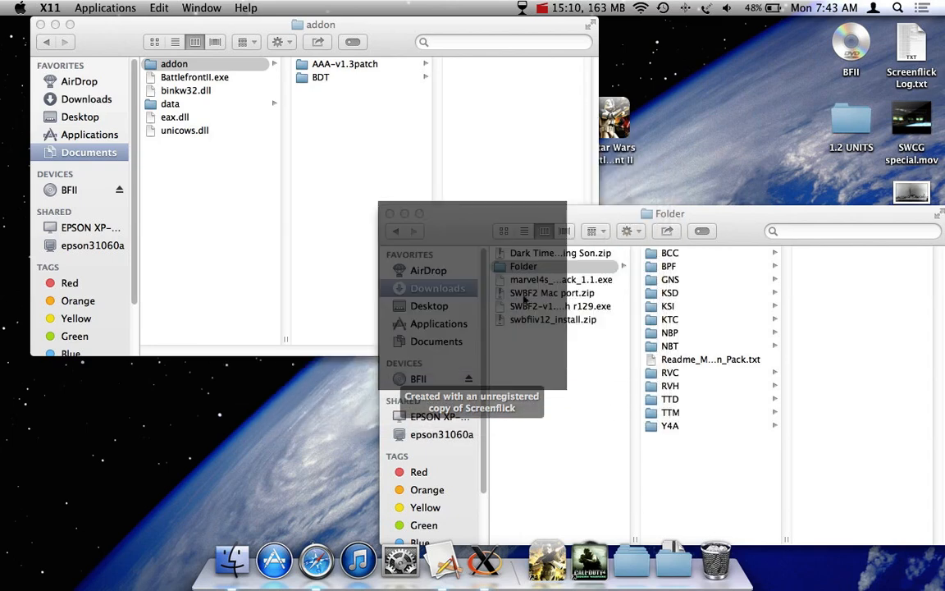
click(670, 253)
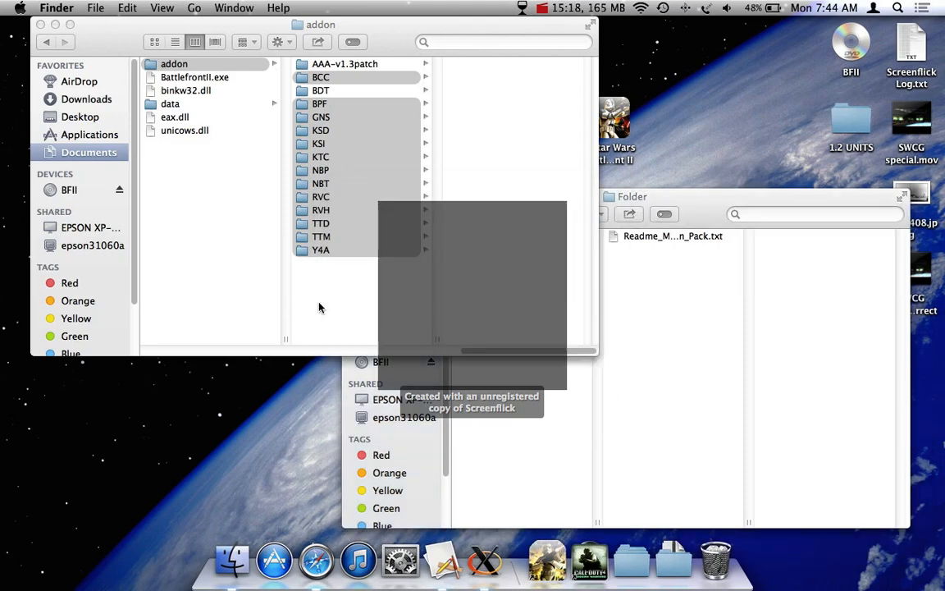
Check the BCC map folder's addme.script and data inside the addon folder.
click(322, 77)
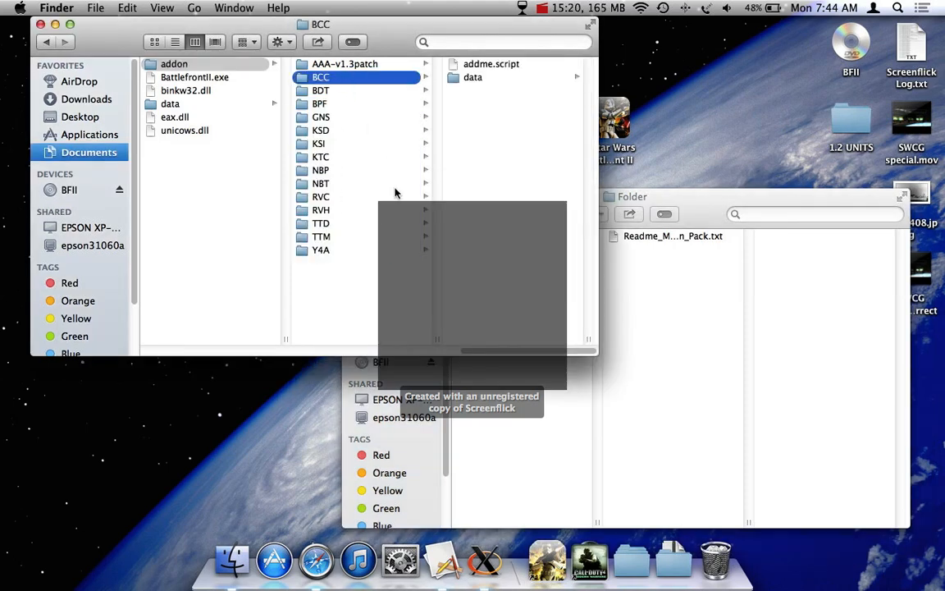
click(174, 62)
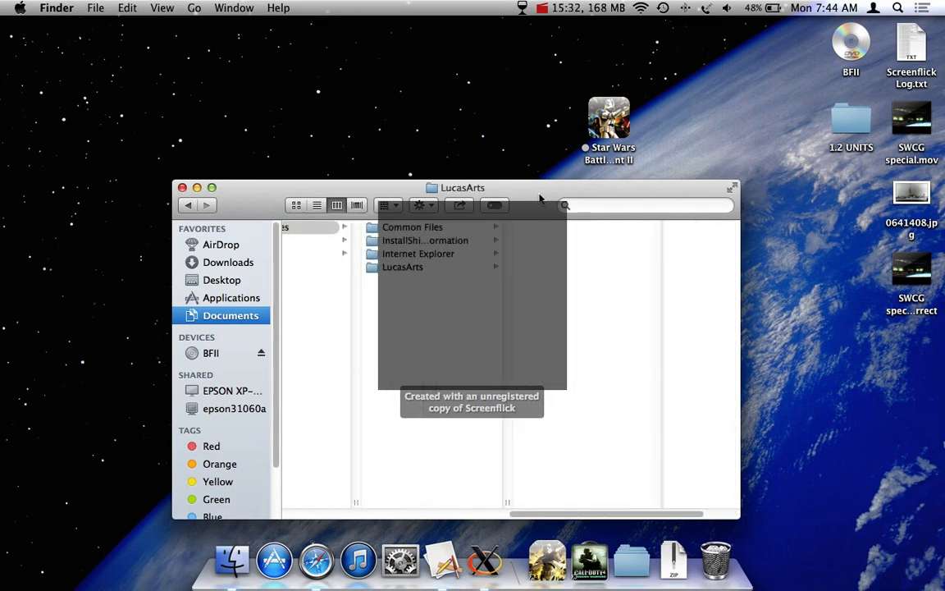
Show the Battlefront II app's package contents, browse to Program Files > LucasArts, then close all windows.
click(418, 253)
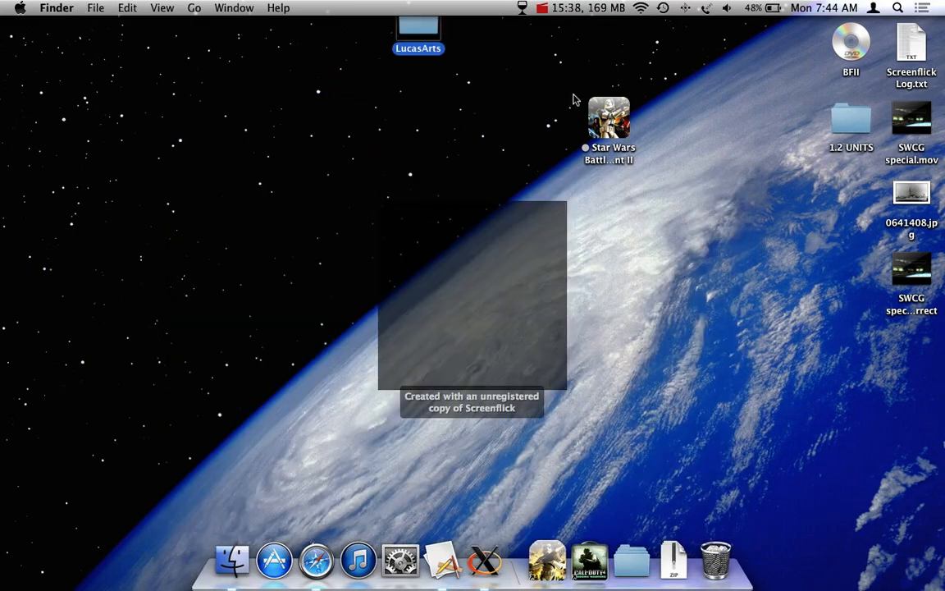
right_click(608, 118)
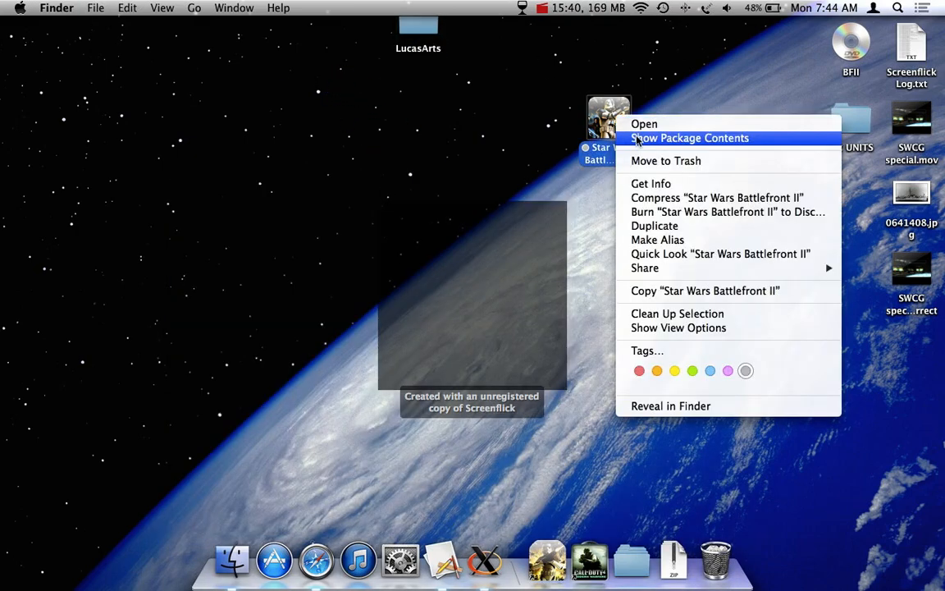
click(689, 138)
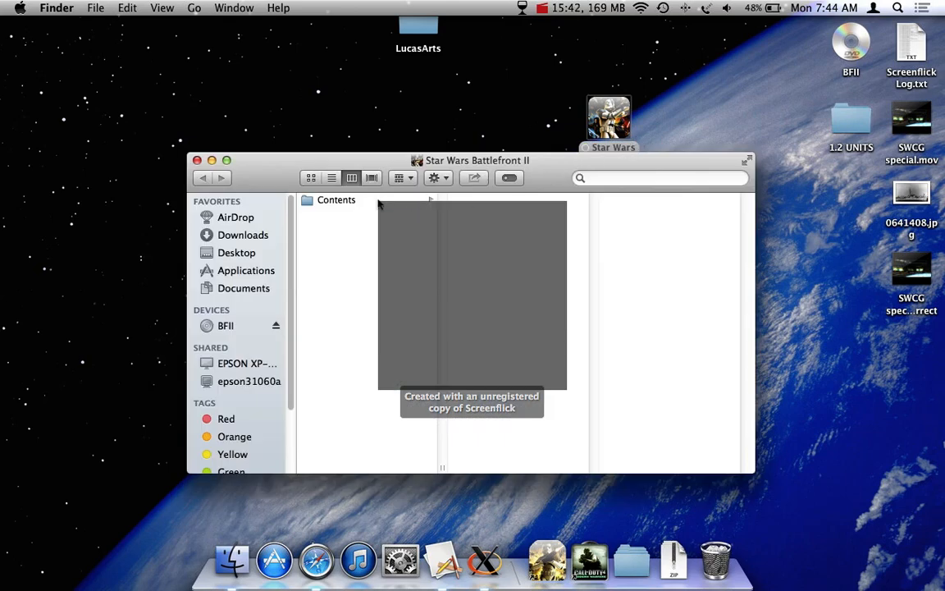
click(489, 252)
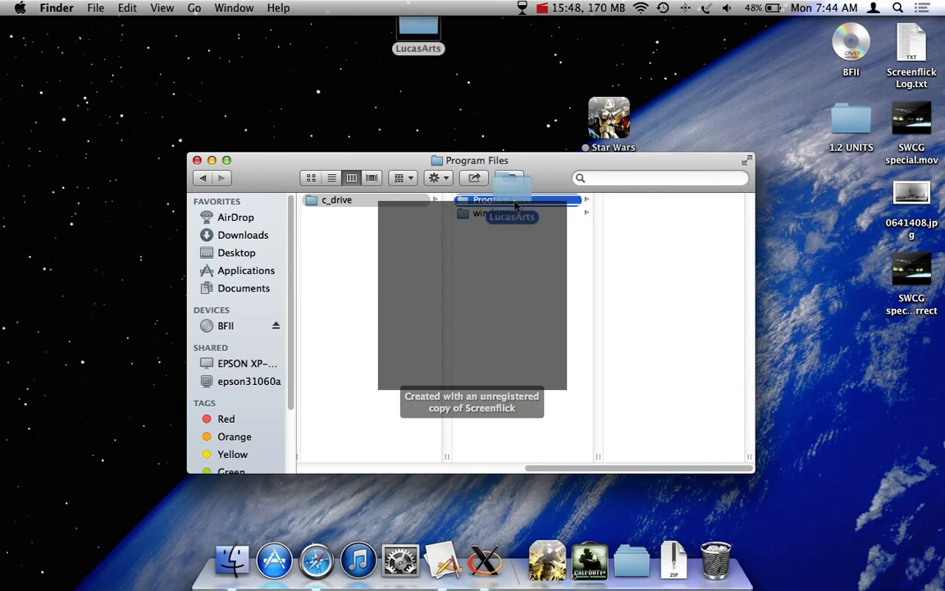
click(489, 200)
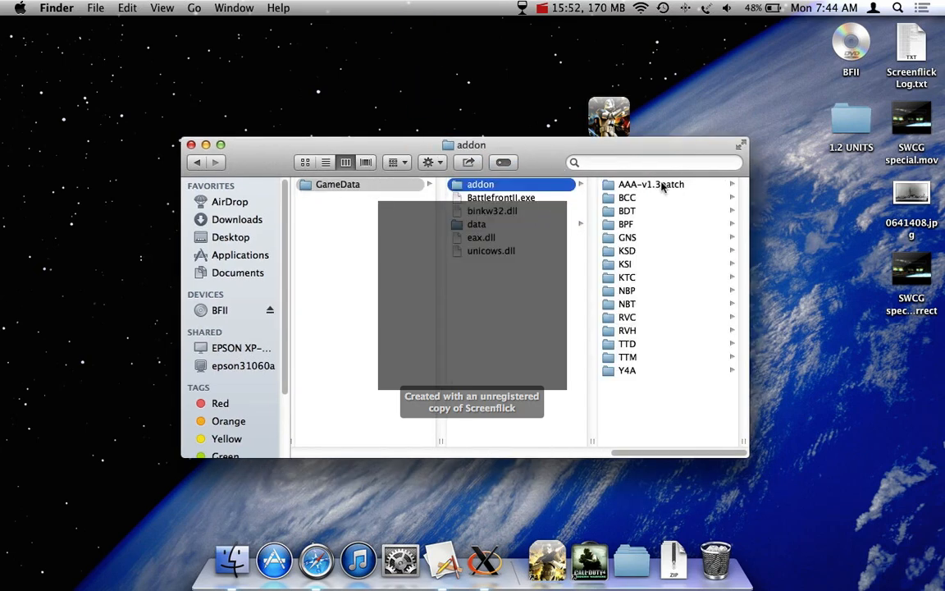
click(190, 144)
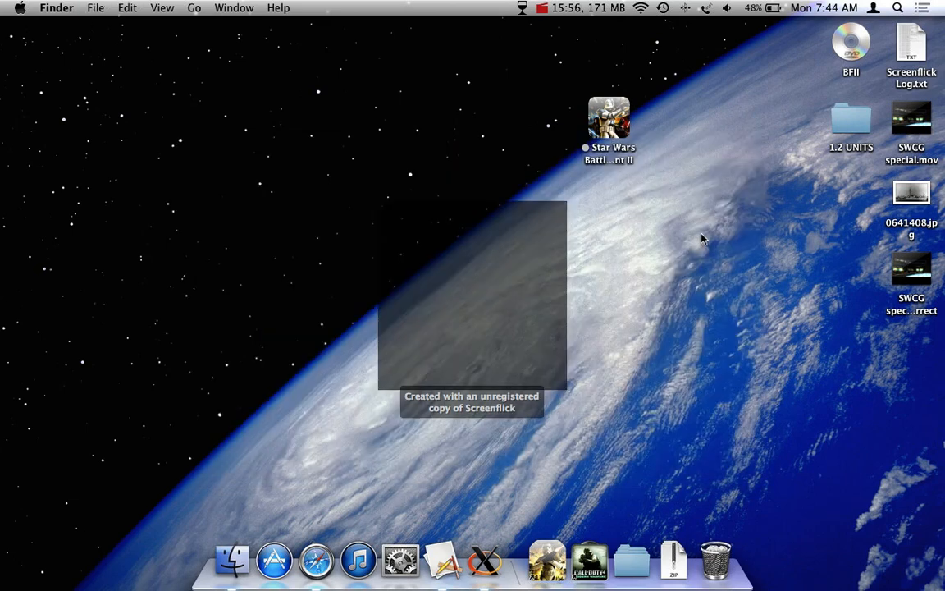
mouse_move(577, 151)
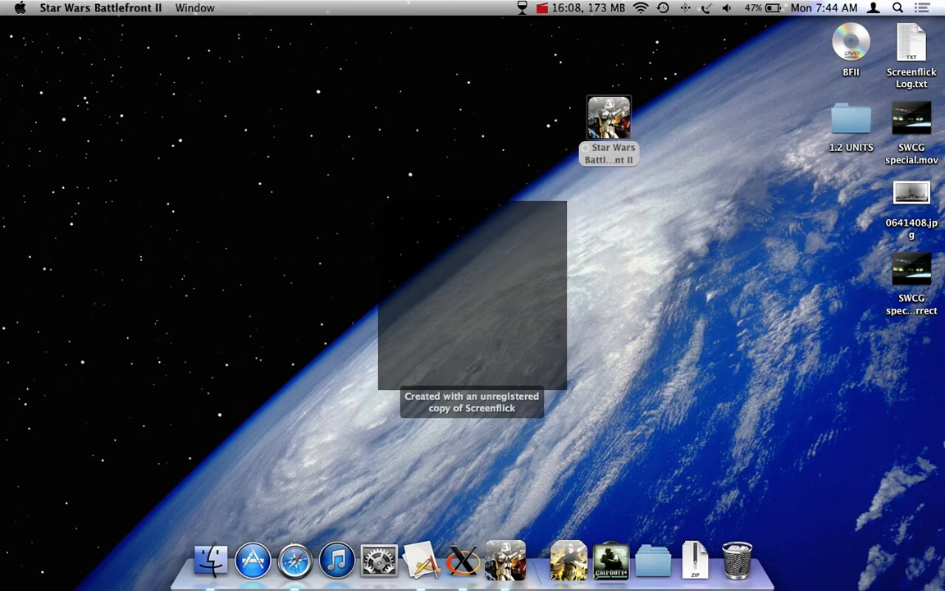
double_click(607, 116)
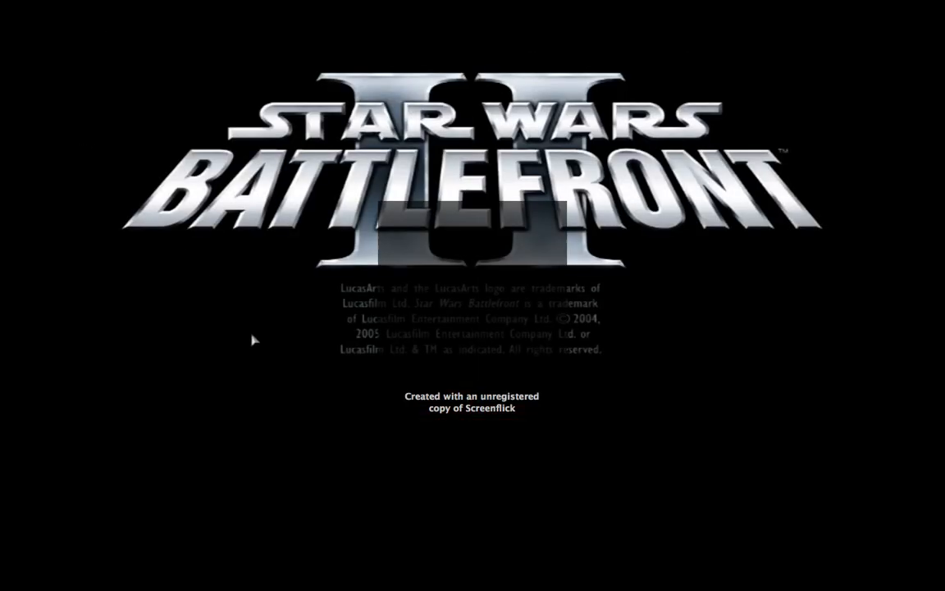
mouse_move(352, 418)
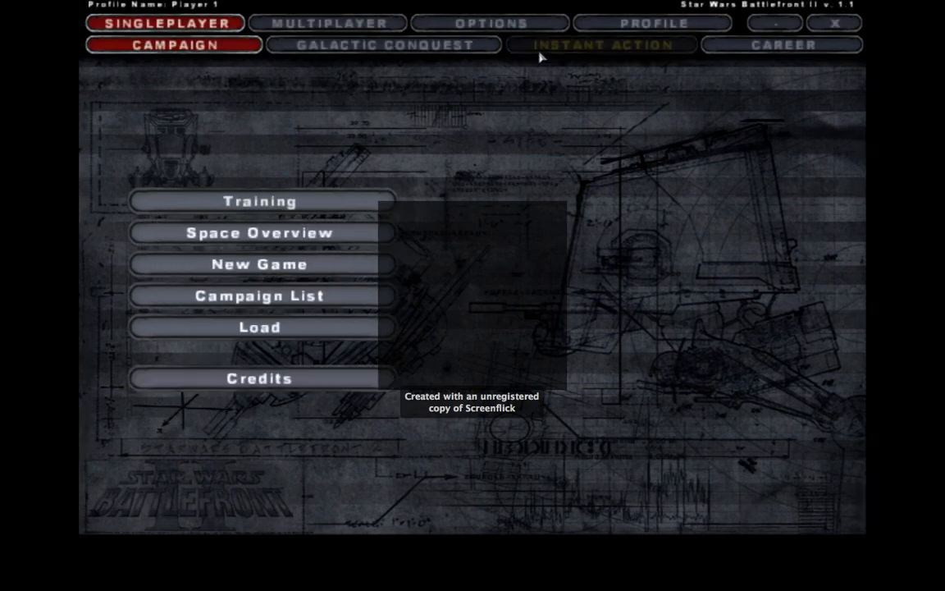
click(603, 45)
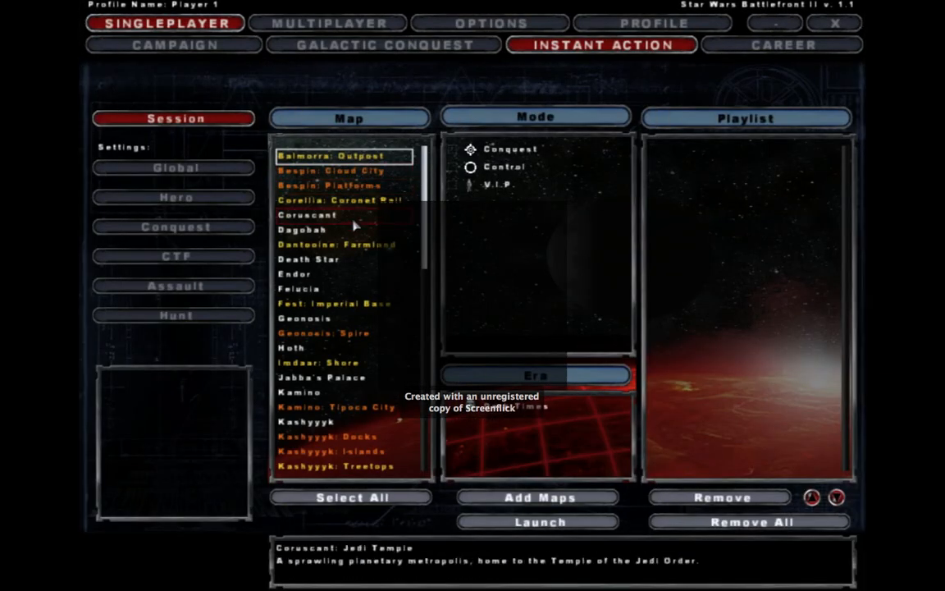
click(331, 171)
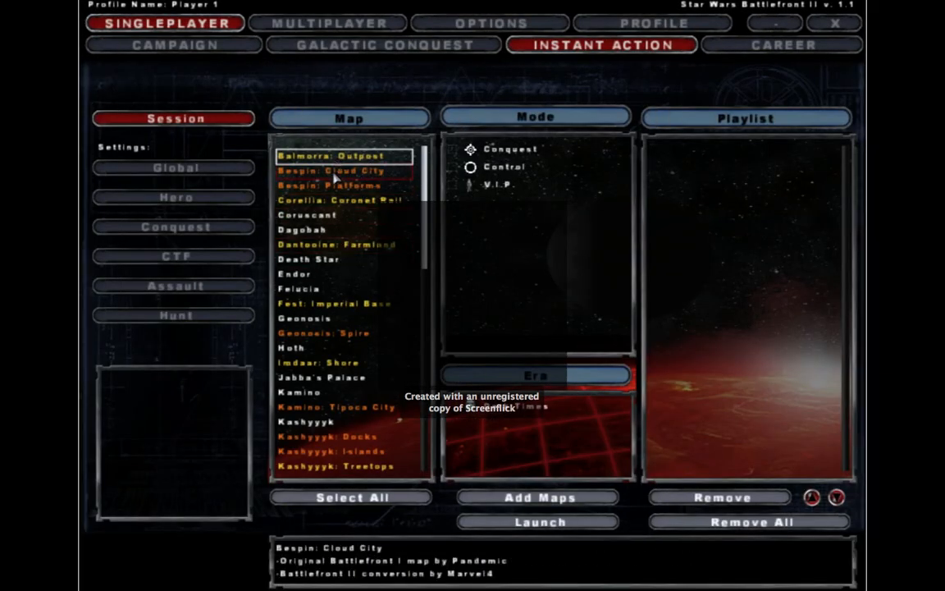
click(328, 185)
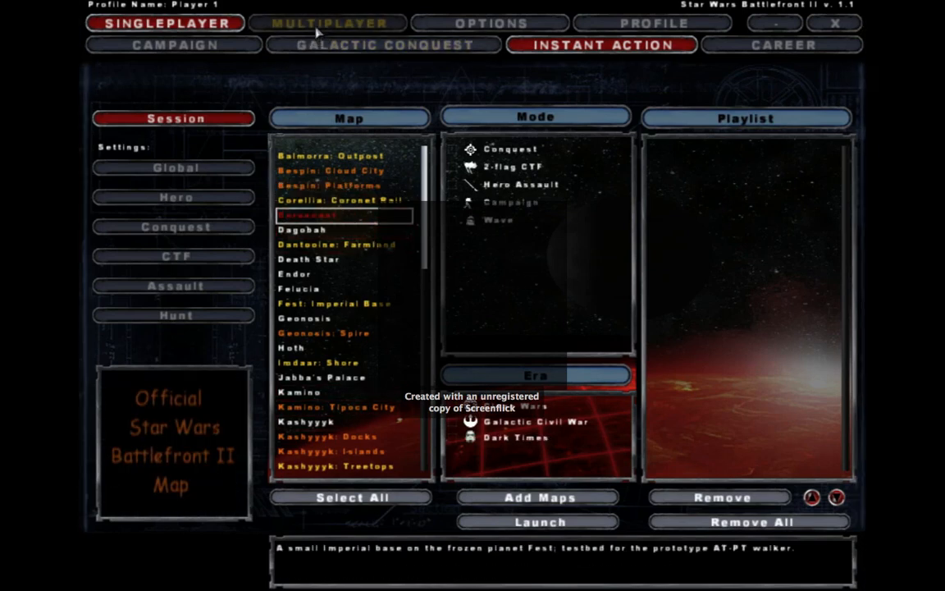
click(384, 45)
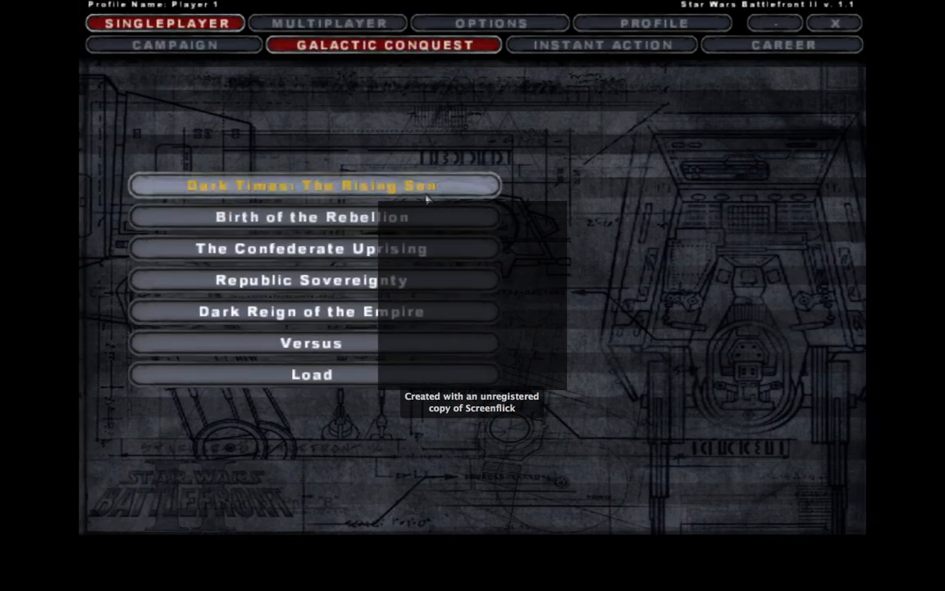
mouse_move(833, 23)
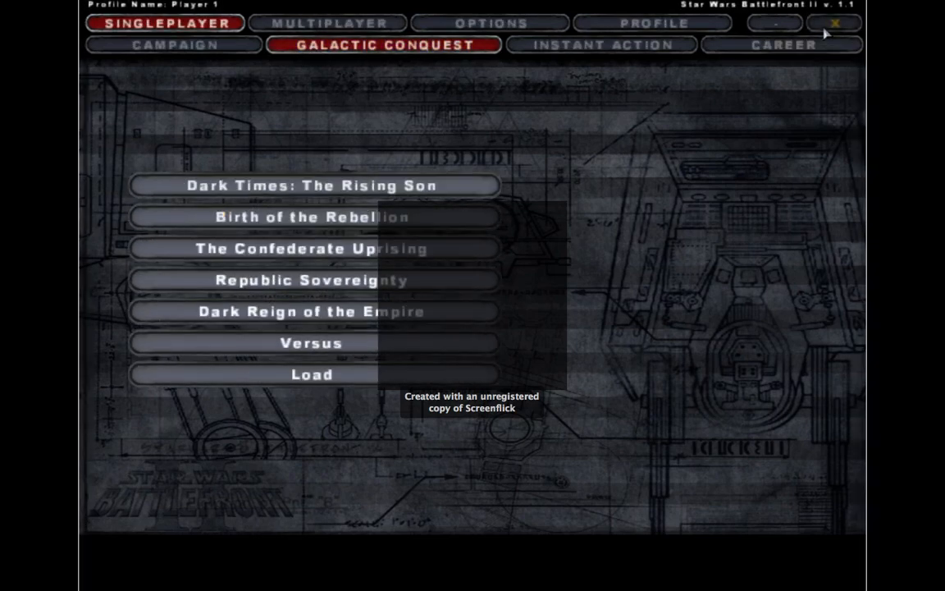
mouse_move(310, 328)
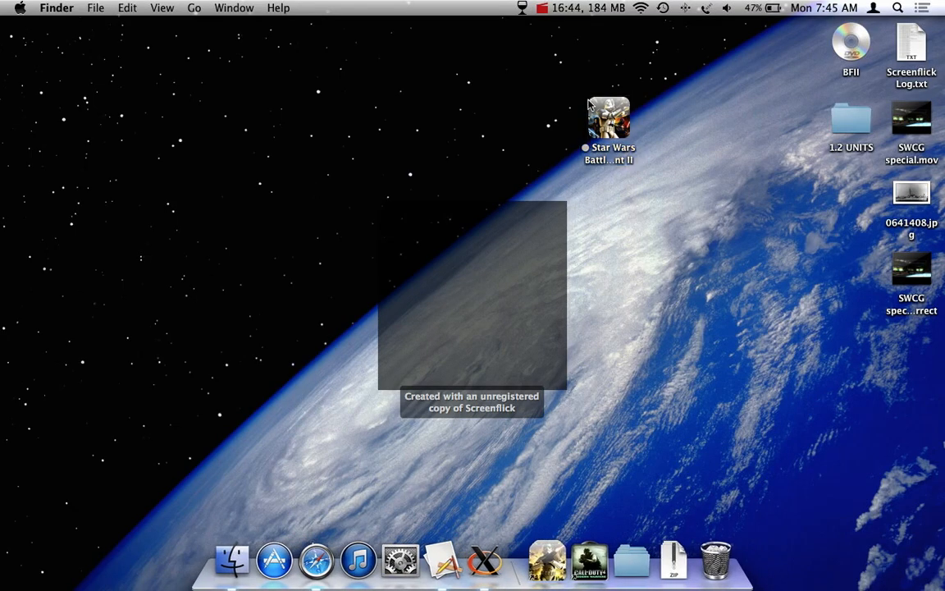
Quit X11 from its Dock menu.
right_click(484, 561)
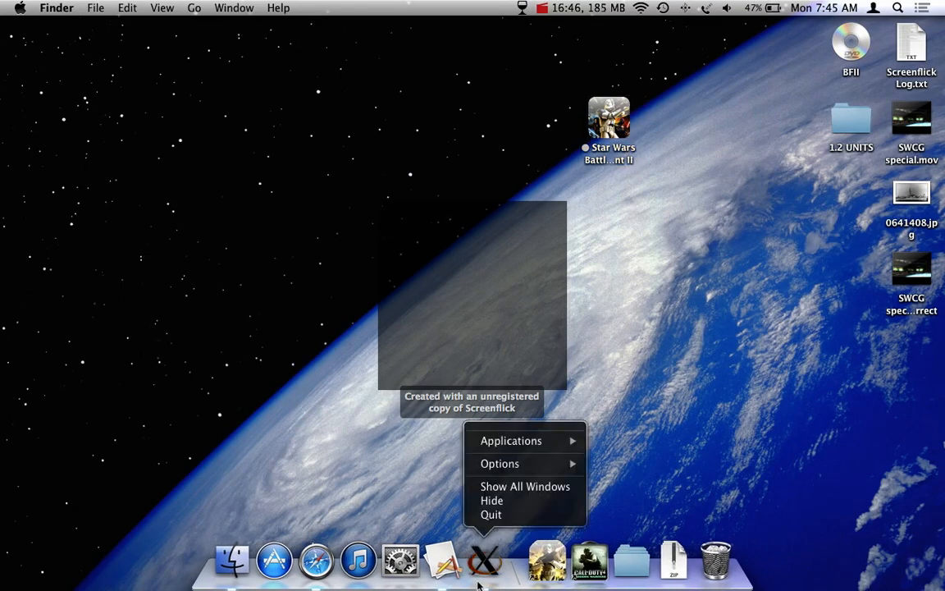
click(19, 7)
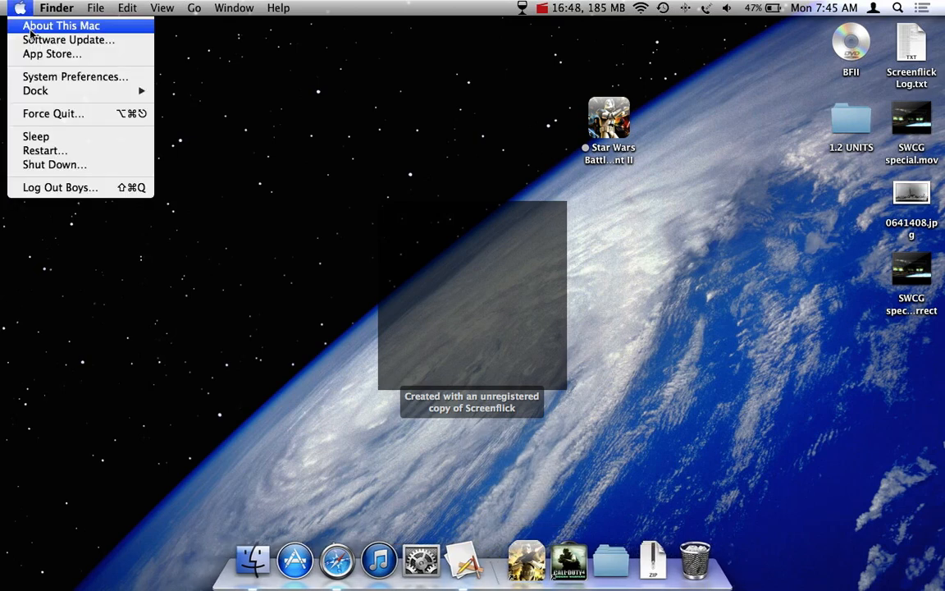
View About This Mac (OS X 10.9.2) and close the summary window.
click(59, 26)
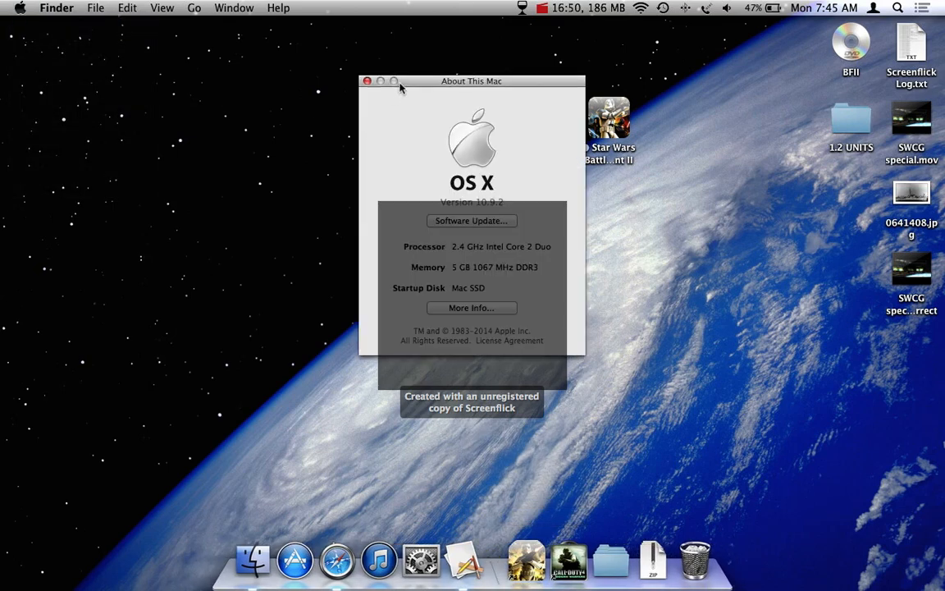
drag(472, 81, 436, 59)
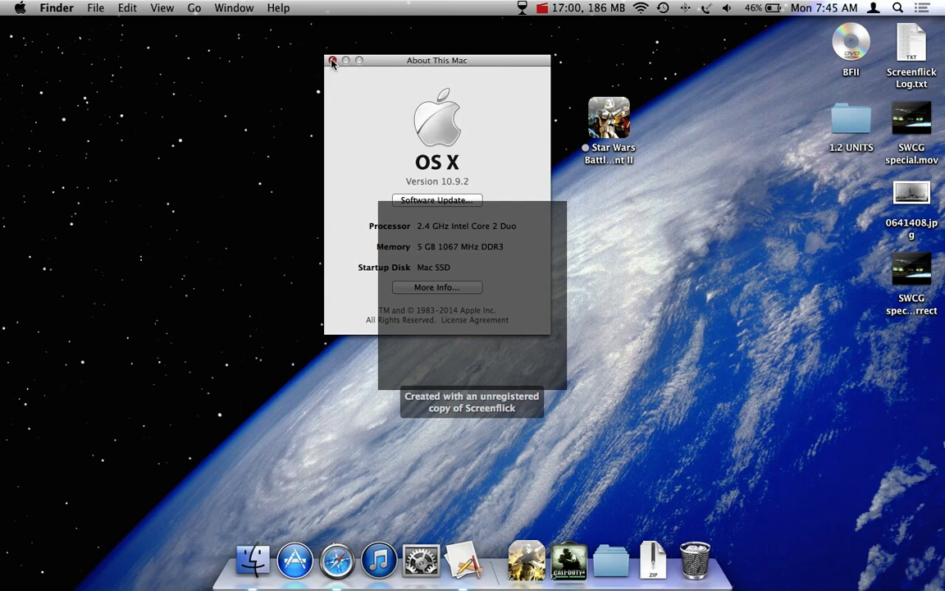
click(331, 59)
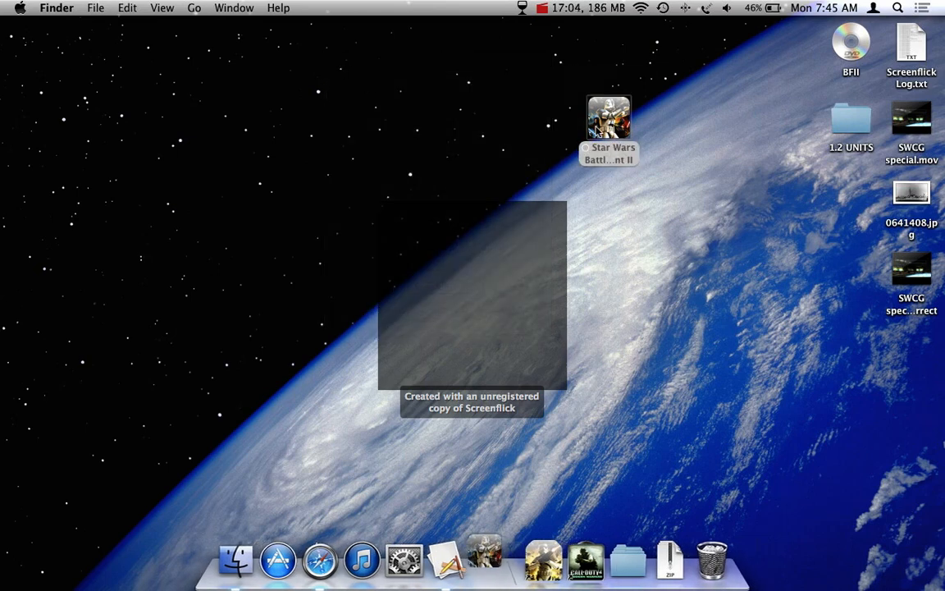
double_click(609, 115)
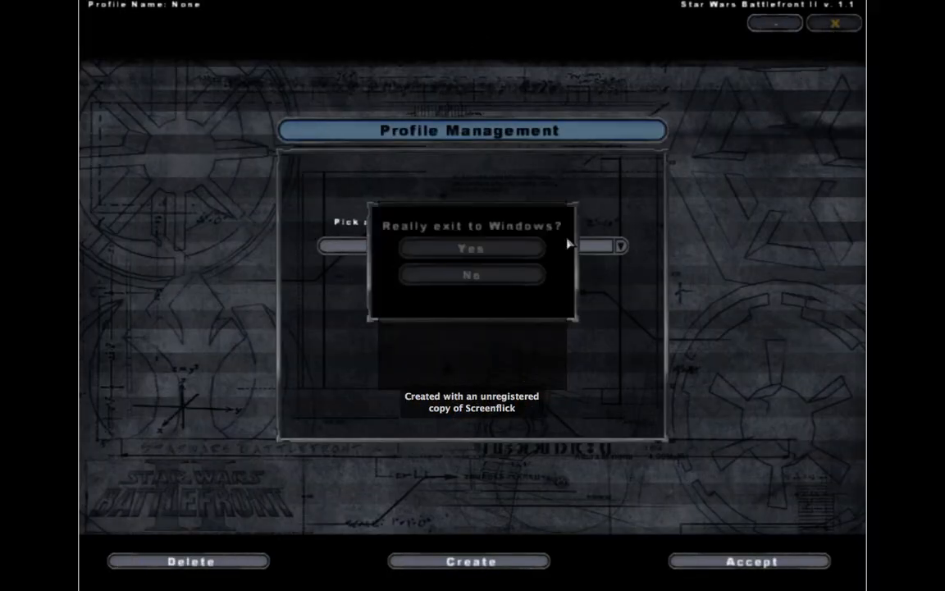
click(473, 247)
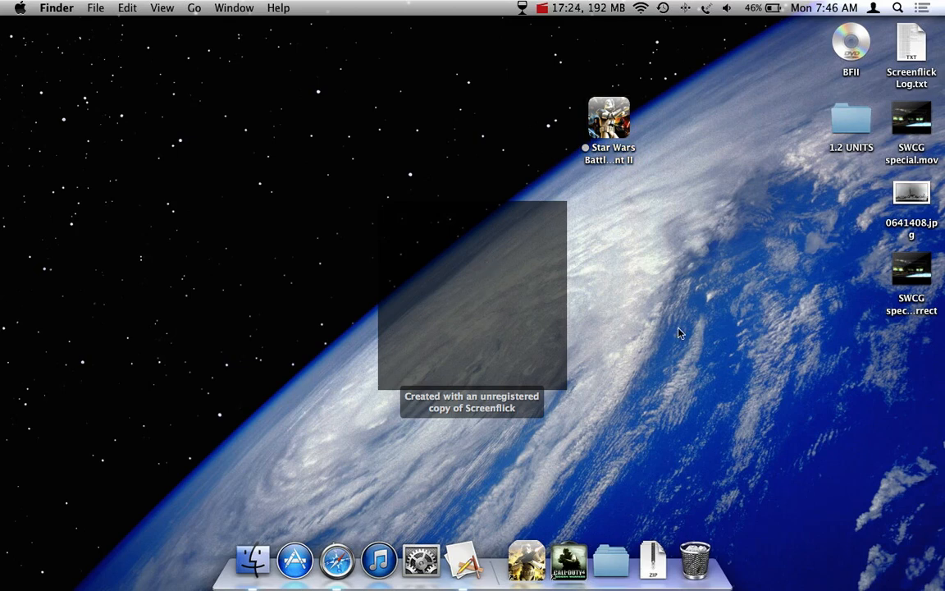
mouse_move(681, 212)
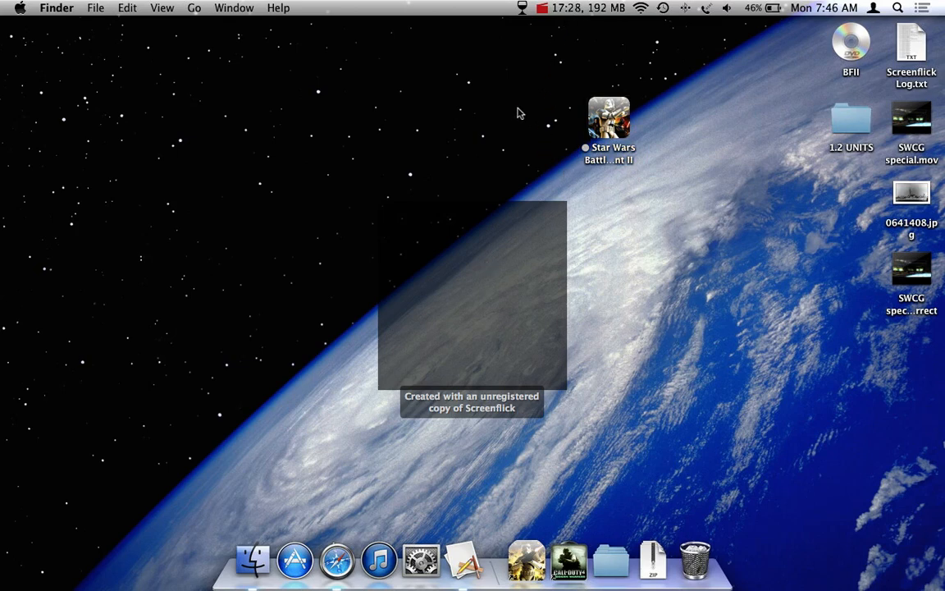
click(541, 7)
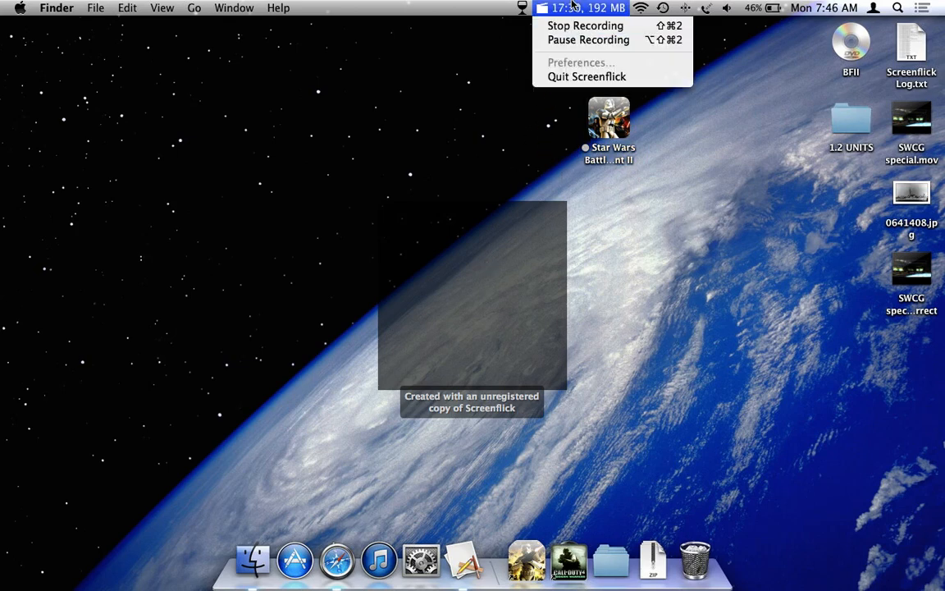